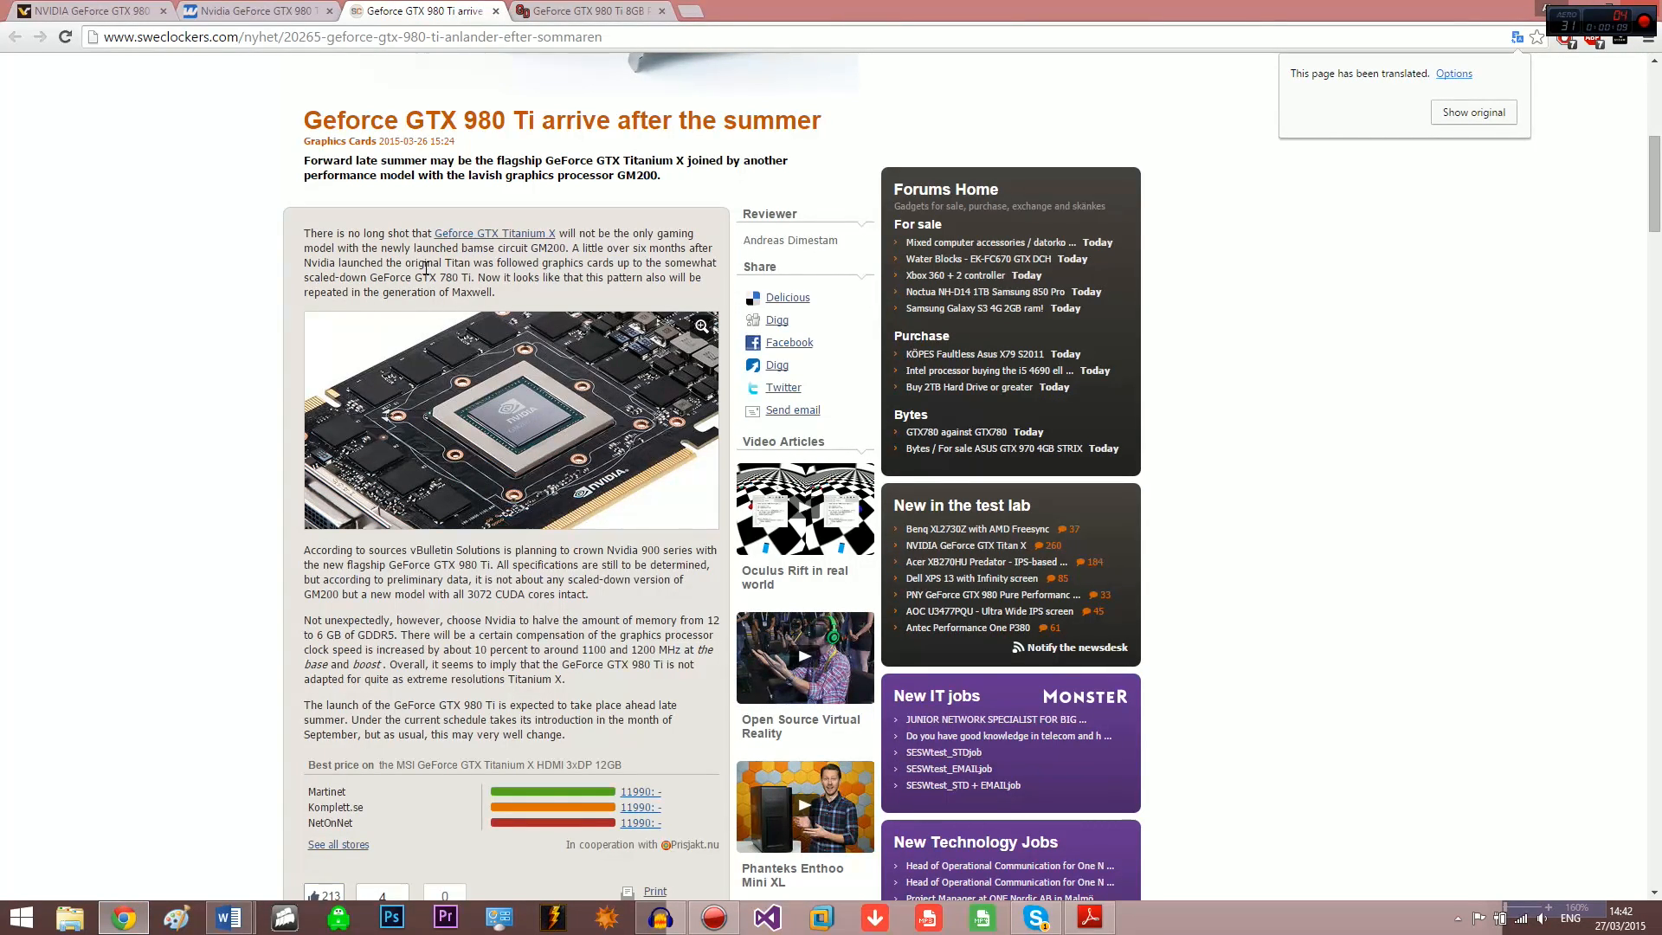
Scroll through the currently open article before leaving it.
{"action": "scroll", "scroll_direction": "up", "scroll_amount": 3}
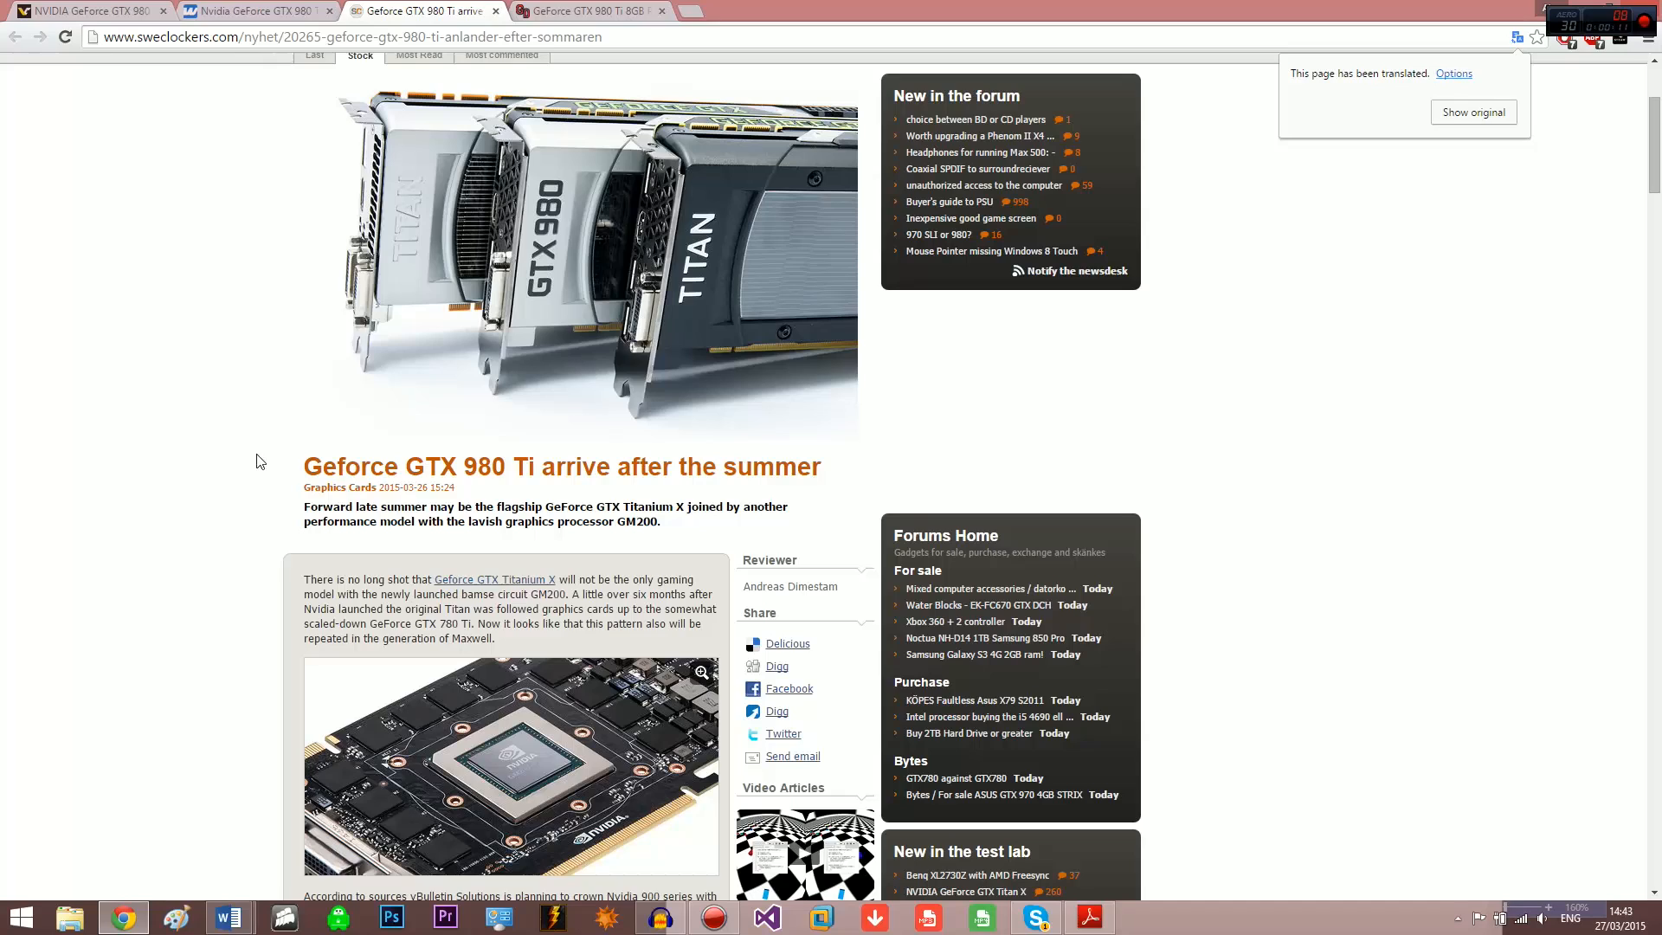
{"action": "scroll", "scroll_direction": "down", "scroll_amount": 3}
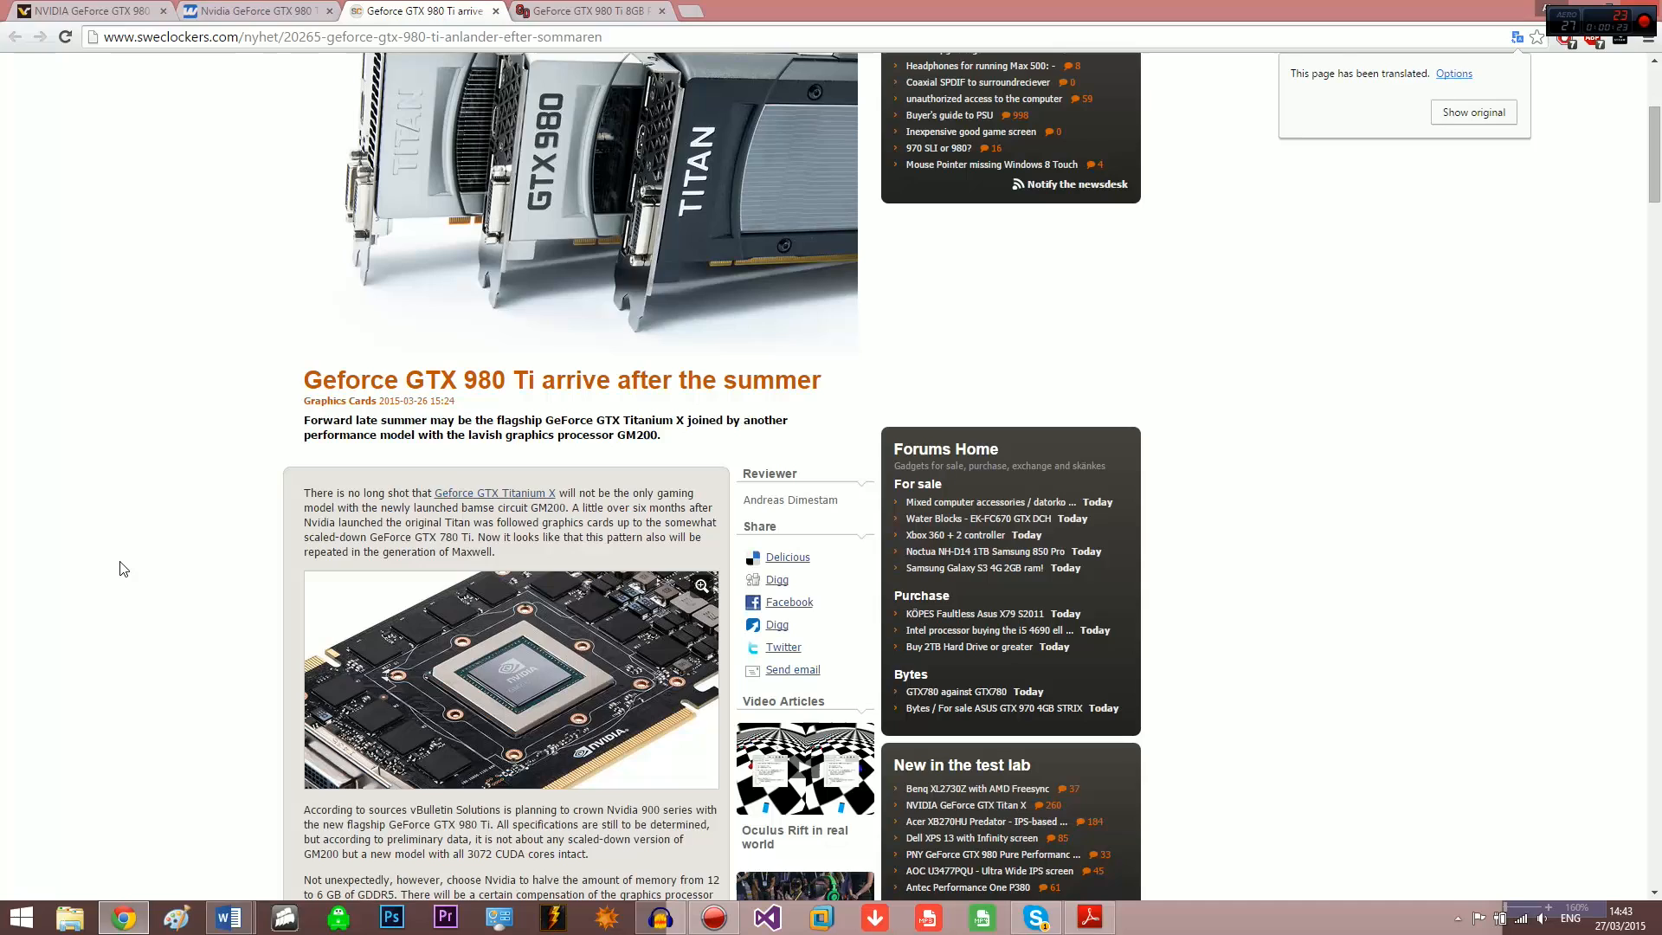
{"action": "mouse_move", "coordinate": [209, 545]}
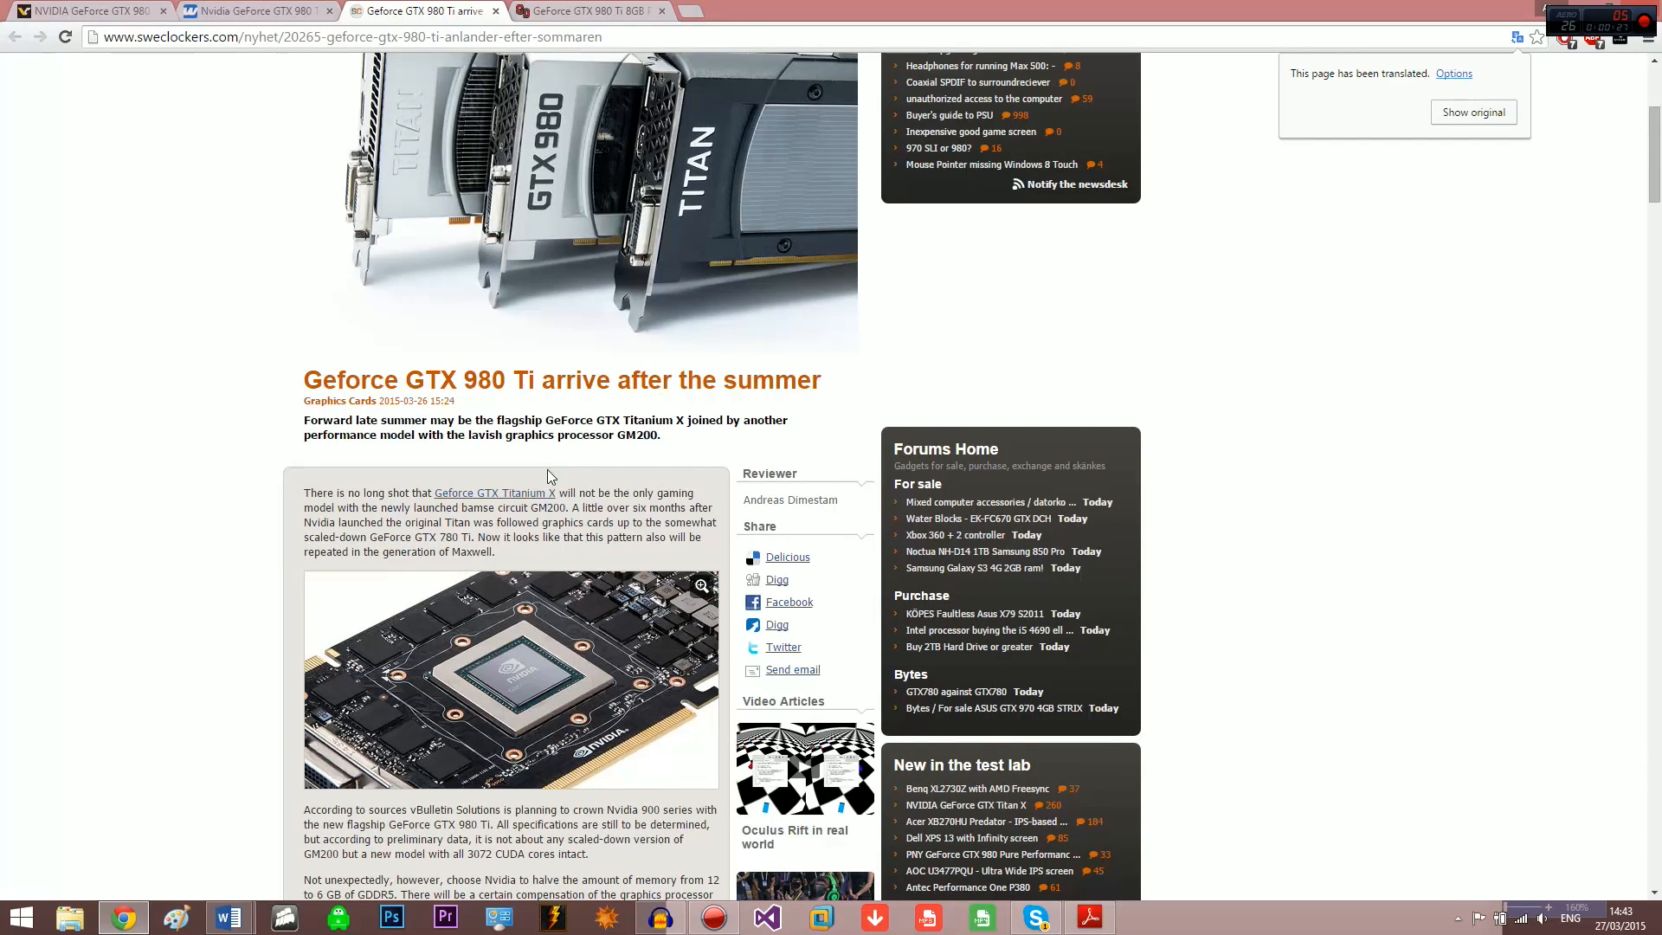
{"action": "scroll", "scroll_direction": "down", "scroll_amount": 3}
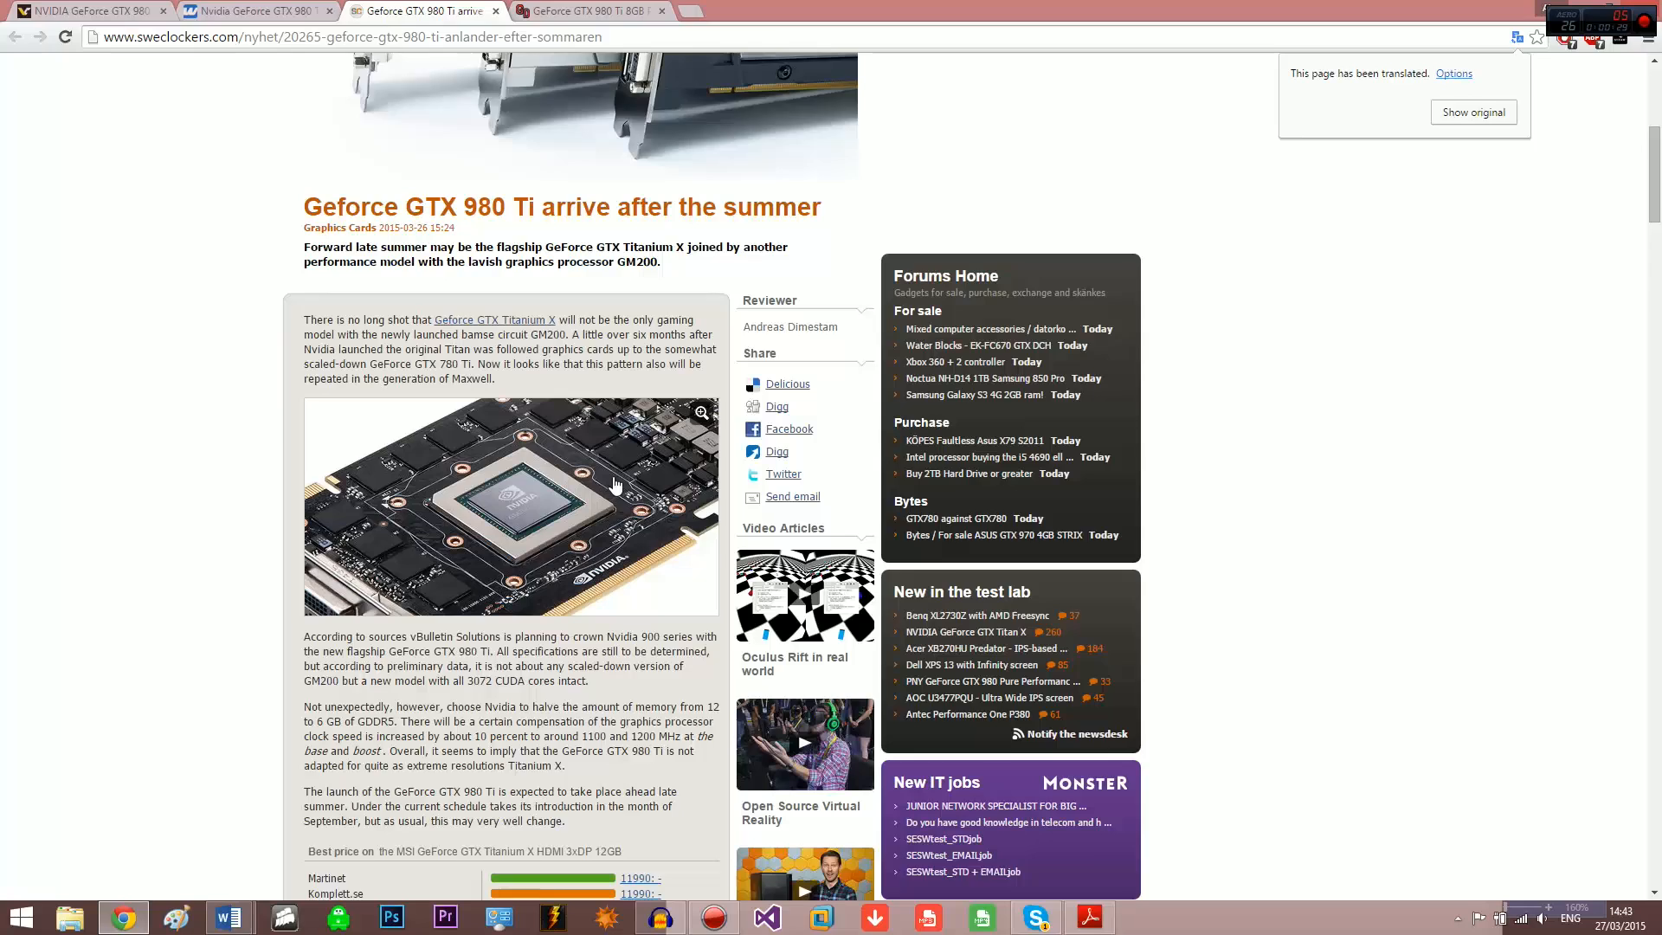
{"action": "scroll", "scroll_direction": "down", "scroll_amount": 3}
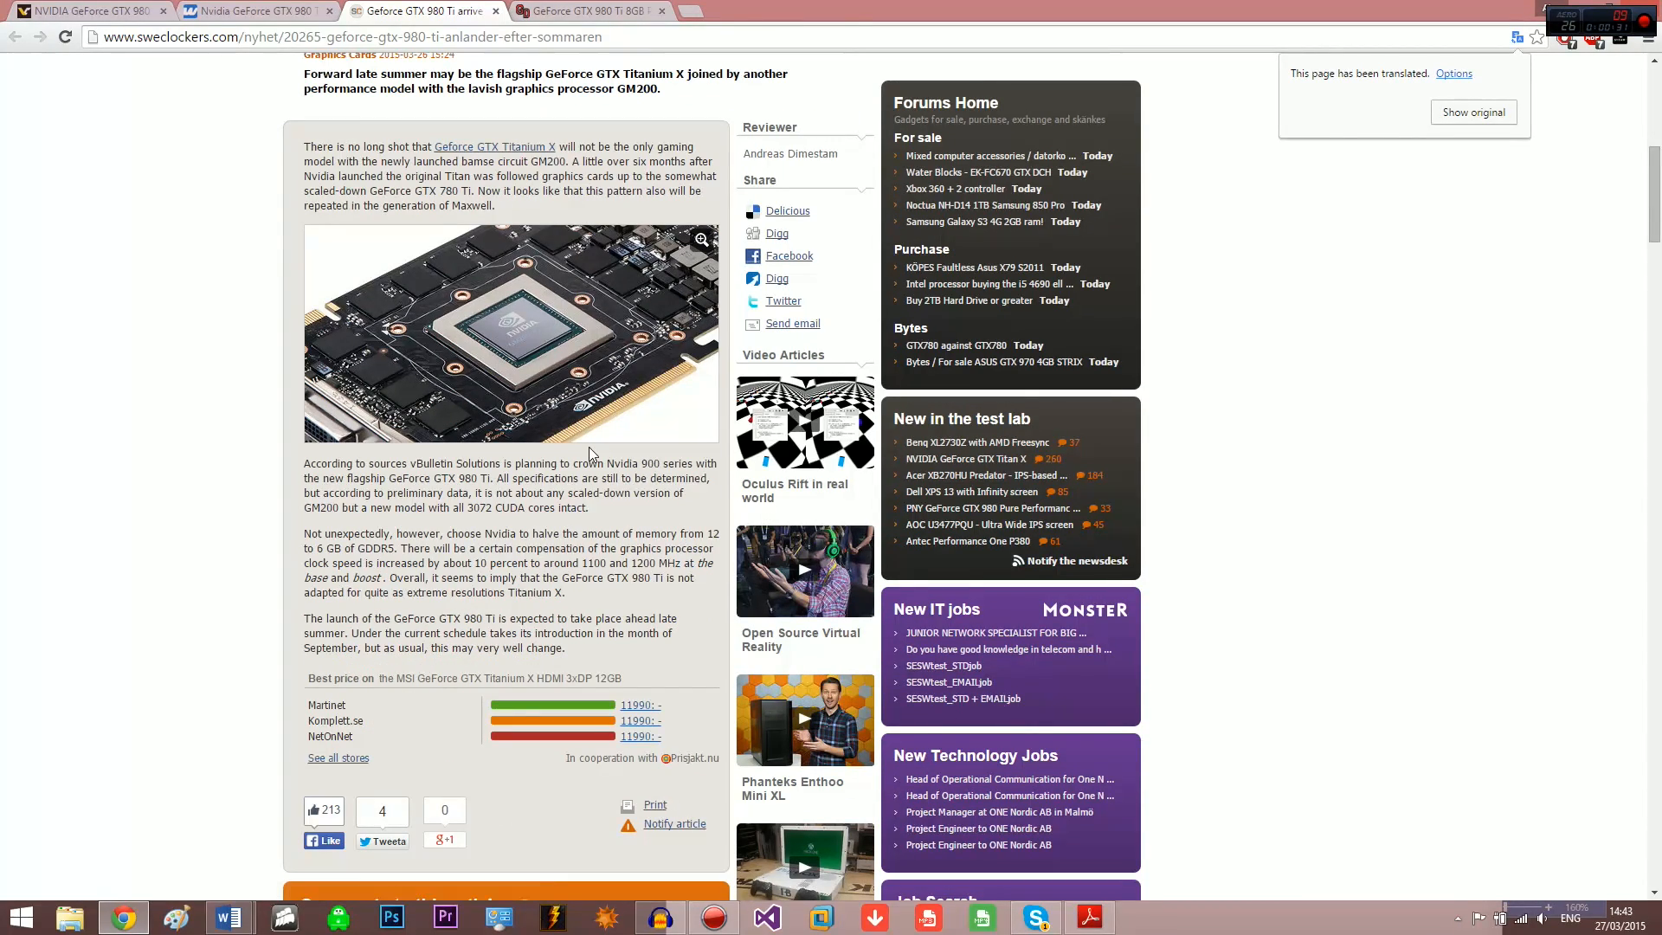
{"action": "scroll", "scroll_direction": "down", "scroll_amount": 3}
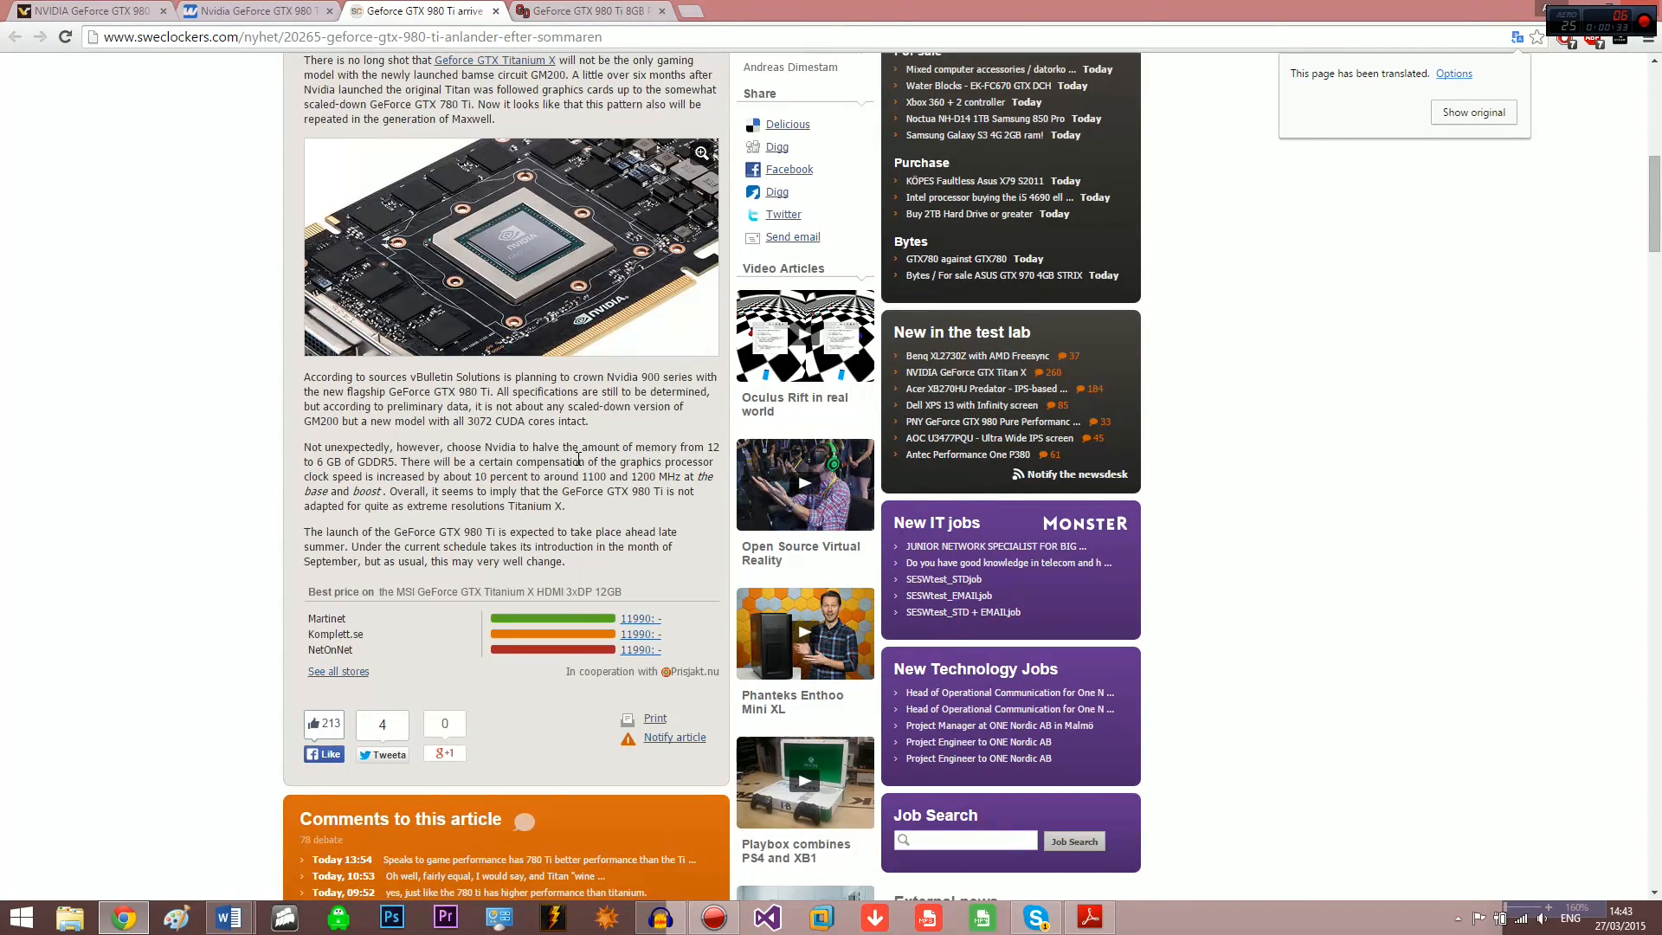
Bring up the VideoCardz article and scroll down to its GTX 980 Ti specifications table.
{"action": "left_click", "coordinate": [90, 12]}
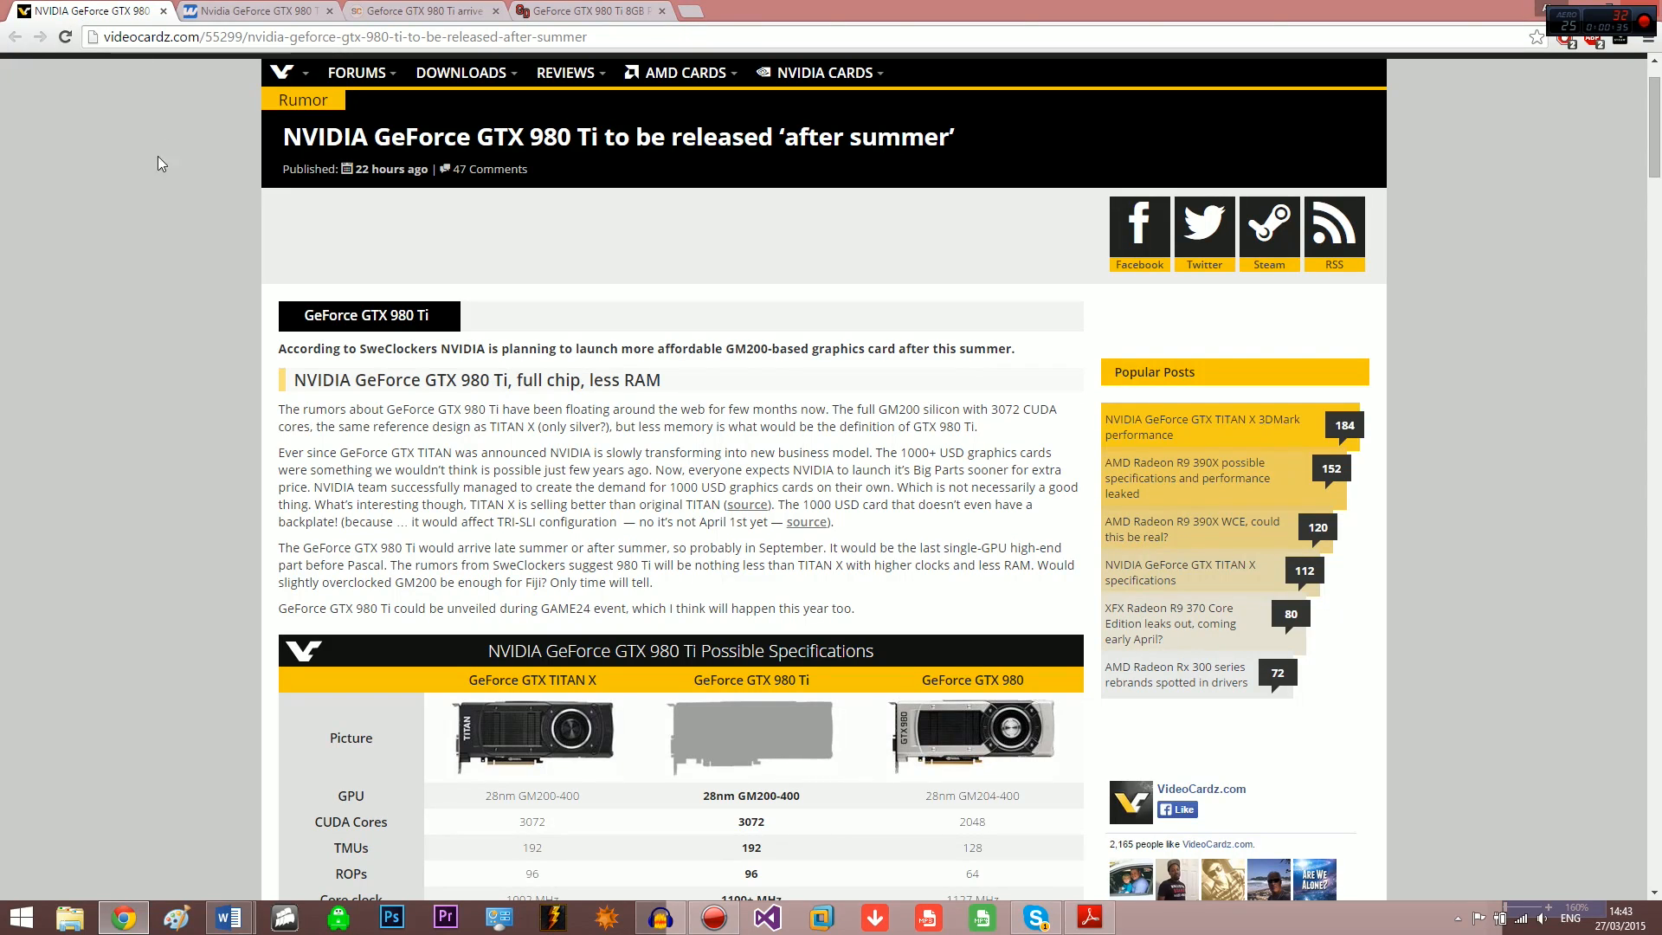
{"action": "scroll", "scroll_direction": "down", "scroll_amount": 3}
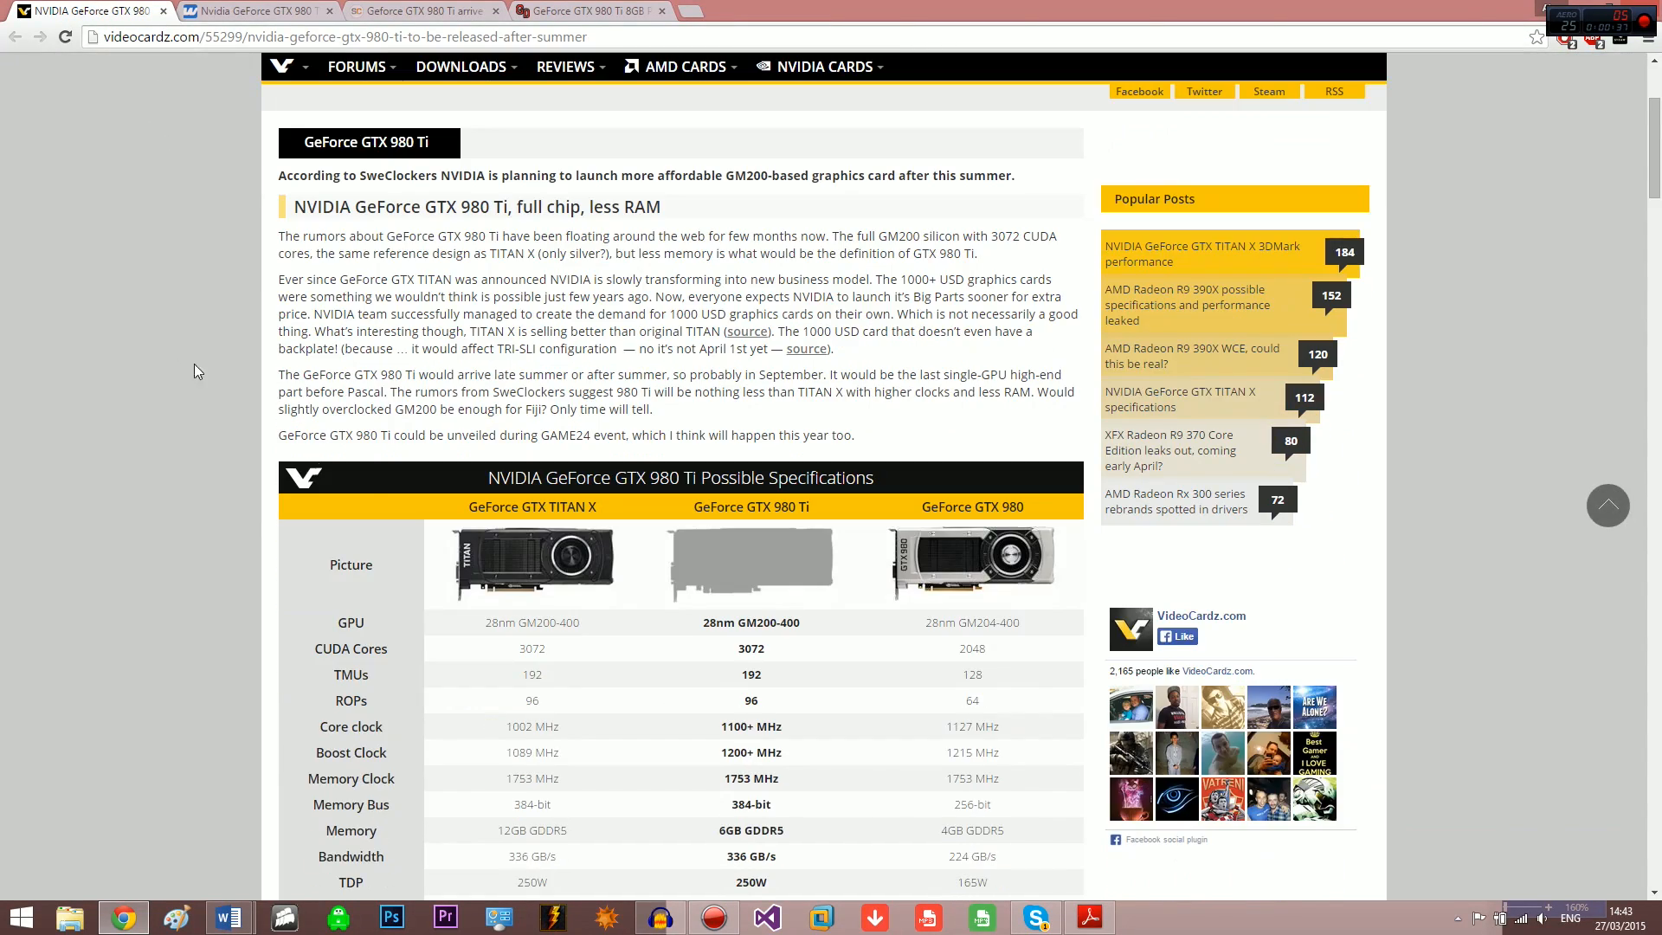
{"action": "scroll", "scroll_direction": "down", "scroll_amount": 3}
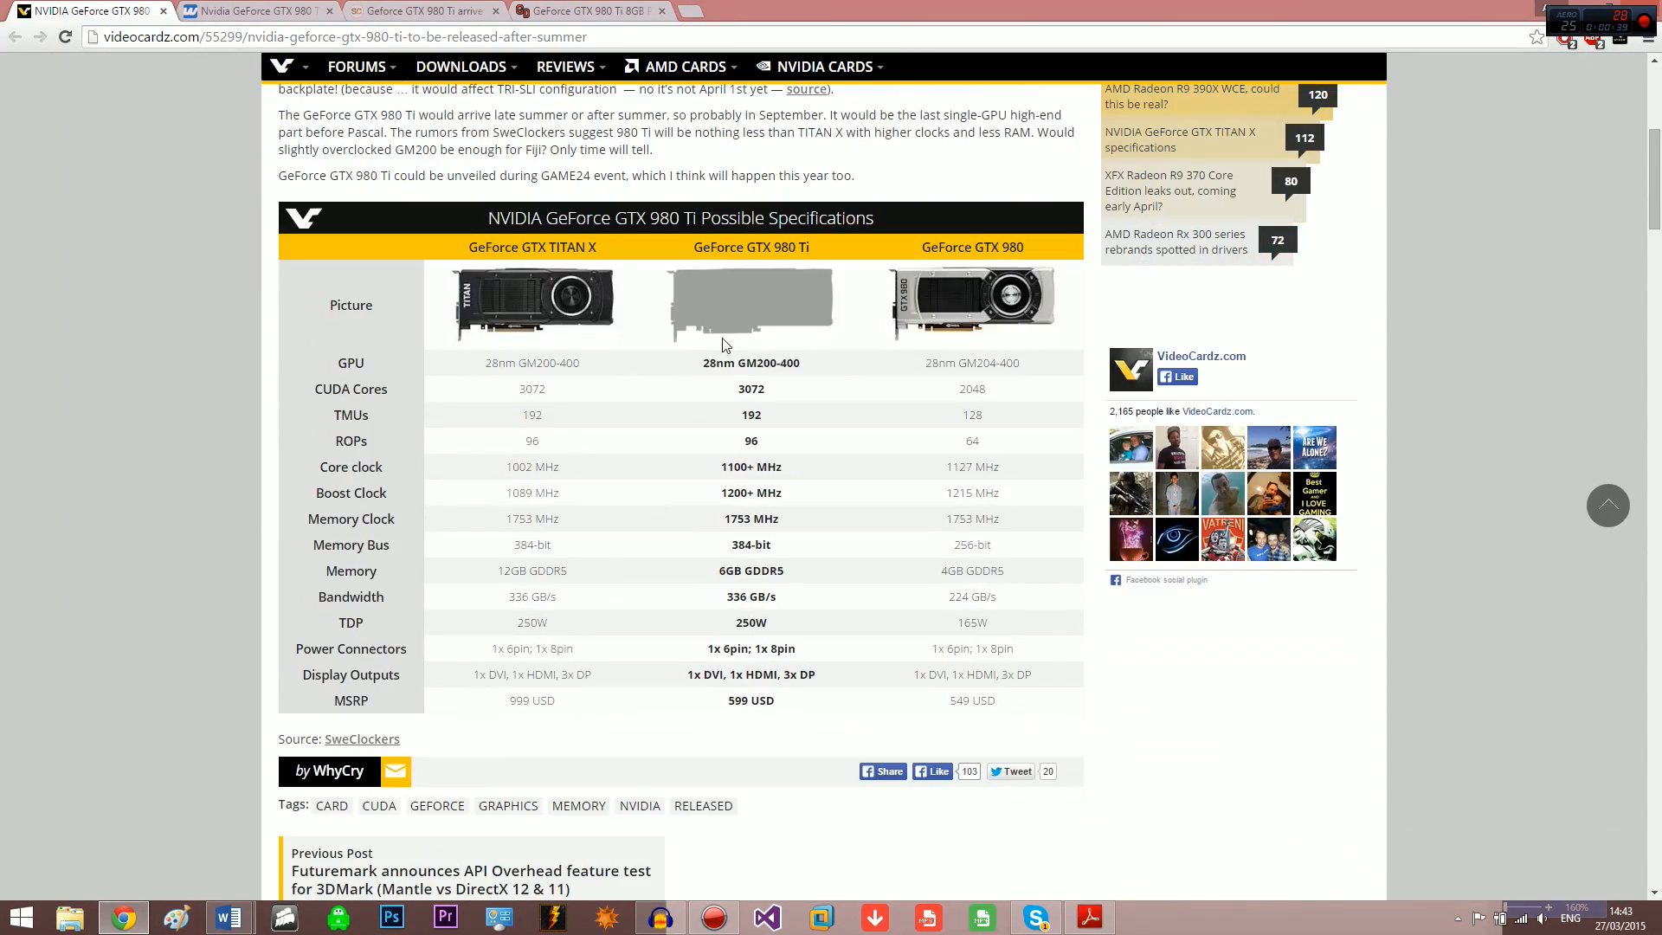
{"action": "mouse_move", "coordinate": [489, 478]}
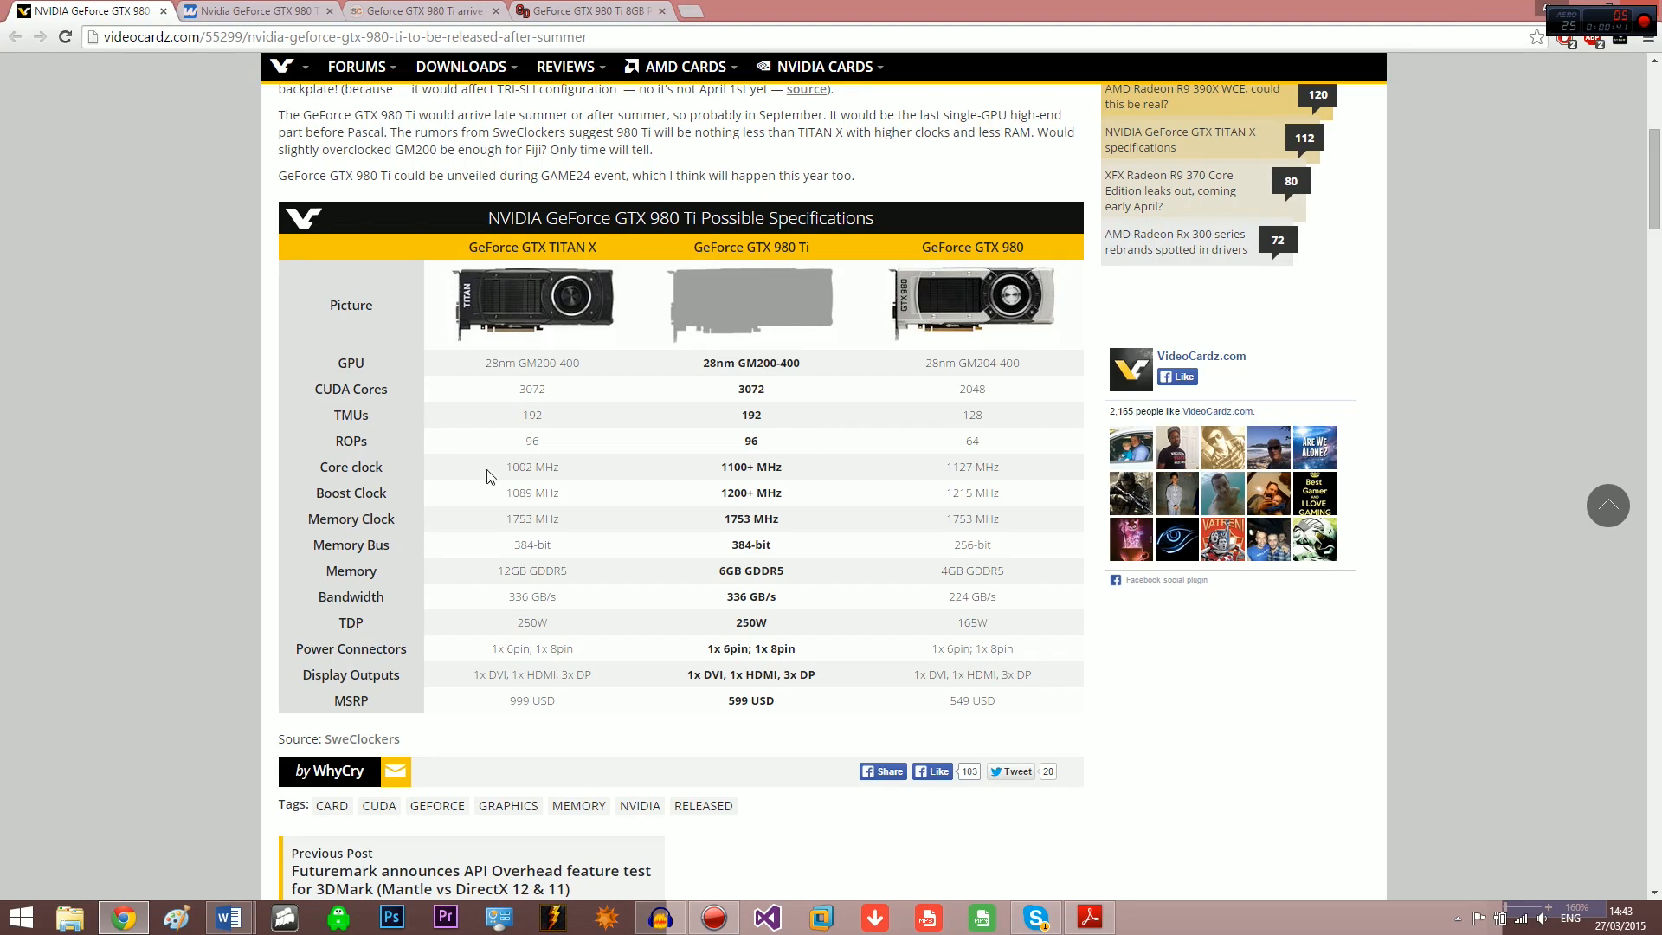
{"action": "mouse_move", "coordinate": [700, 358]}
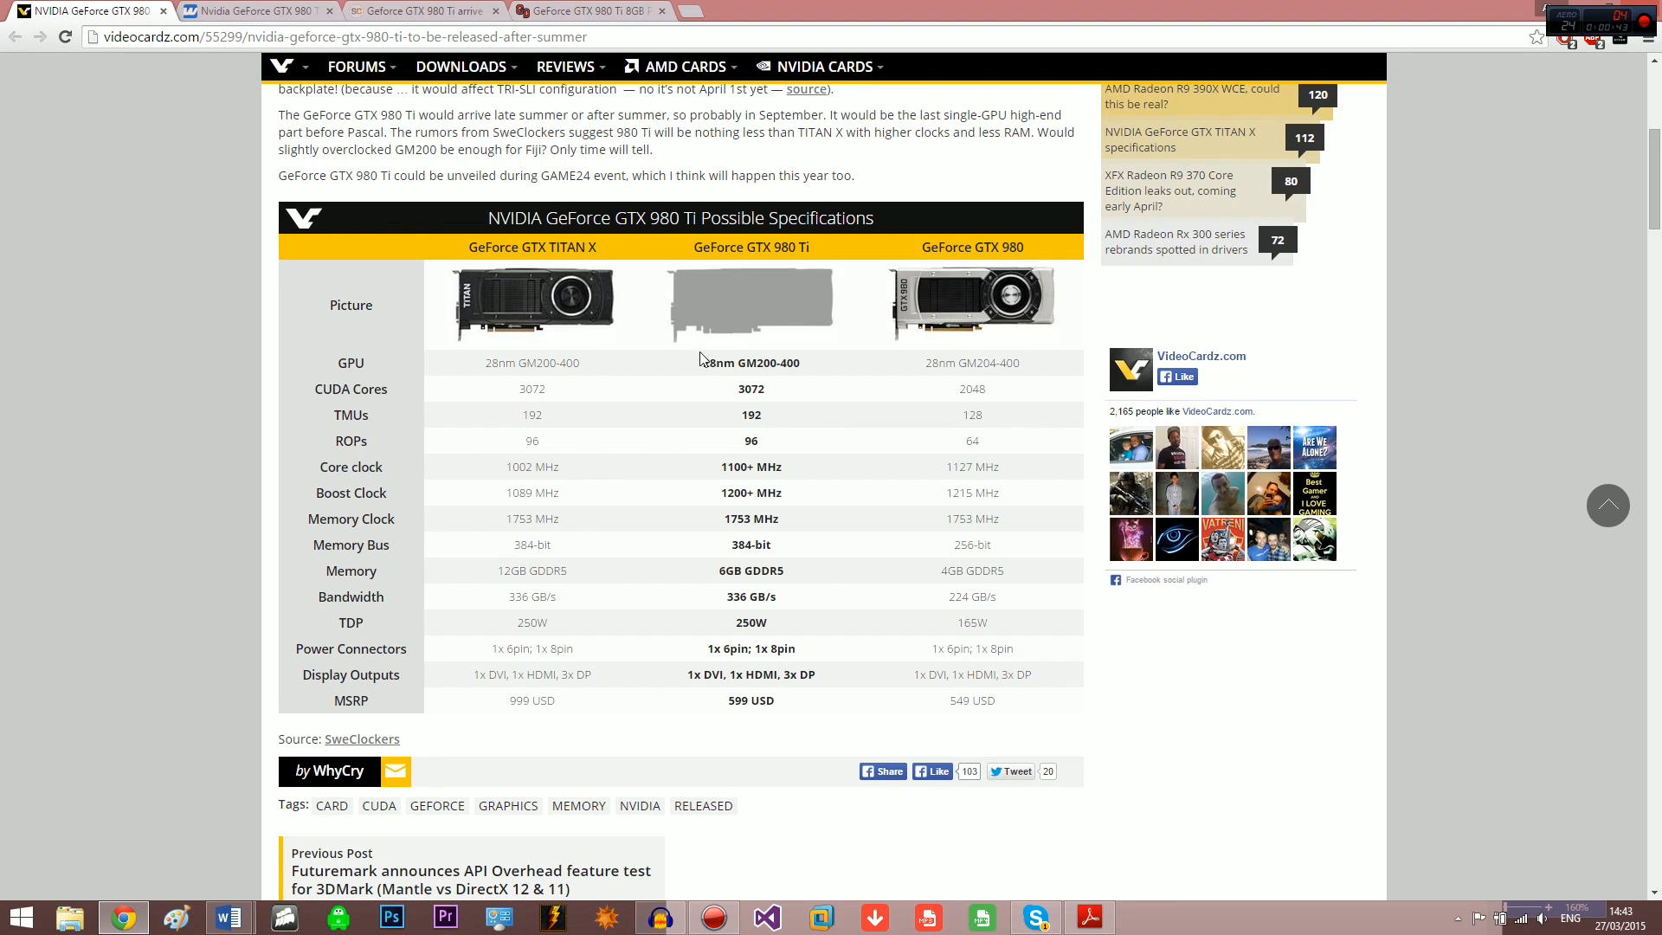
{"action": "mouse_move", "coordinate": [691, 608]}
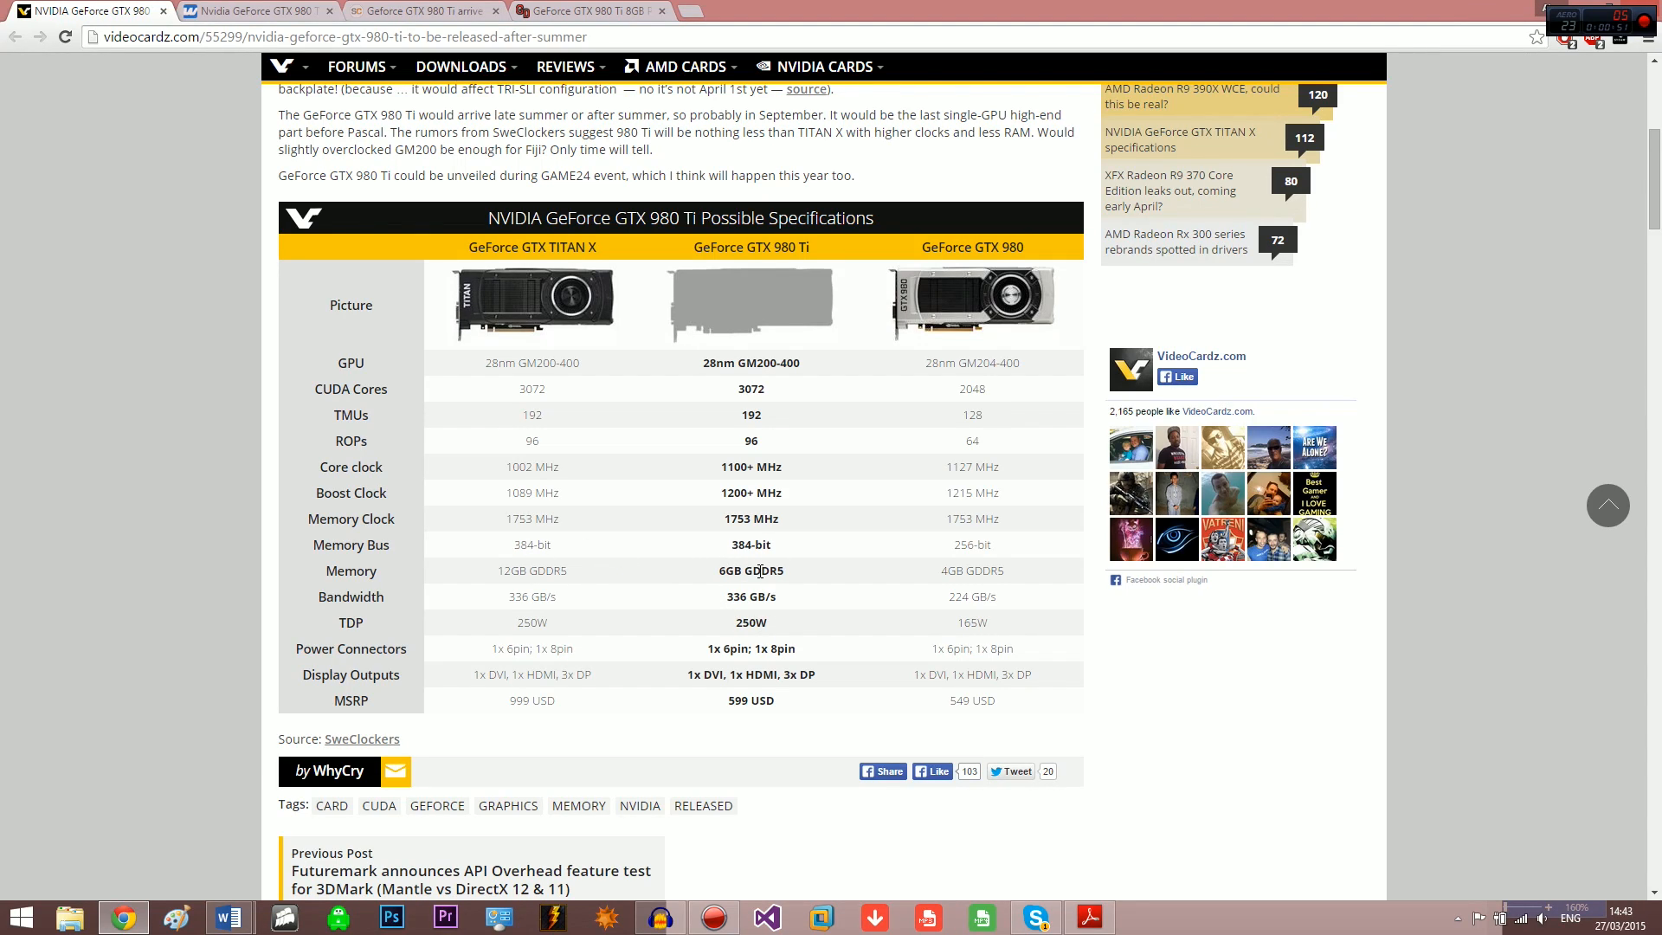
{"action": "mouse_move", "coordinate": [765, 381]}
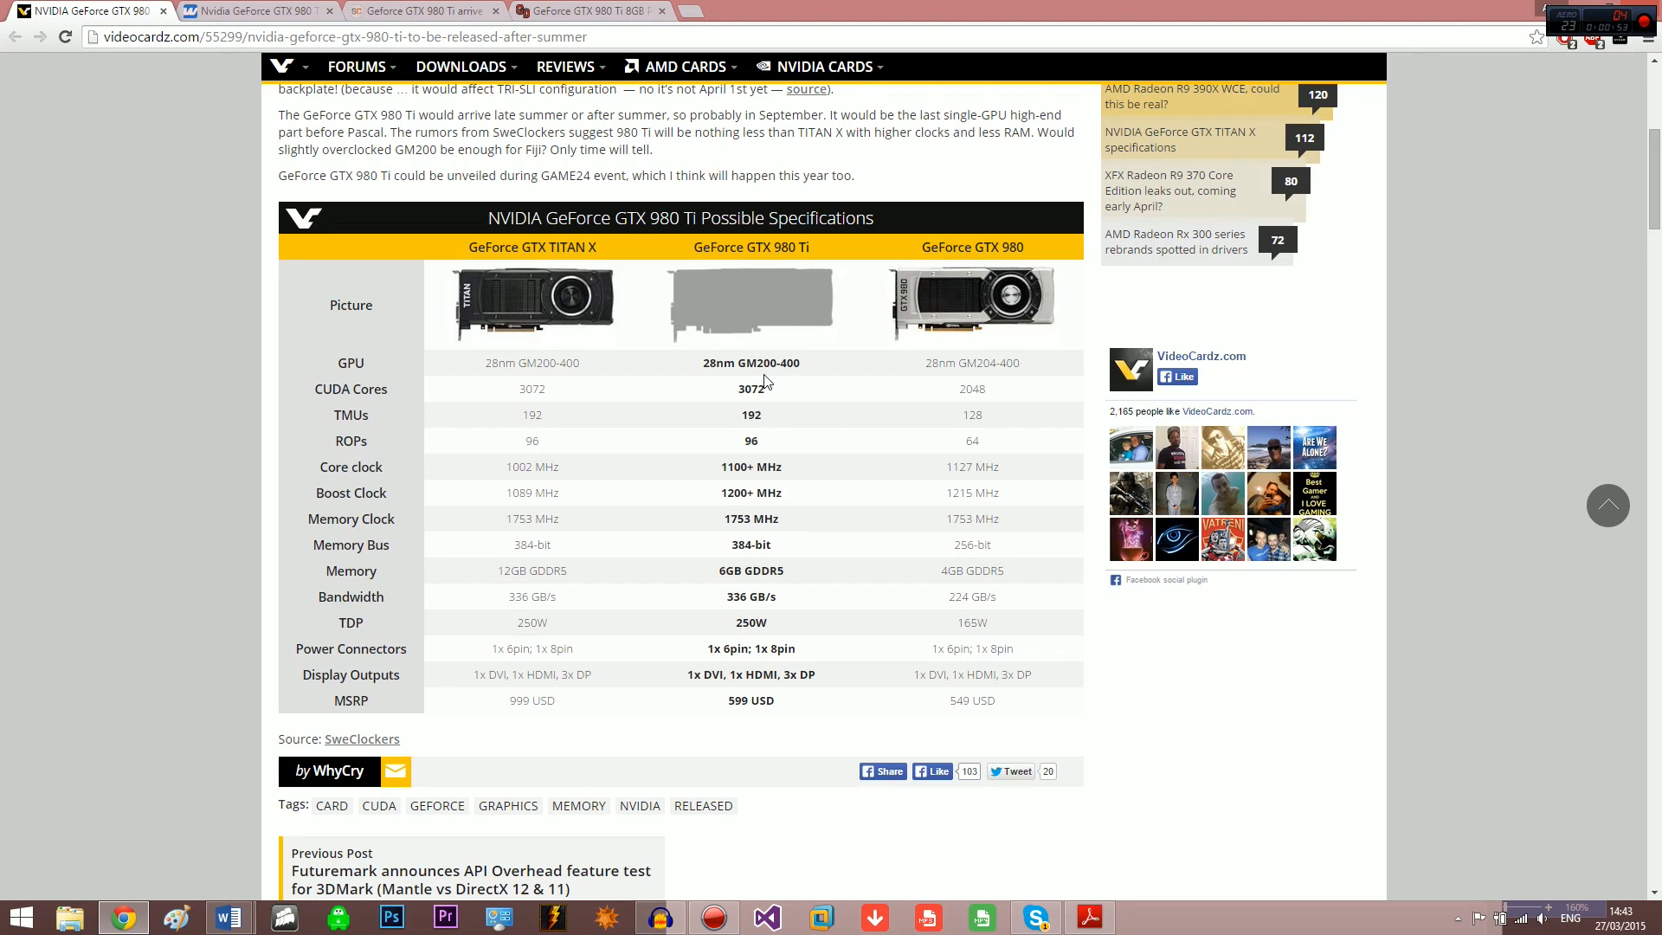
{"action": "mouse_move", "coordinate": [783, 390]}
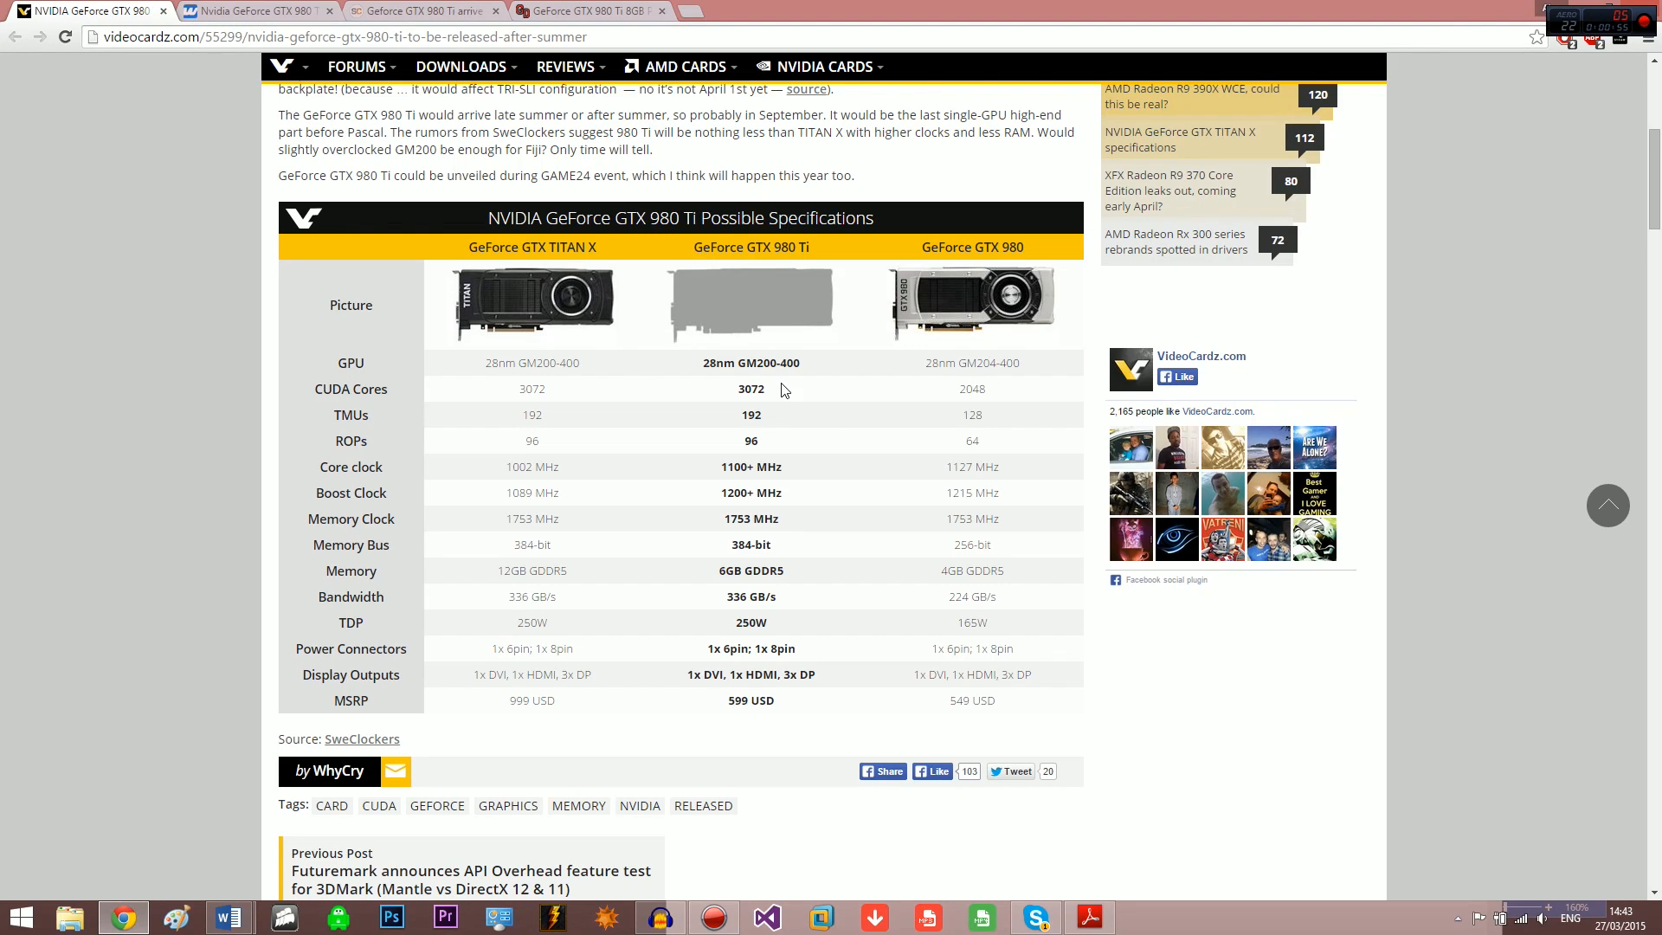
{"action": "mouse_move", "coordinate": [554, 389]}
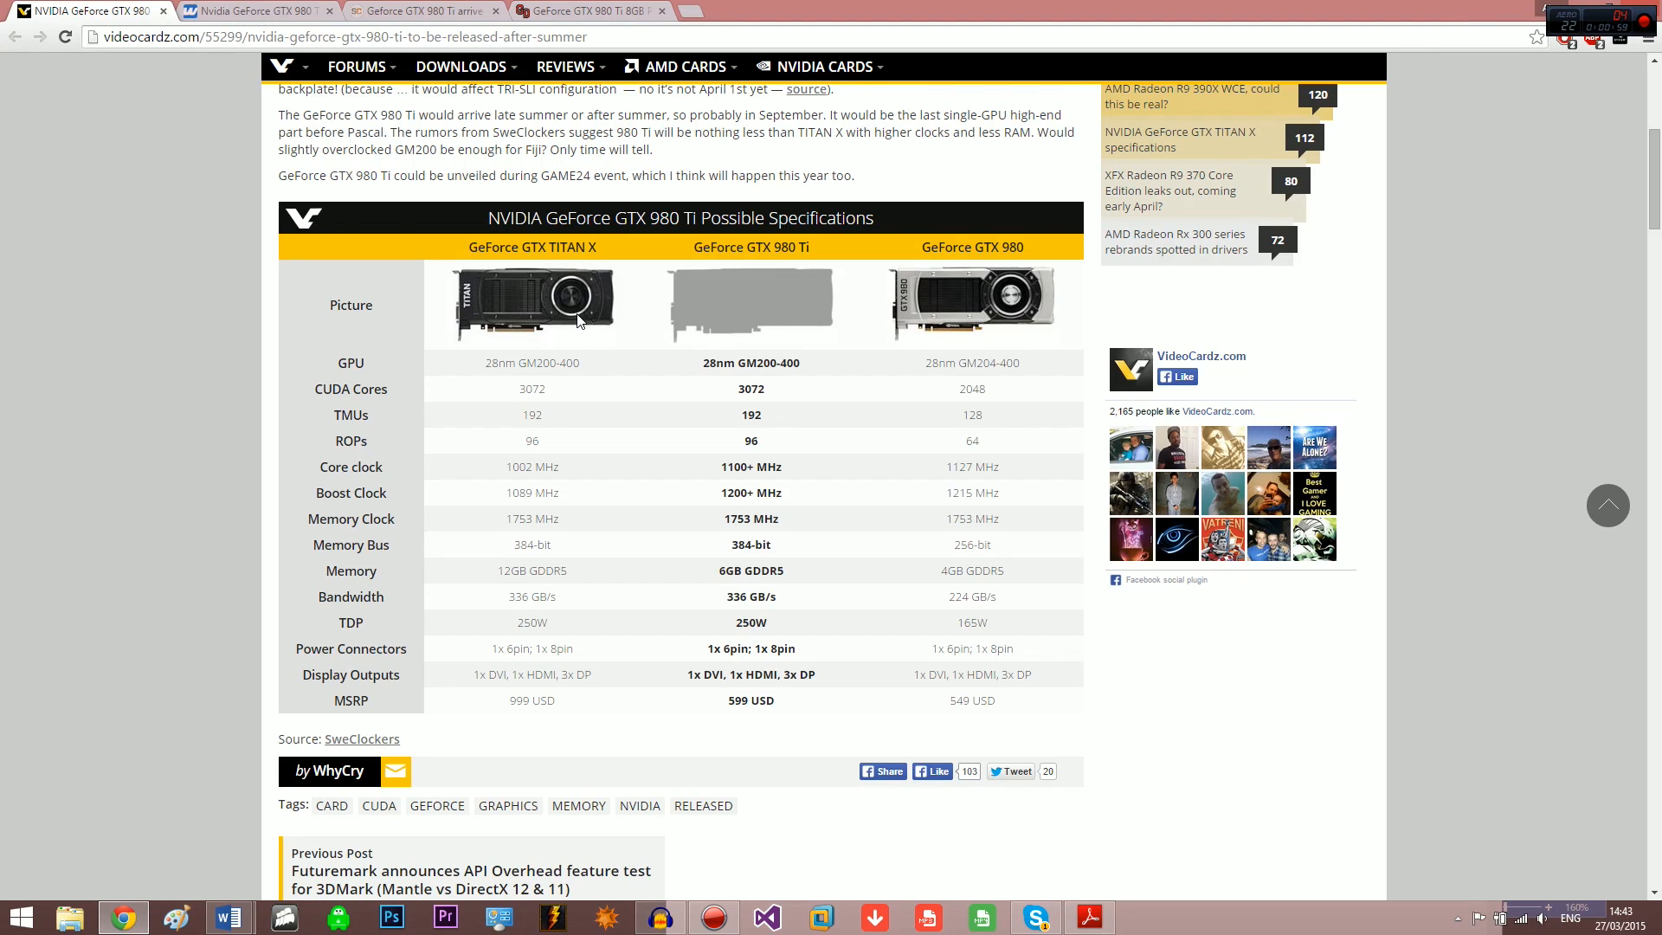
{"action": "mouse_move", "coordinate": [565, 308]}
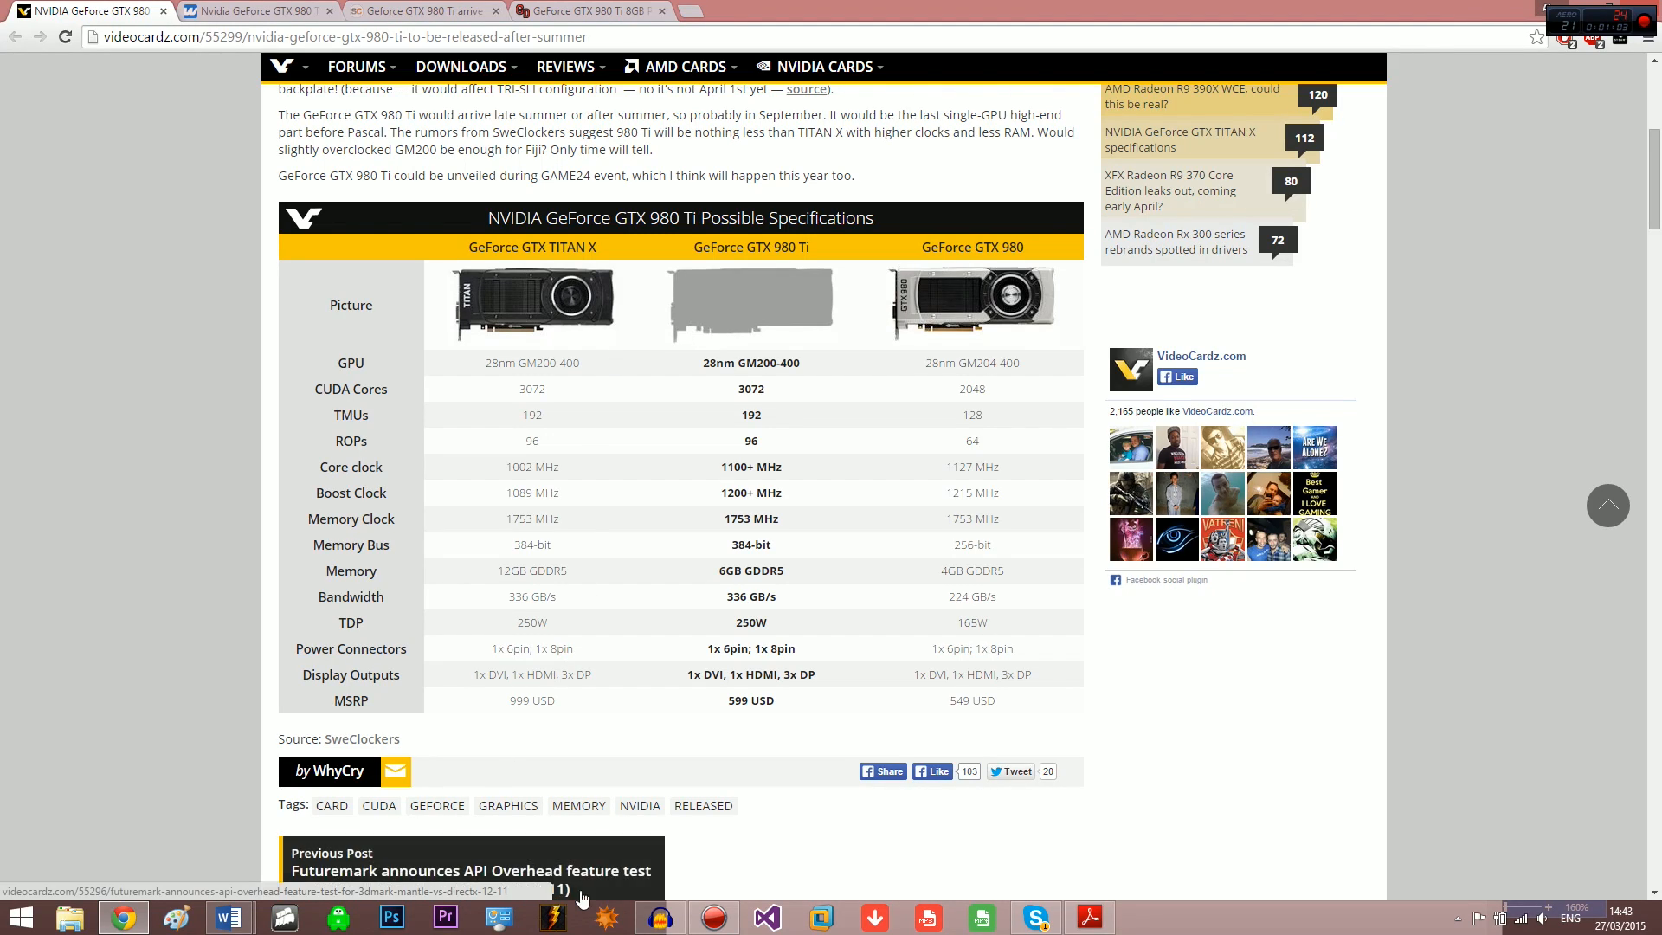
Play back the recorded voice take in Audacity, stop it, and start recording a new take.
{"action": "left_click", "coordinate": [658, 917]}
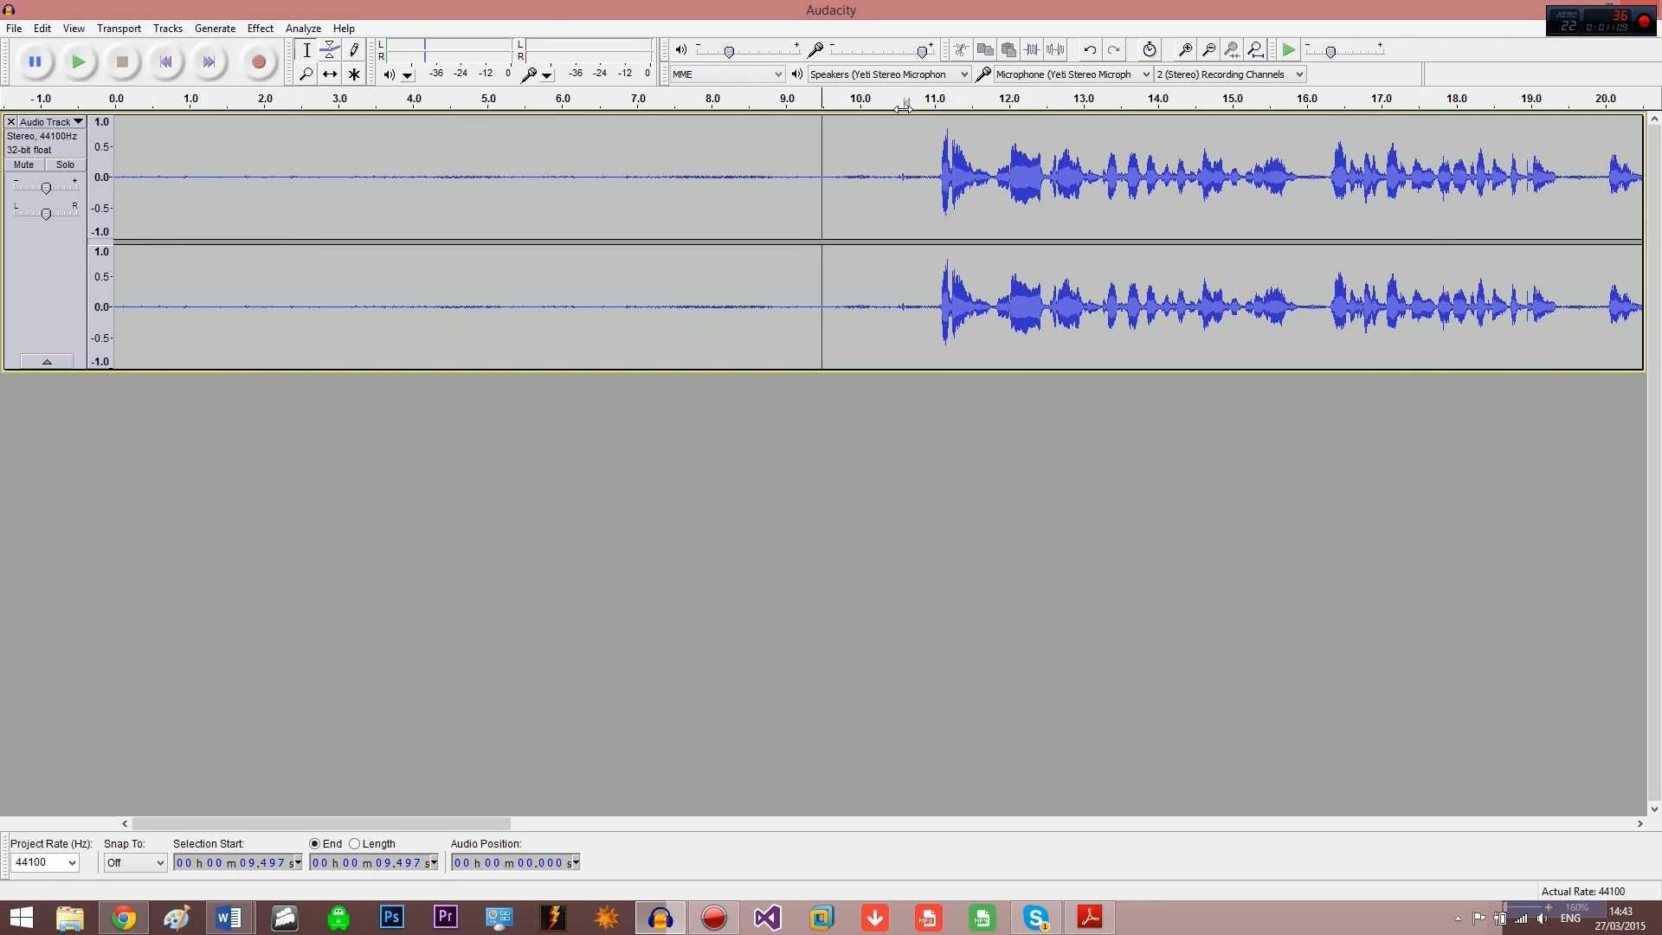
{"action": "left_click", "coordinate": [77, 62]}
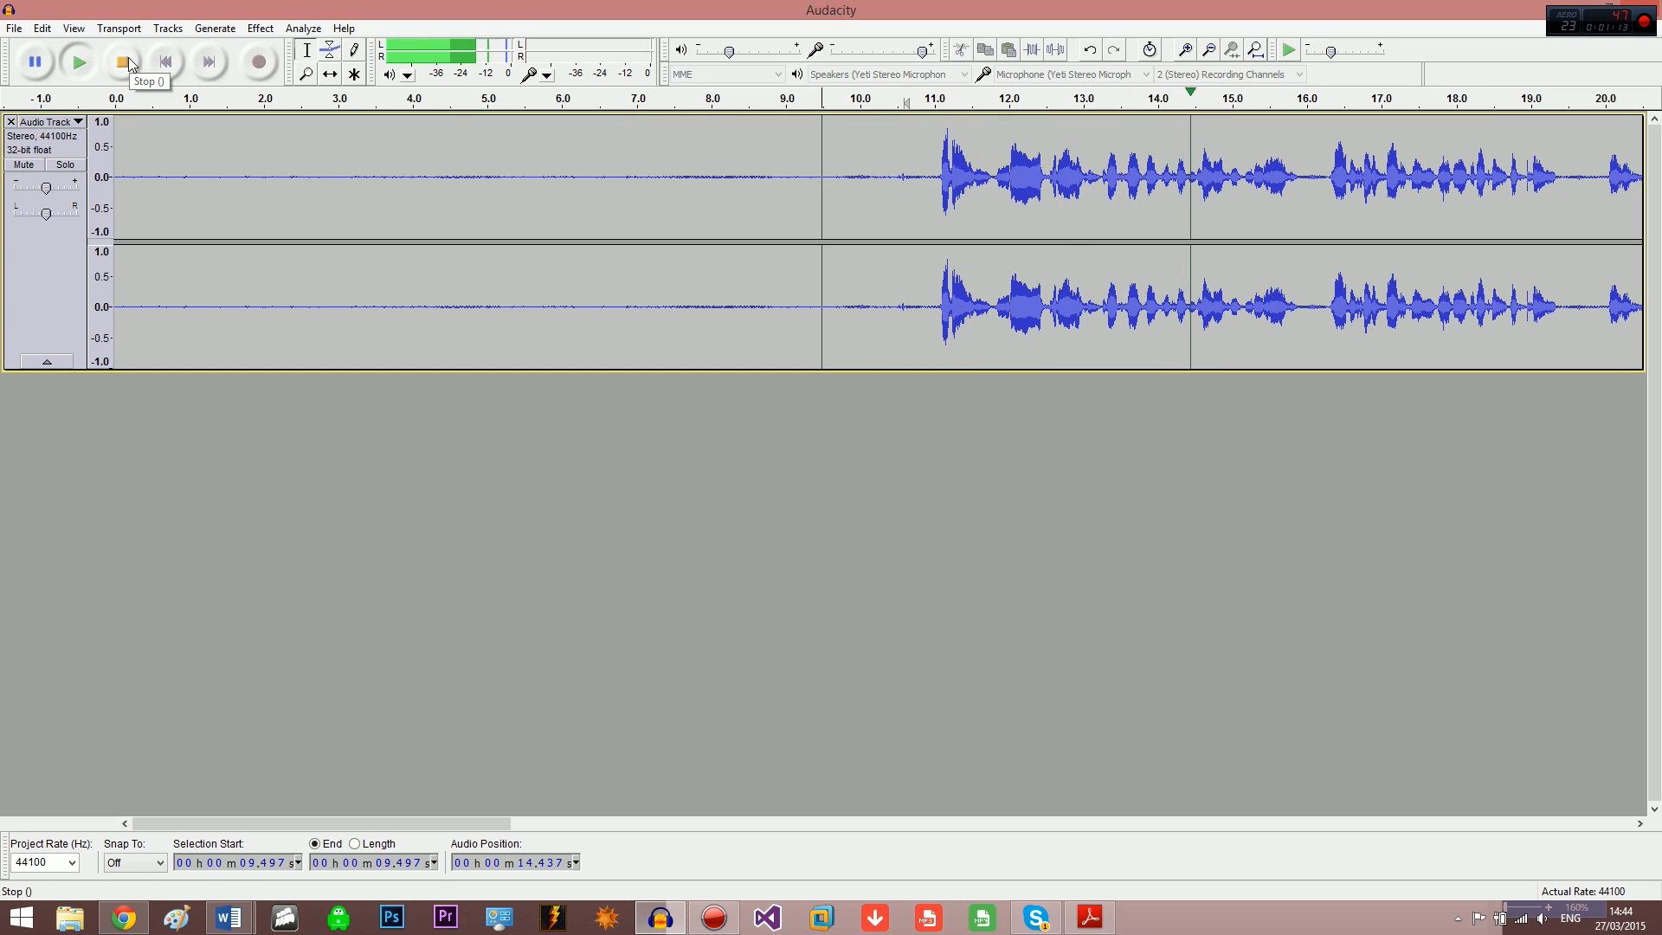
{"action": "left_click", "coordinate": [123, 62]}
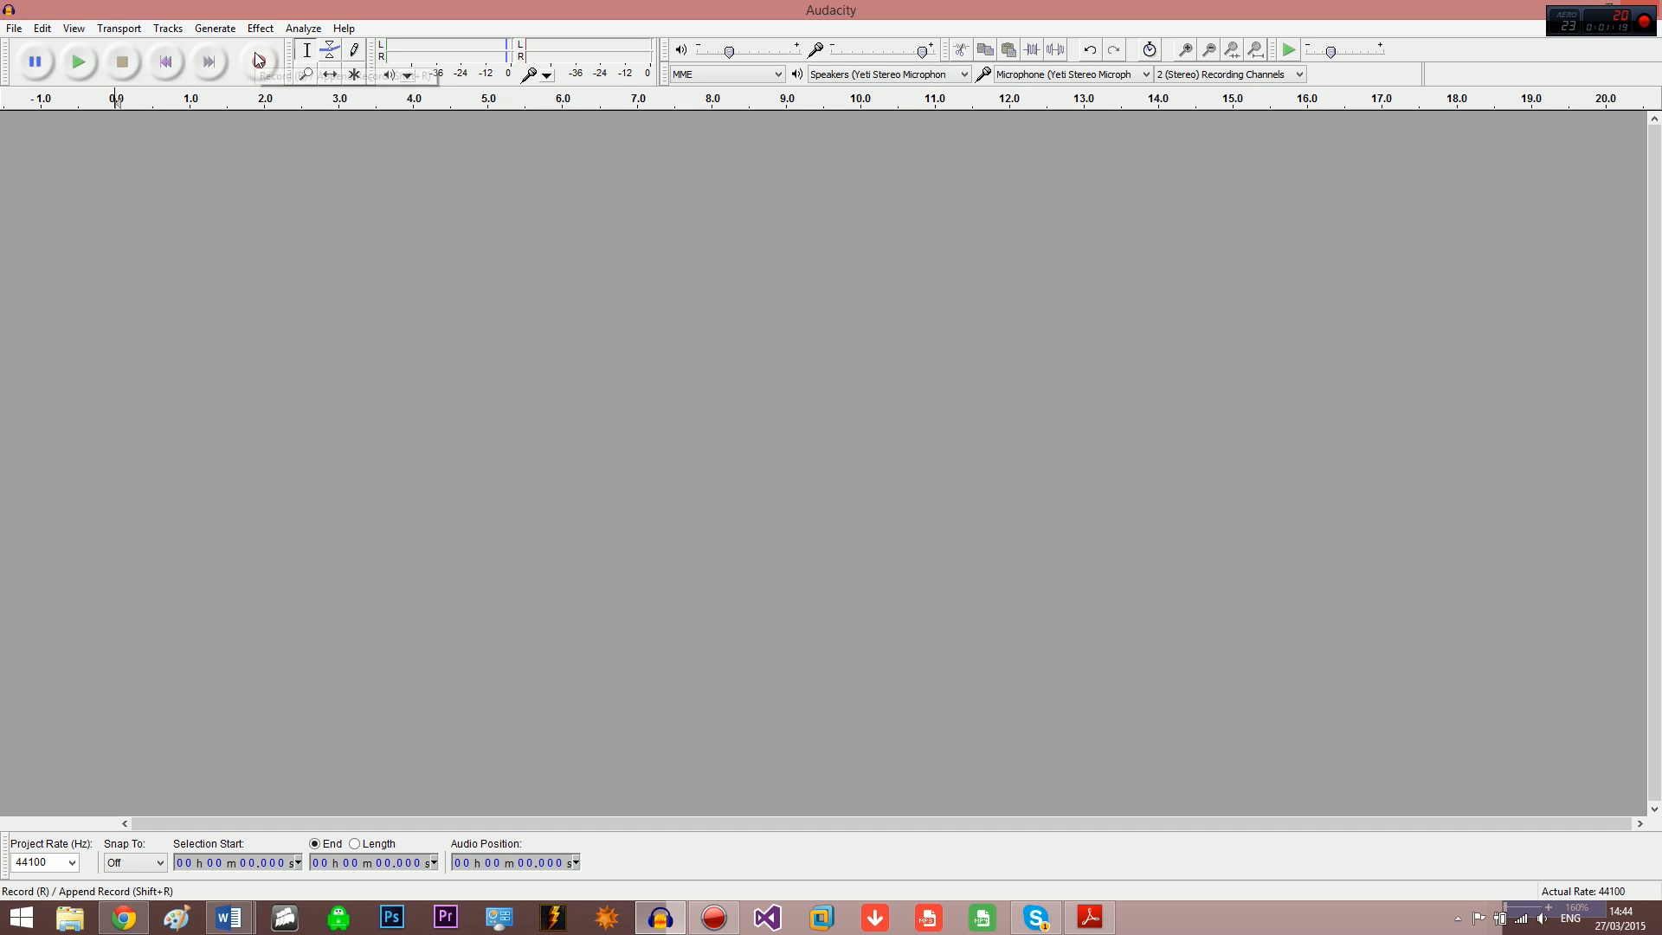
{"action": "left_click", "coordinate": [256, 63]}
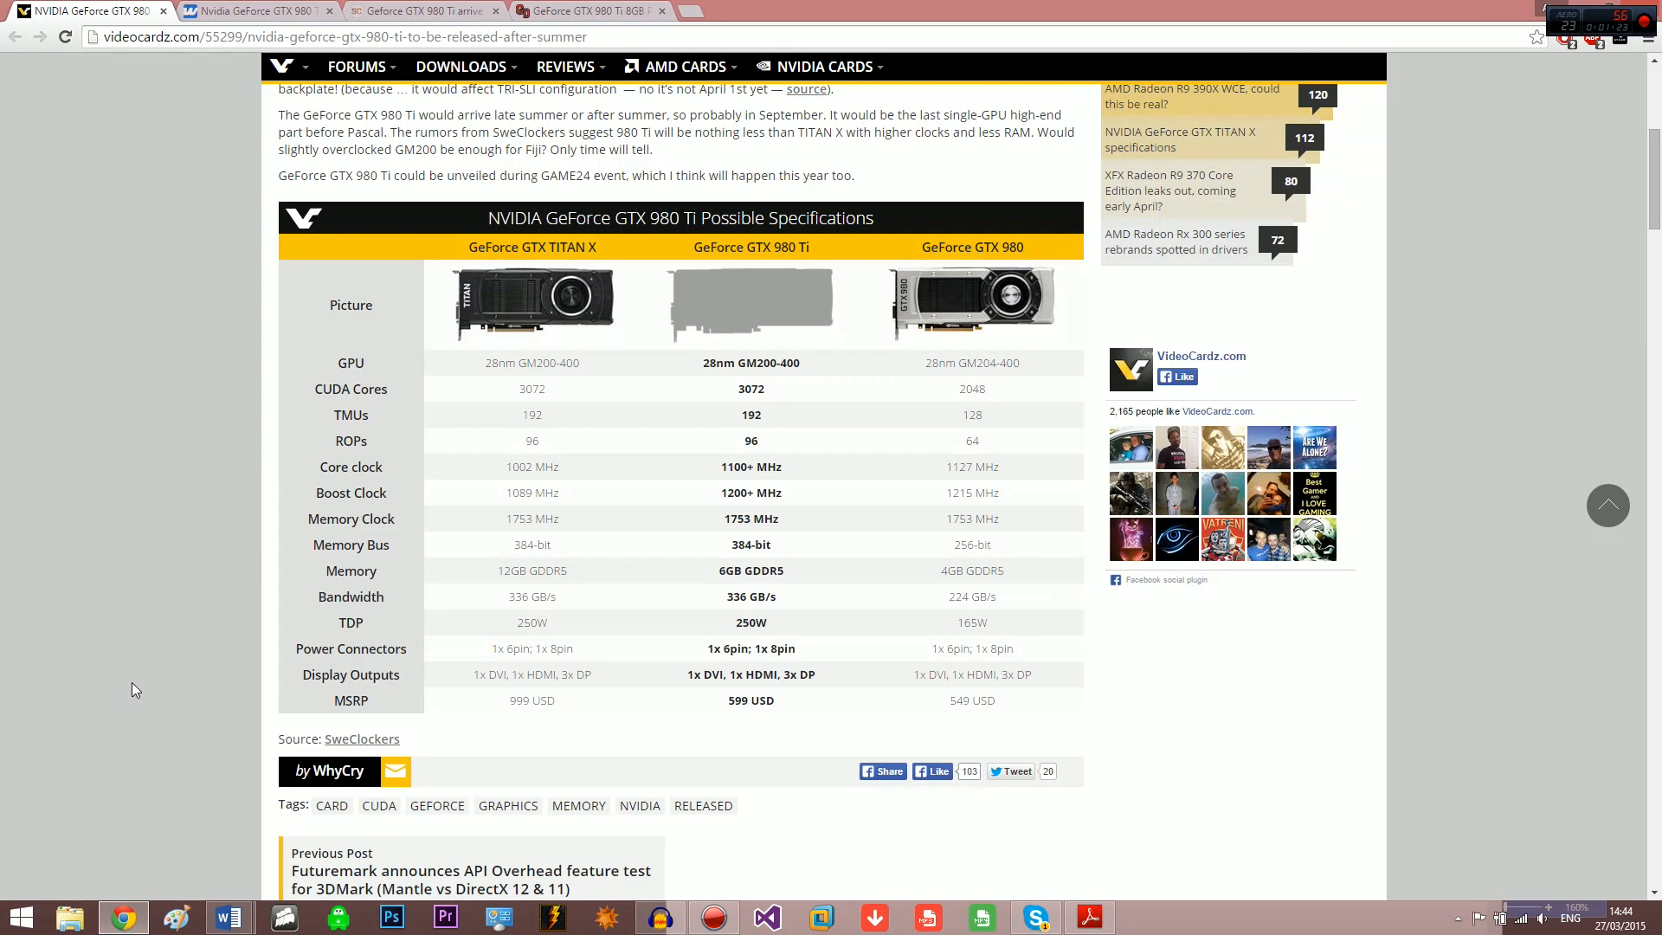
{"action": "mouse_move", "coordinate": [55, 471]}
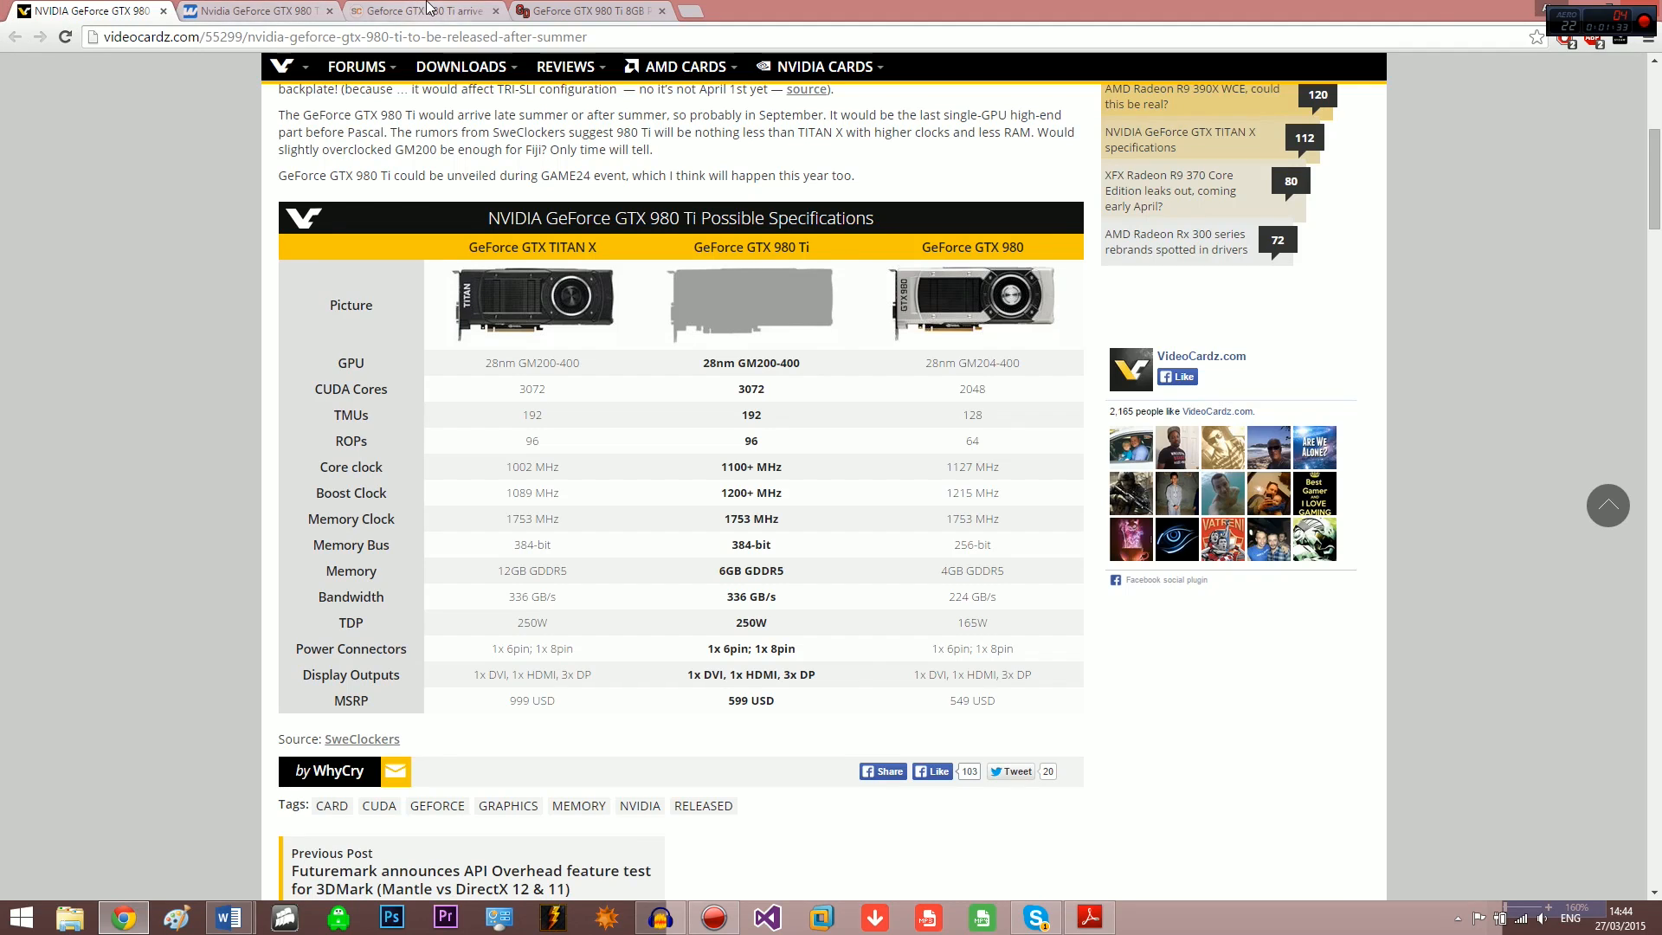
{"action": "left_click", "coordinate": [414, 10]}
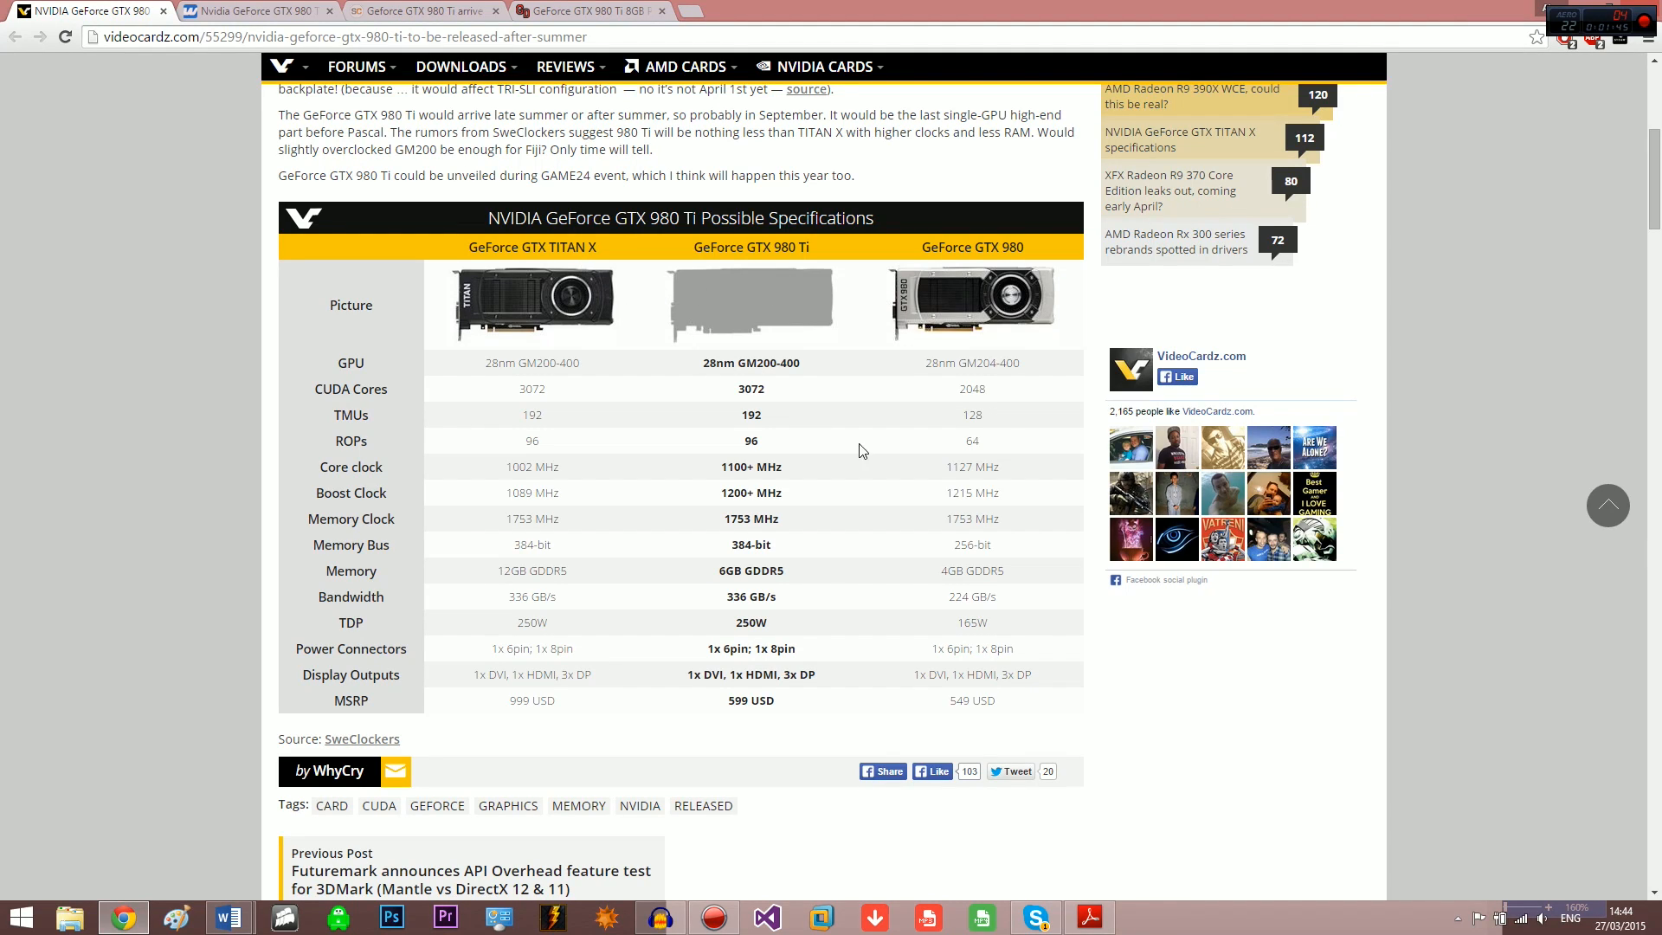
{"action": "mouse_move", "coordinate": [764, 541]}
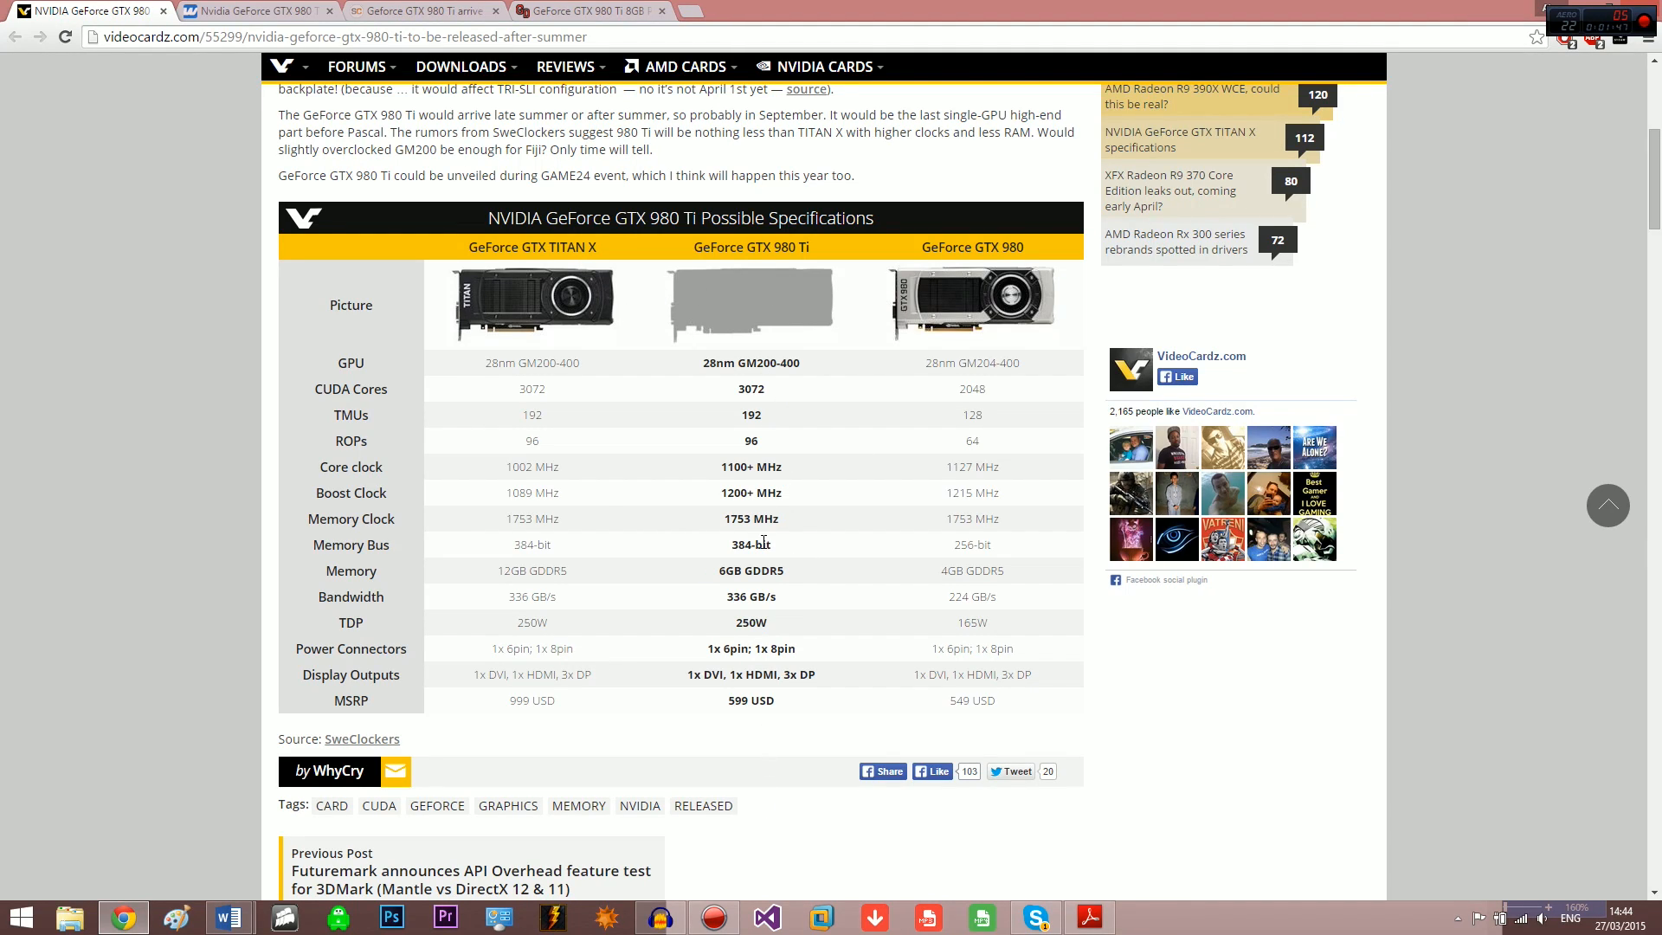
{"action": "mouse_move", "coordinate": [769, 564]}
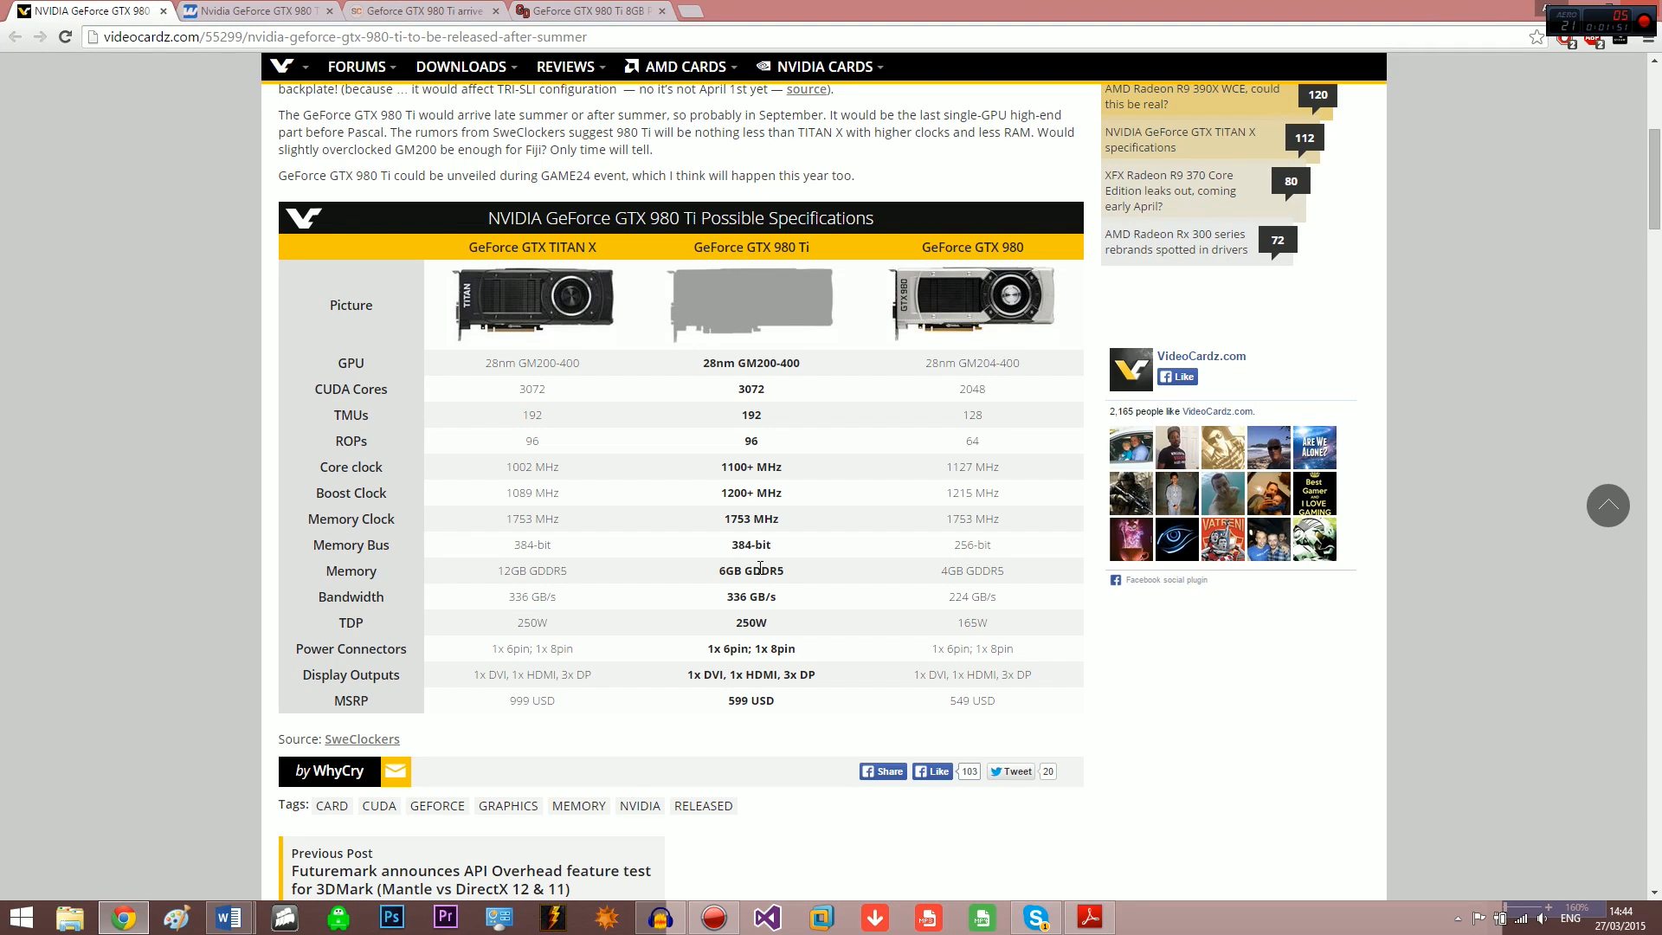
{"action": "mouse_move", "coordinate": [554, 588]}
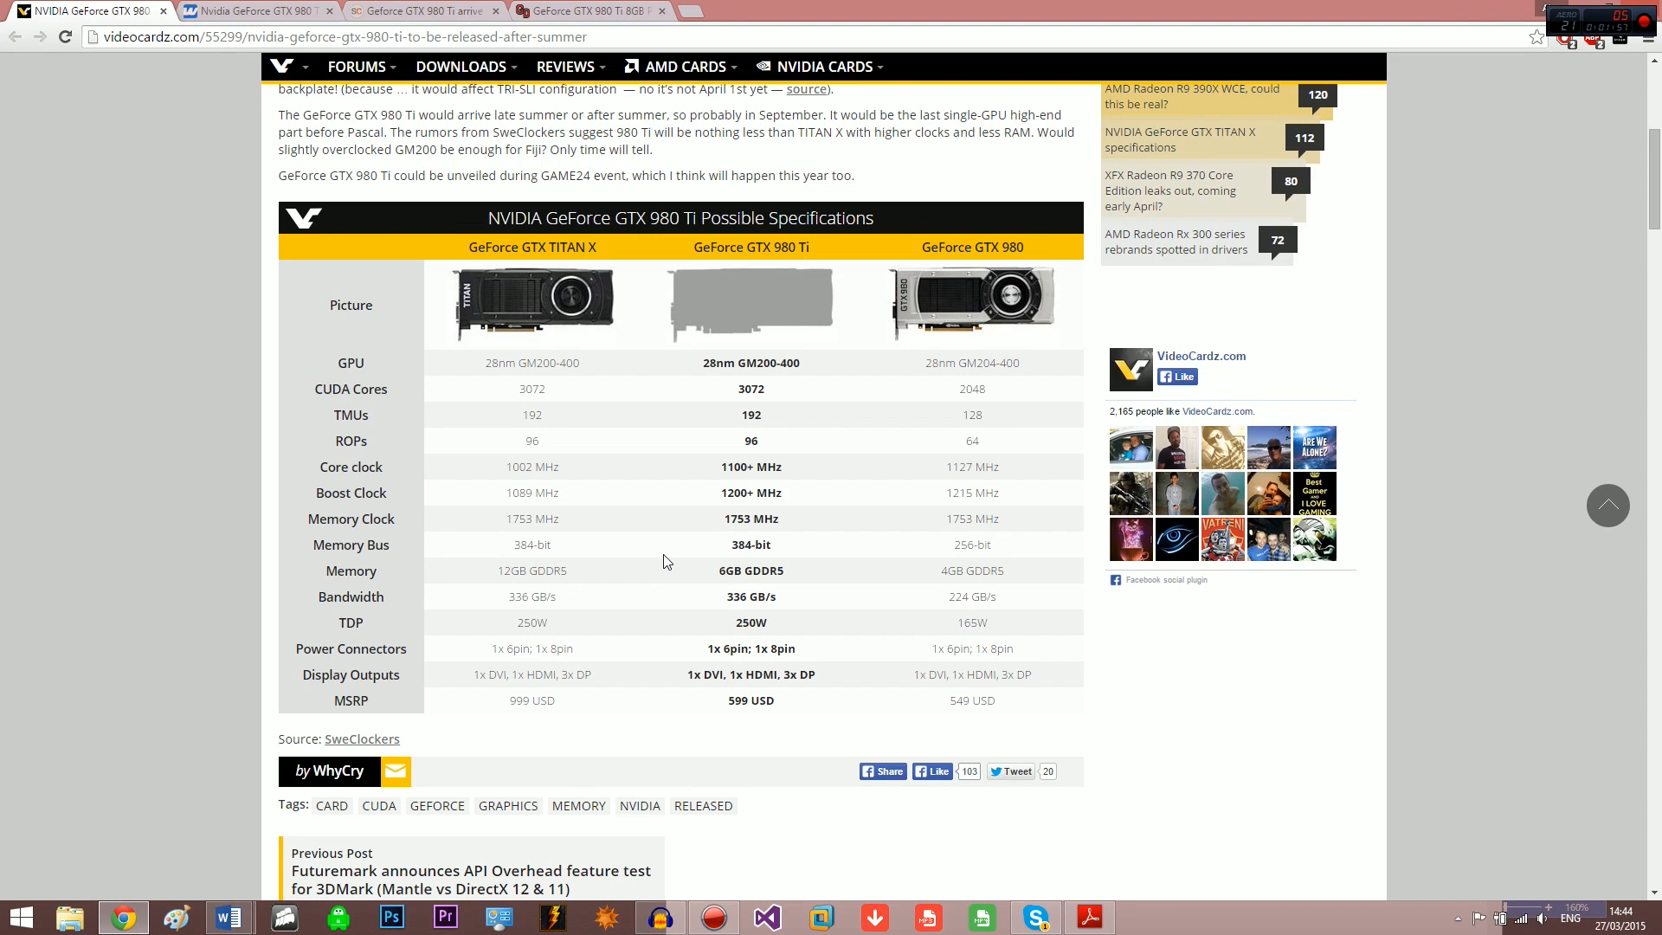
{"action": "mouse_move", "coordinate": [820, 573]}
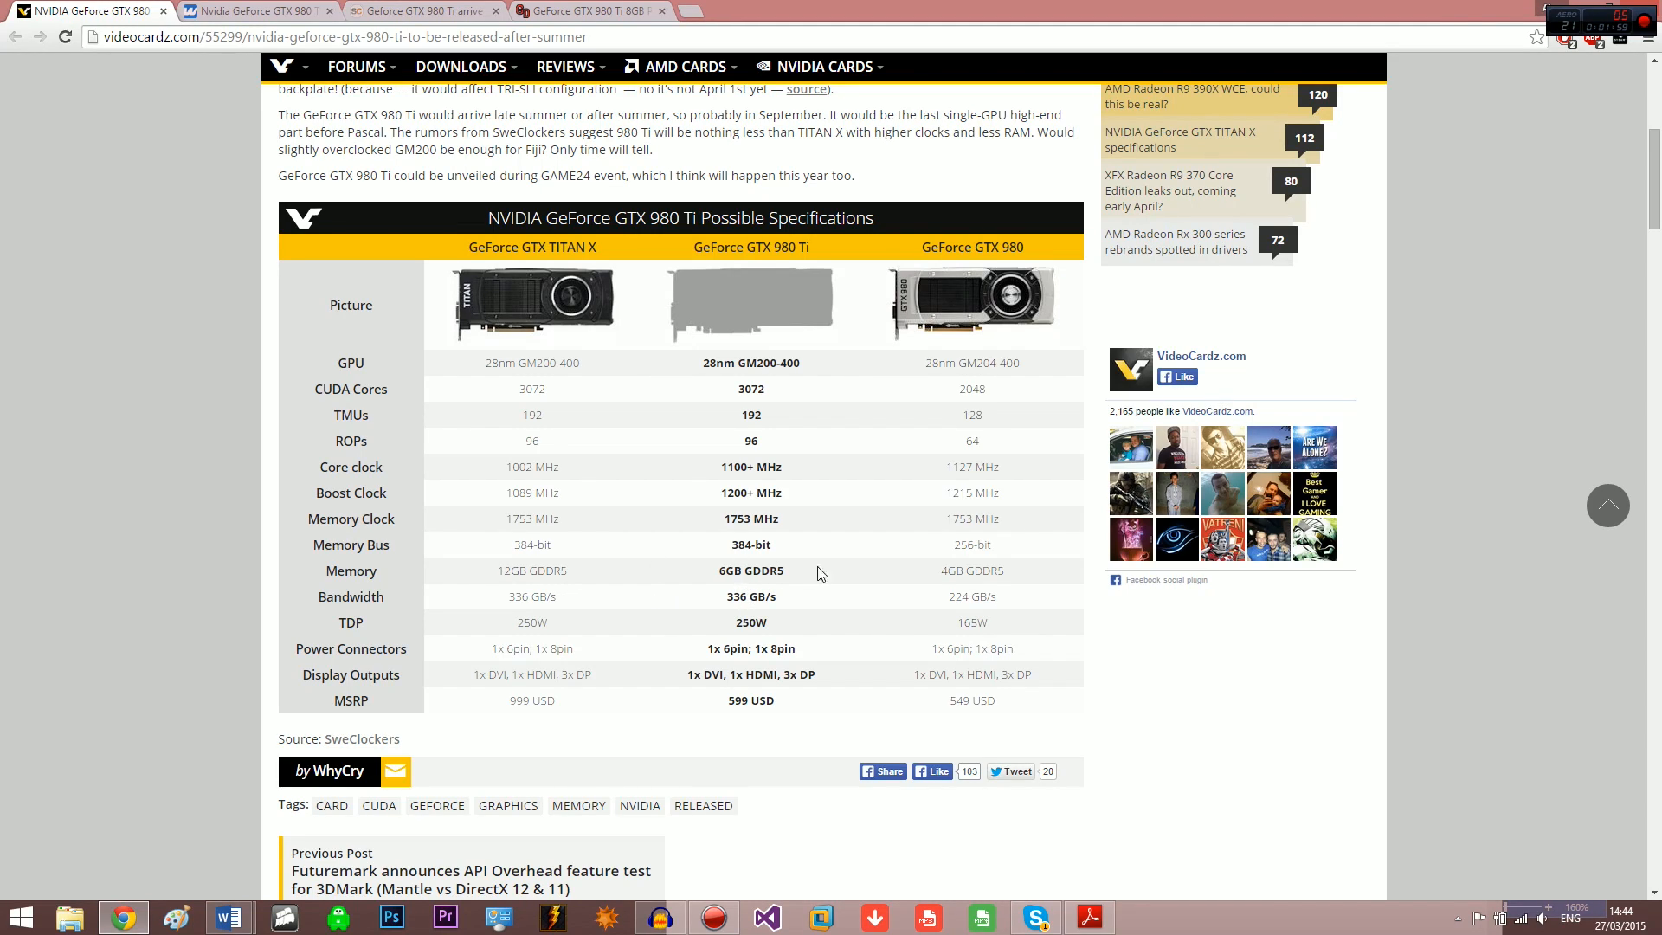
{"action": "mouse_move", "coordinate": [779, 591]}
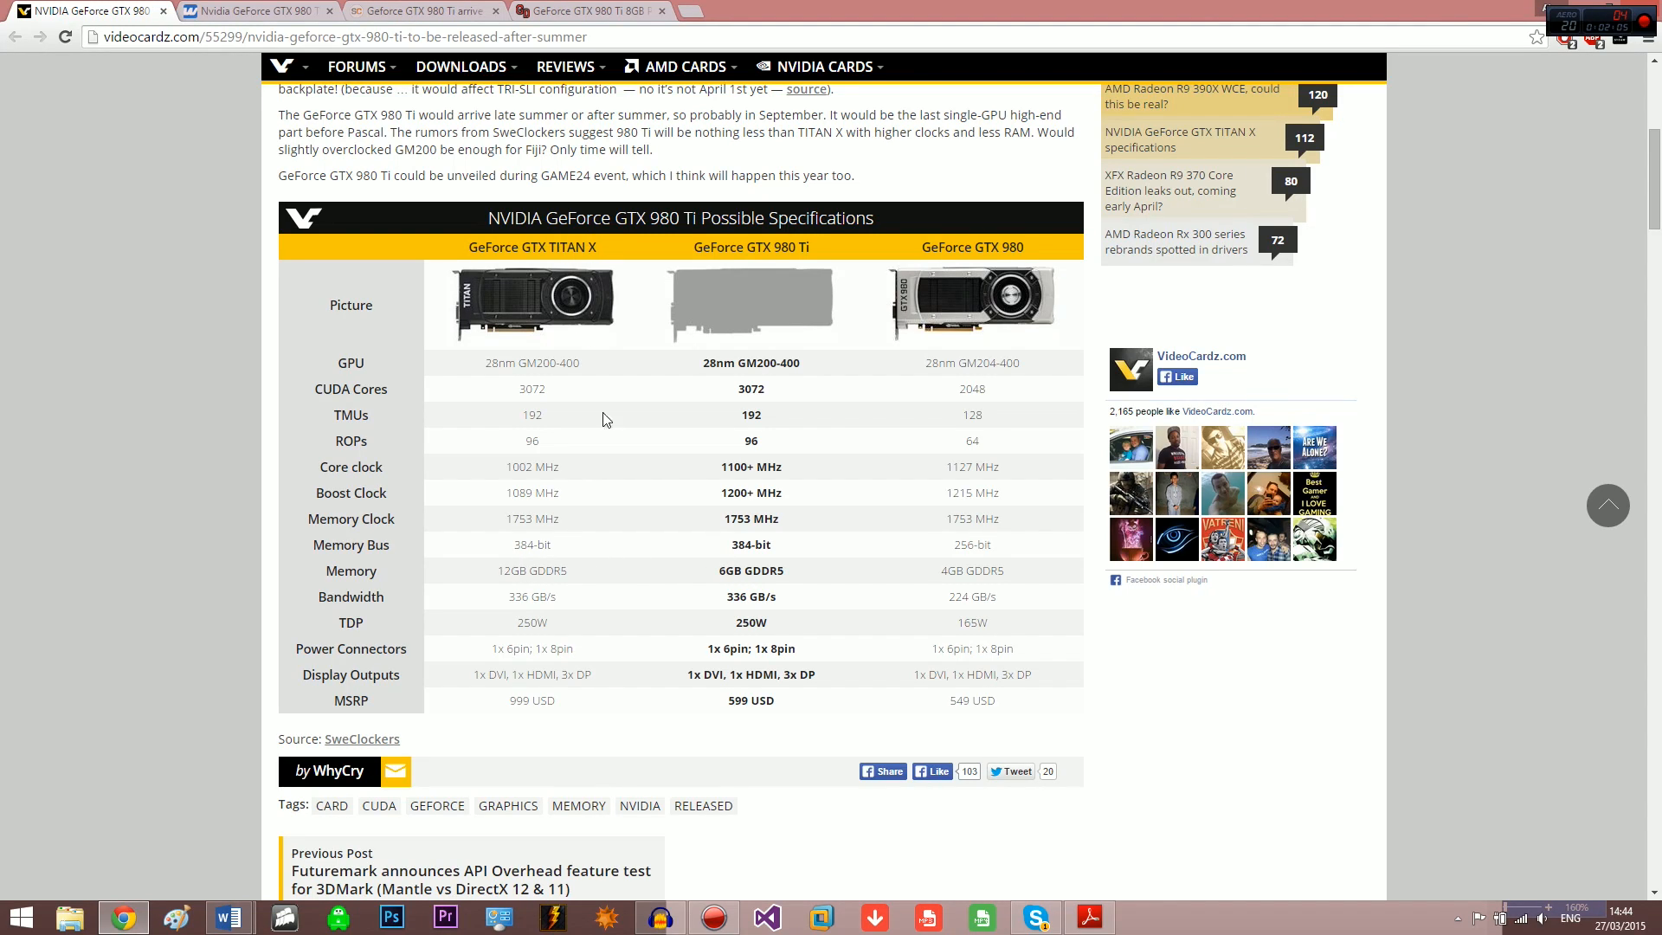
{"action": "mouse_move", "coordinate": [498, 563]}
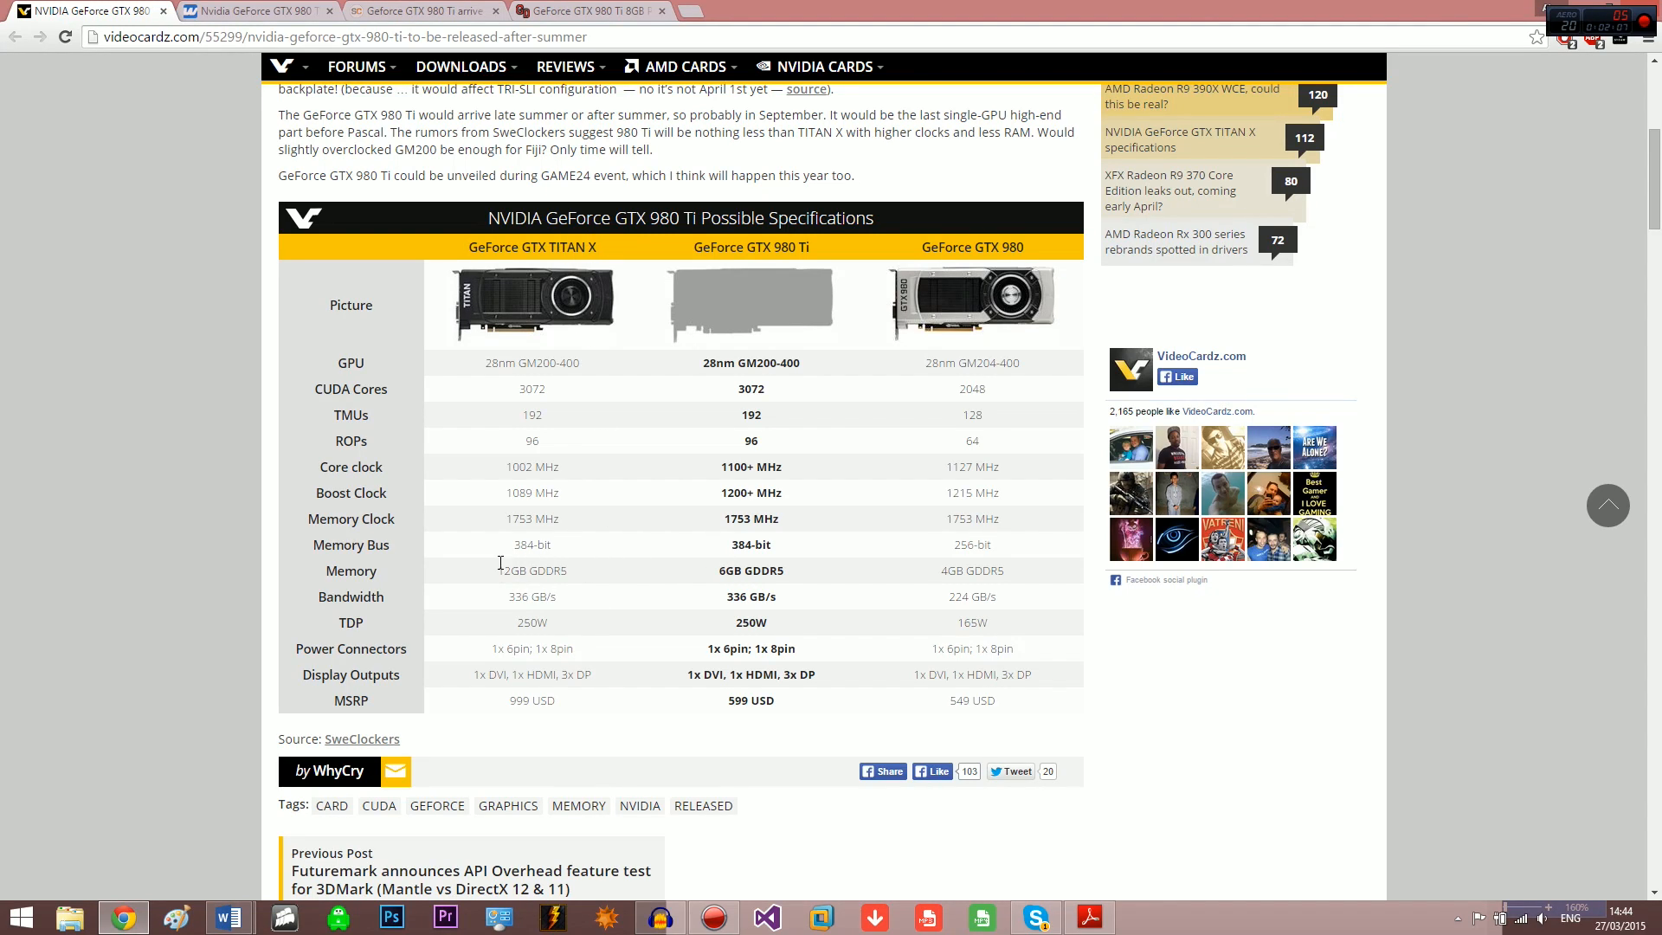
{"action": "mouse_move", "coordinate": [573, 588]}
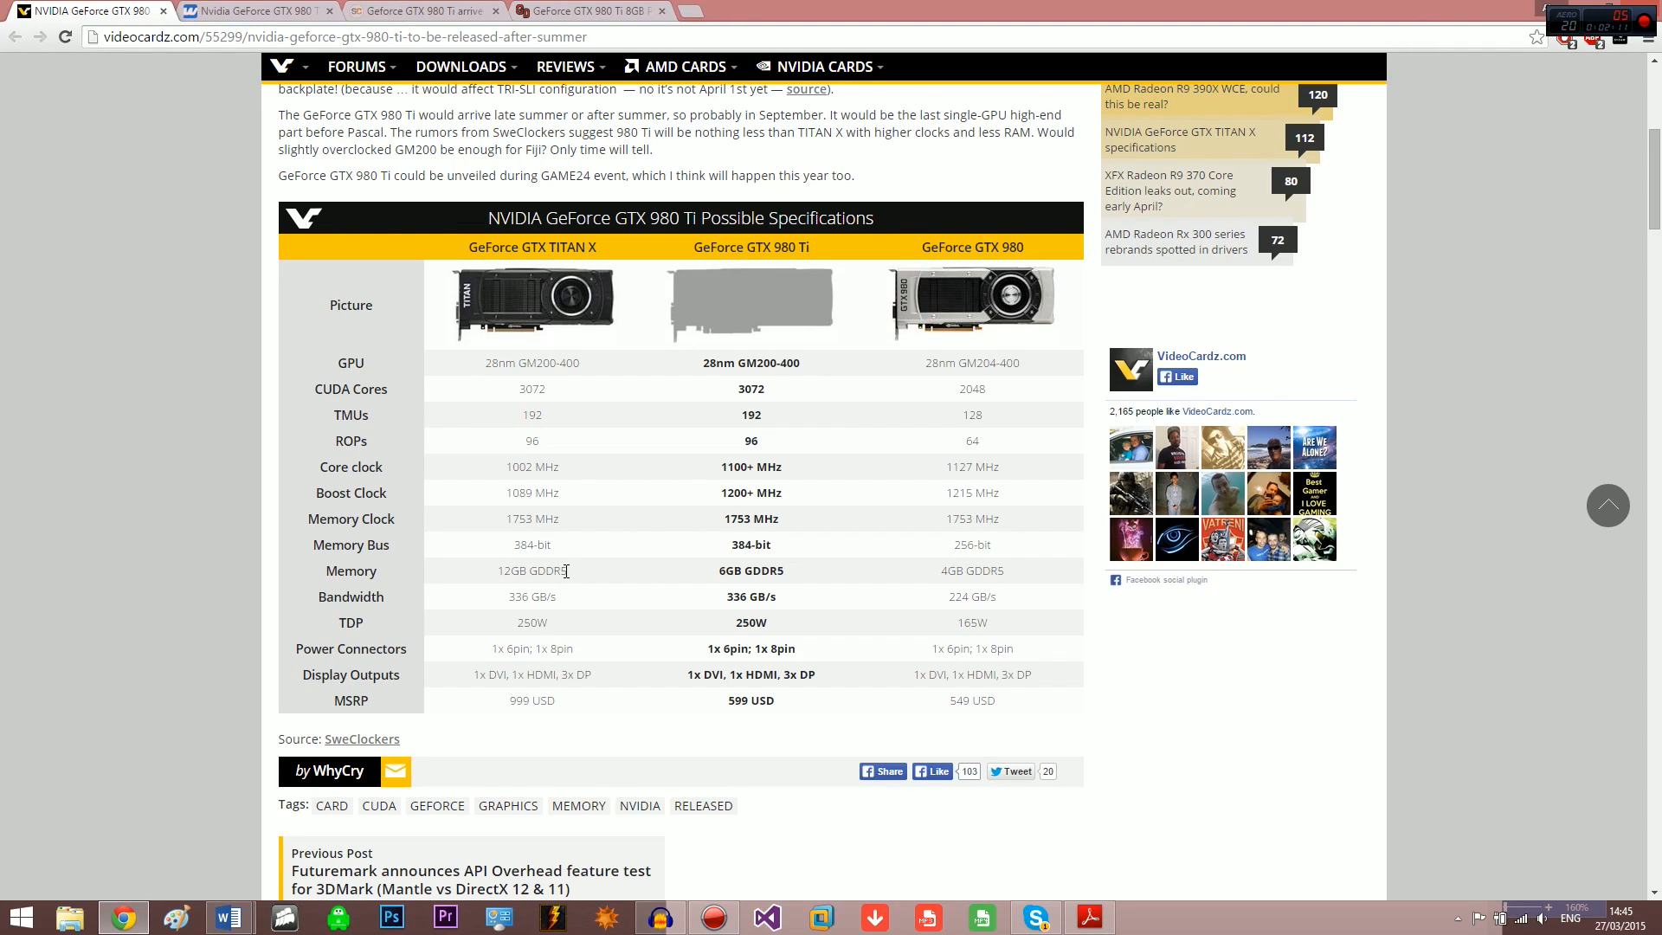
{"action": "mouse_move", "coordinate": [575, 587]}
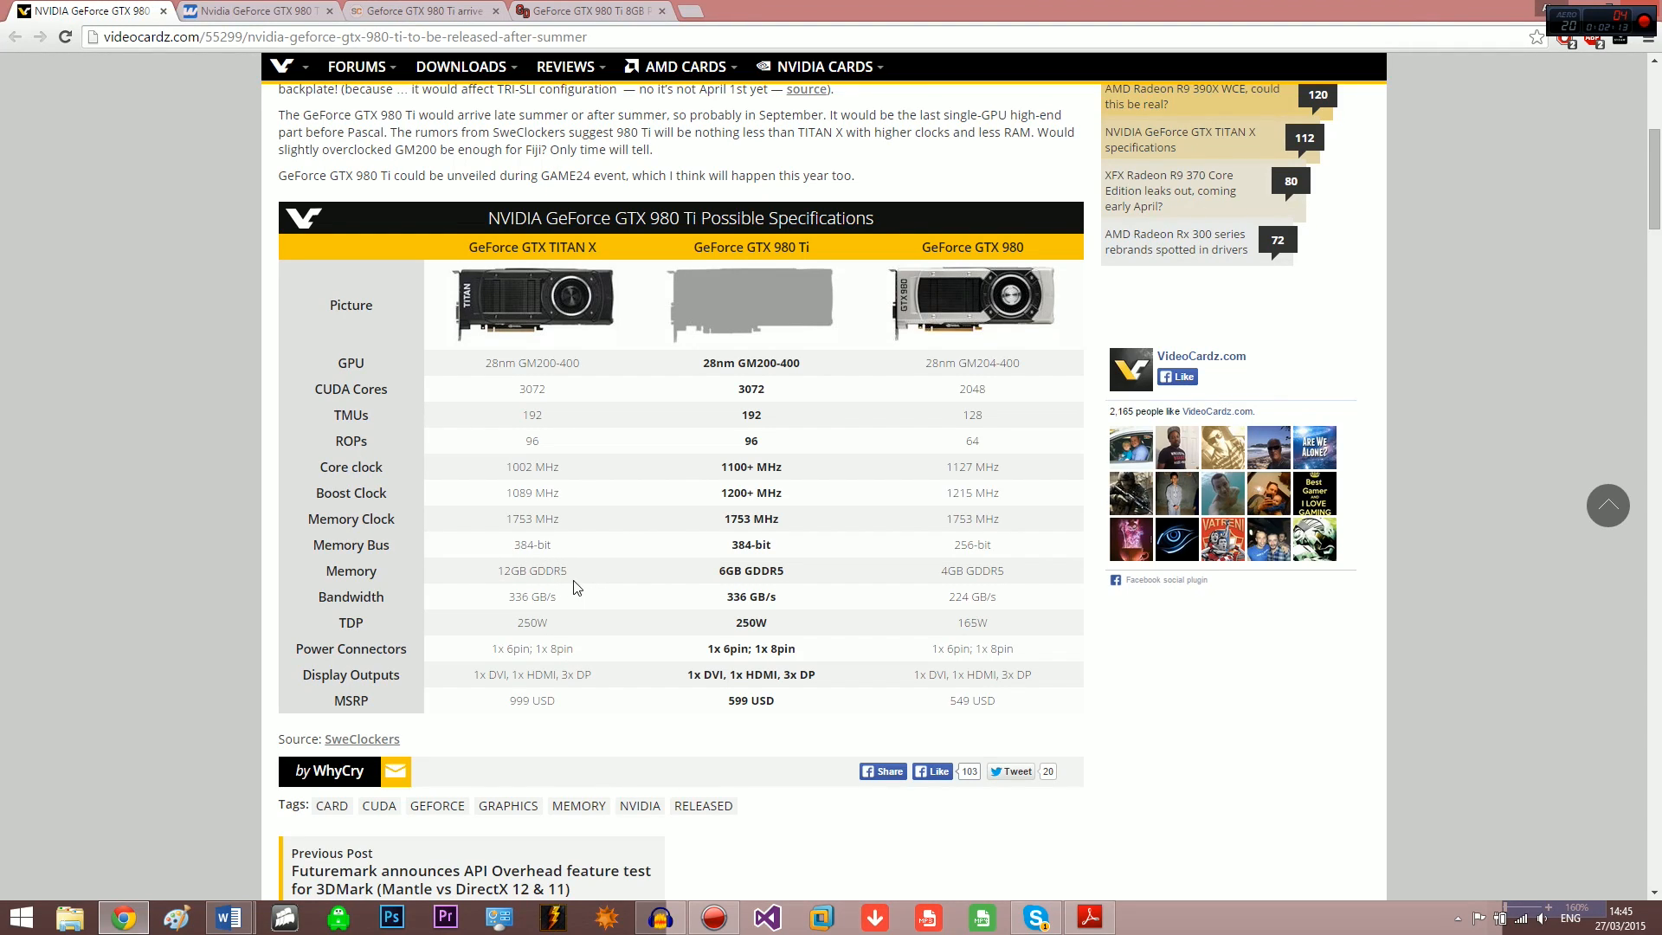
{"action": "mouse_move", "coordinate": [601, 590]}
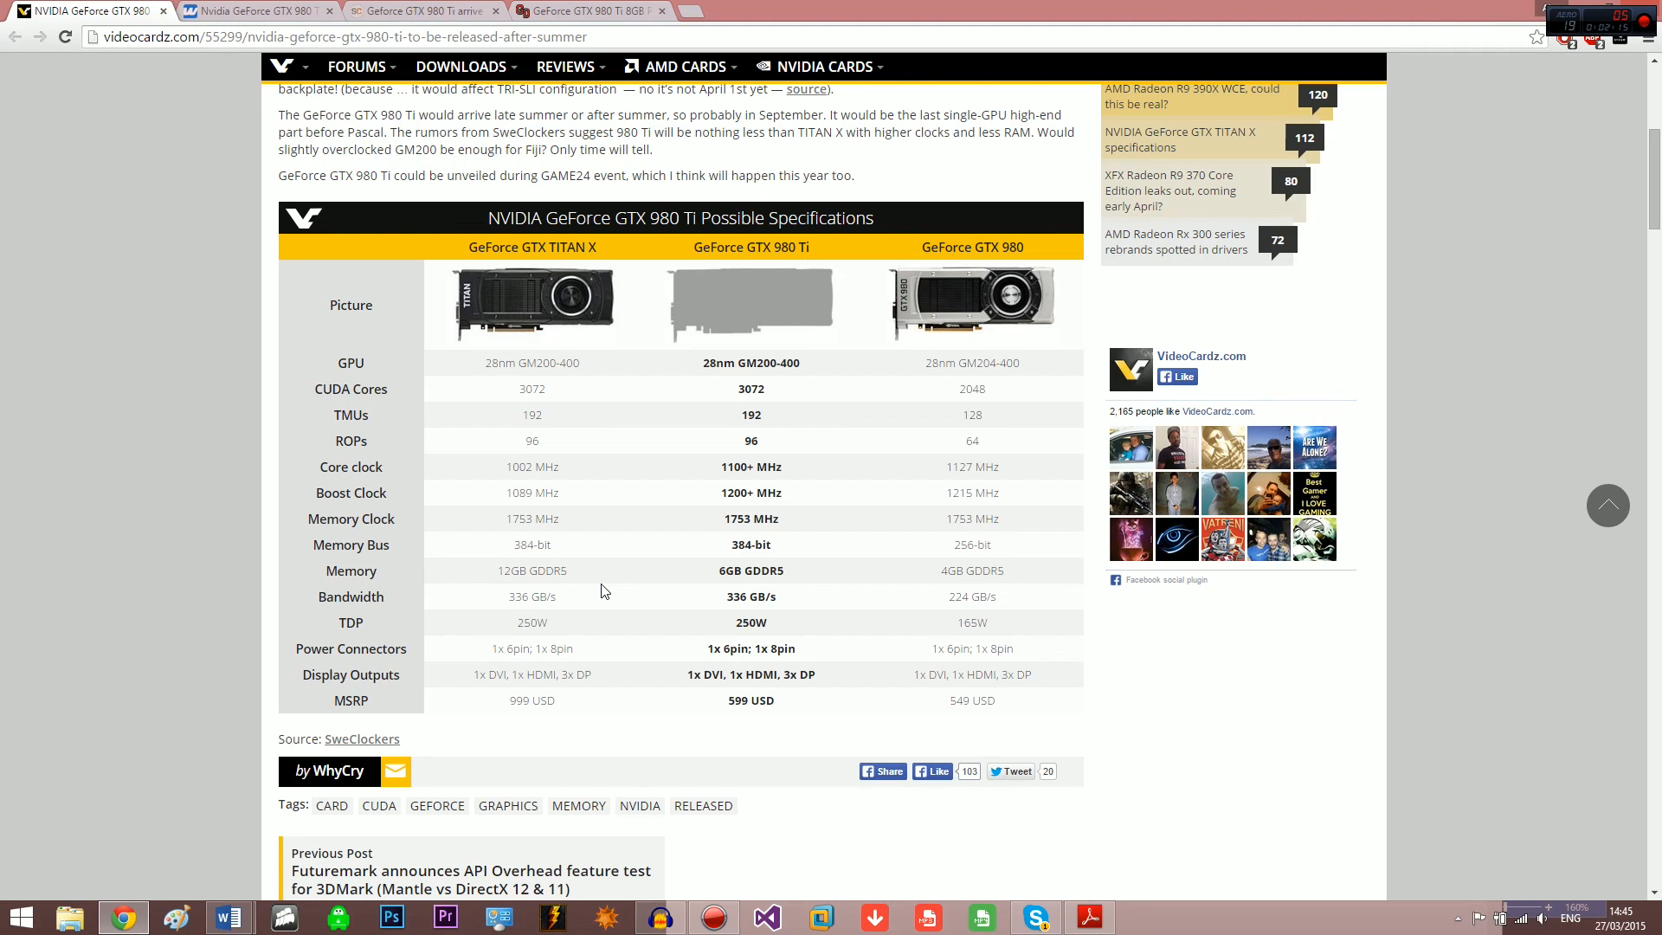
{"action": "mouse_move", "coordinate": [608, 638]}
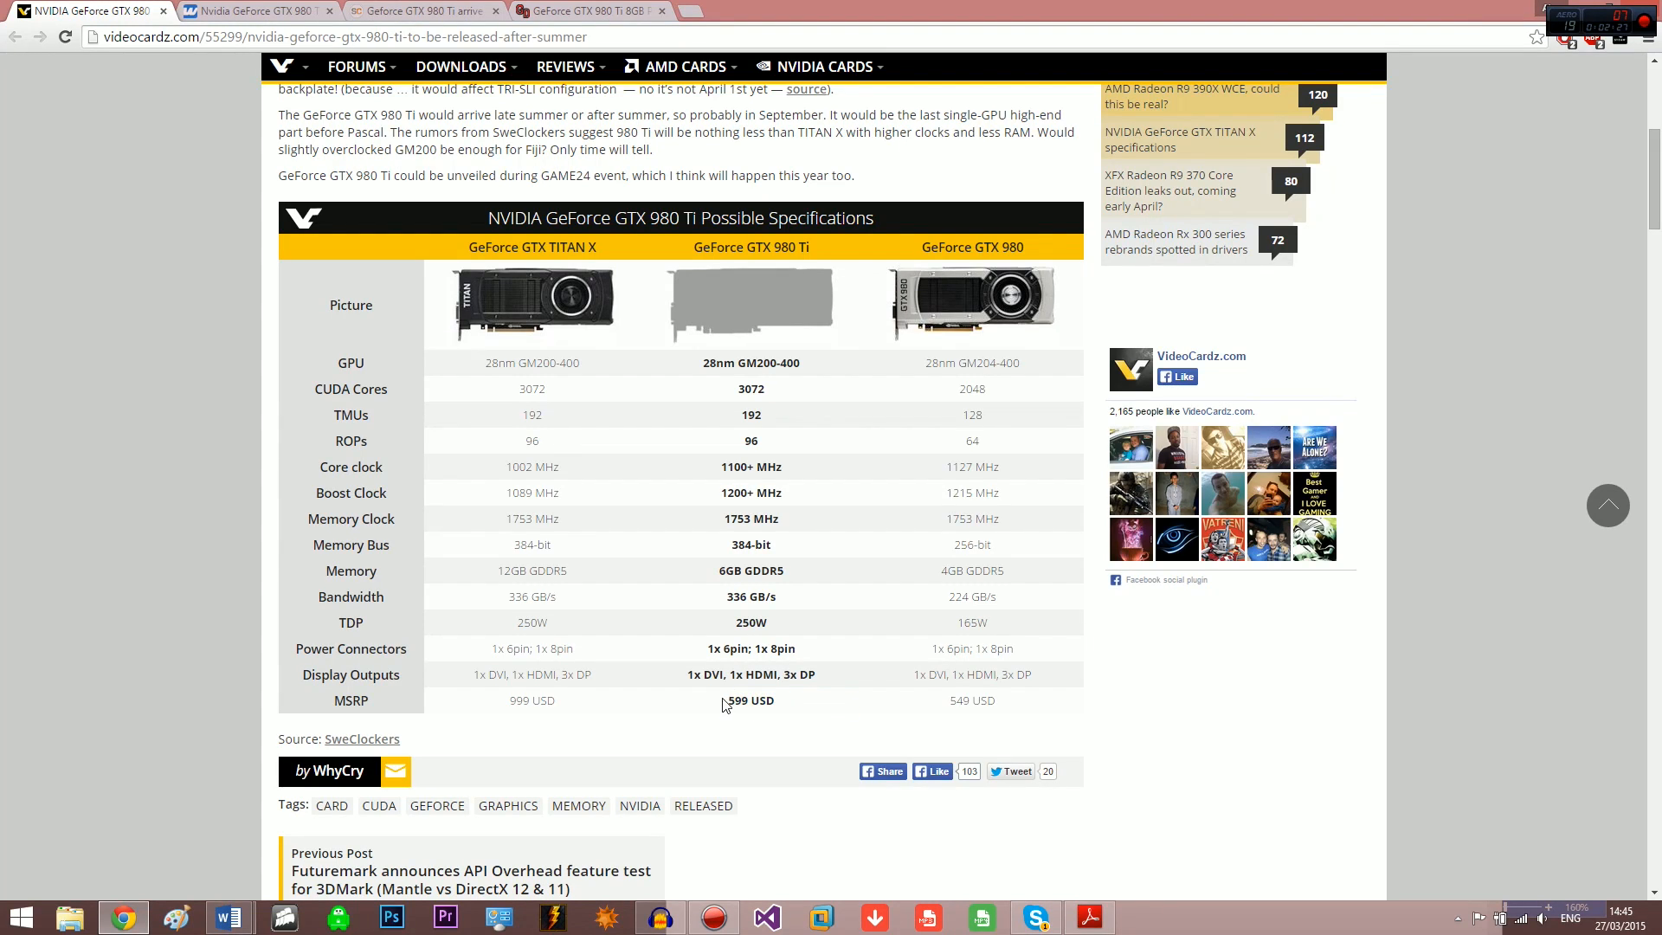
{"action": "mouse_move", "coordinate": [548, 589]}
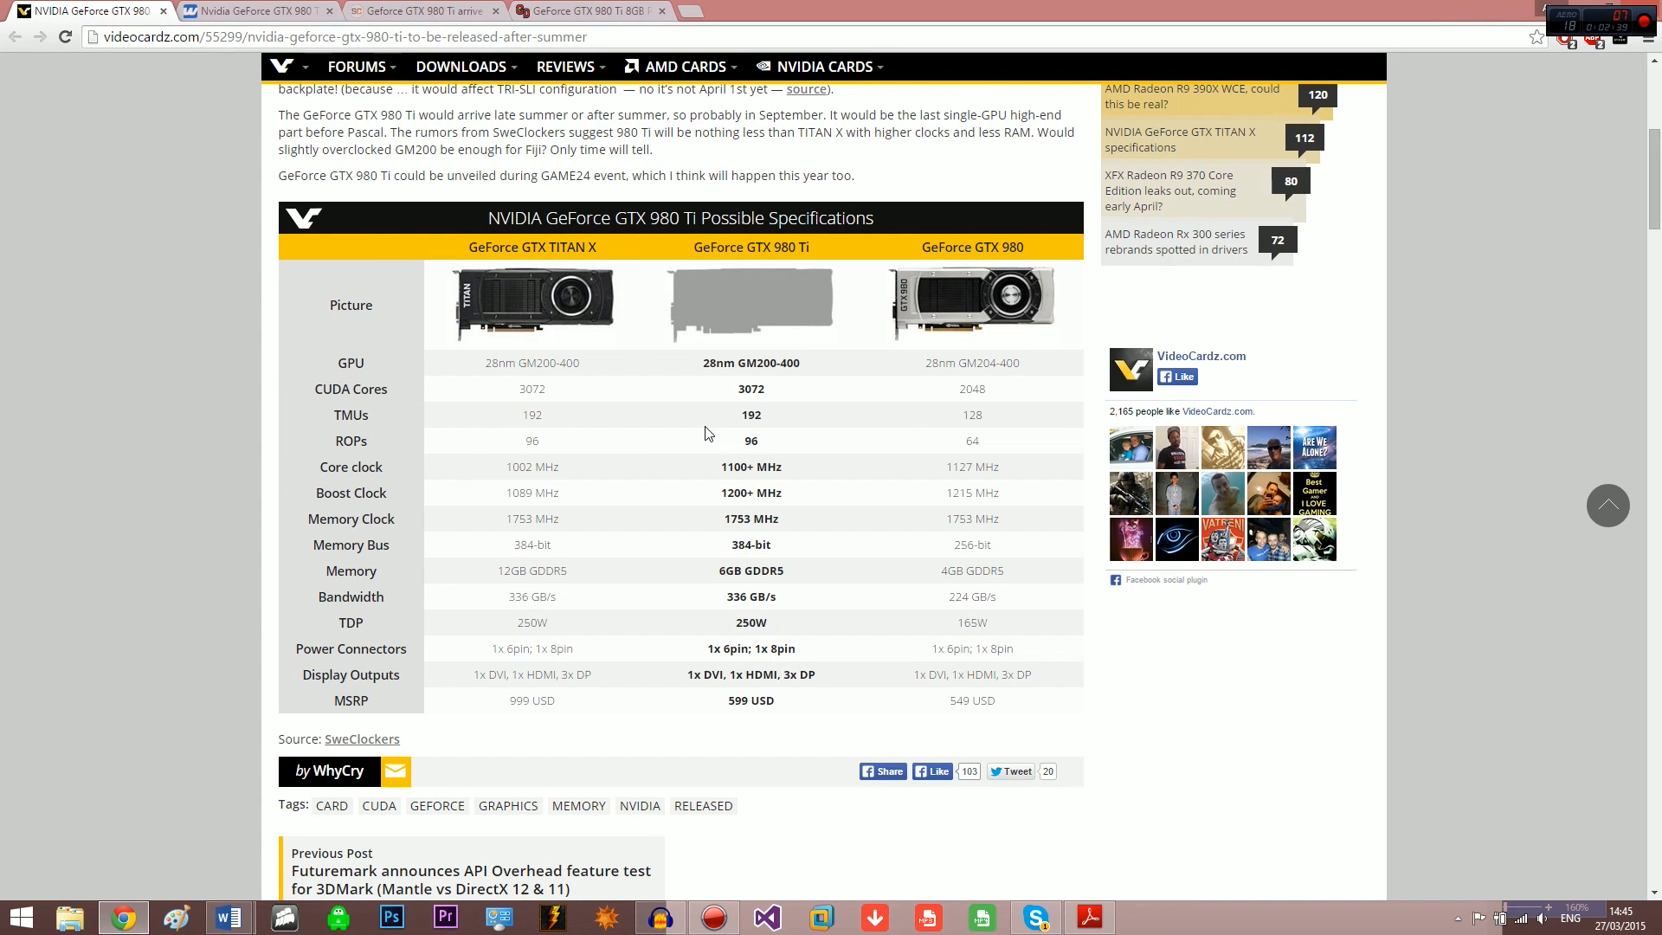
{"action": "mouse_move", "coordinate": [660, 269]}
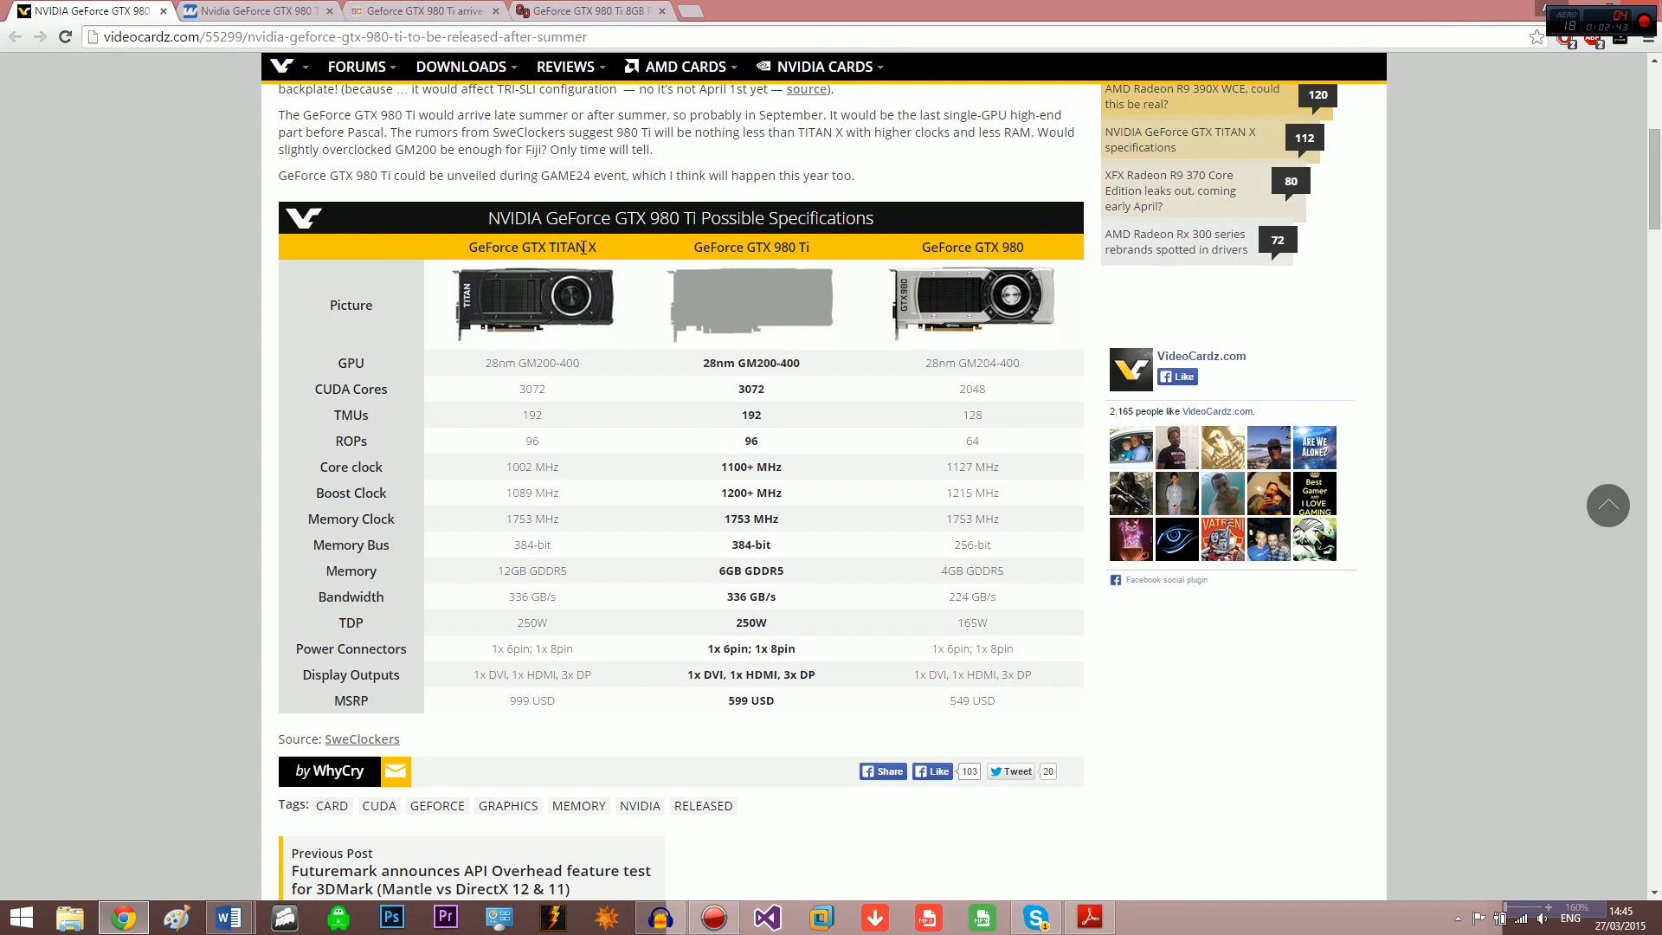
{"action": "mouse_move", "coordinate": [803, 698]}
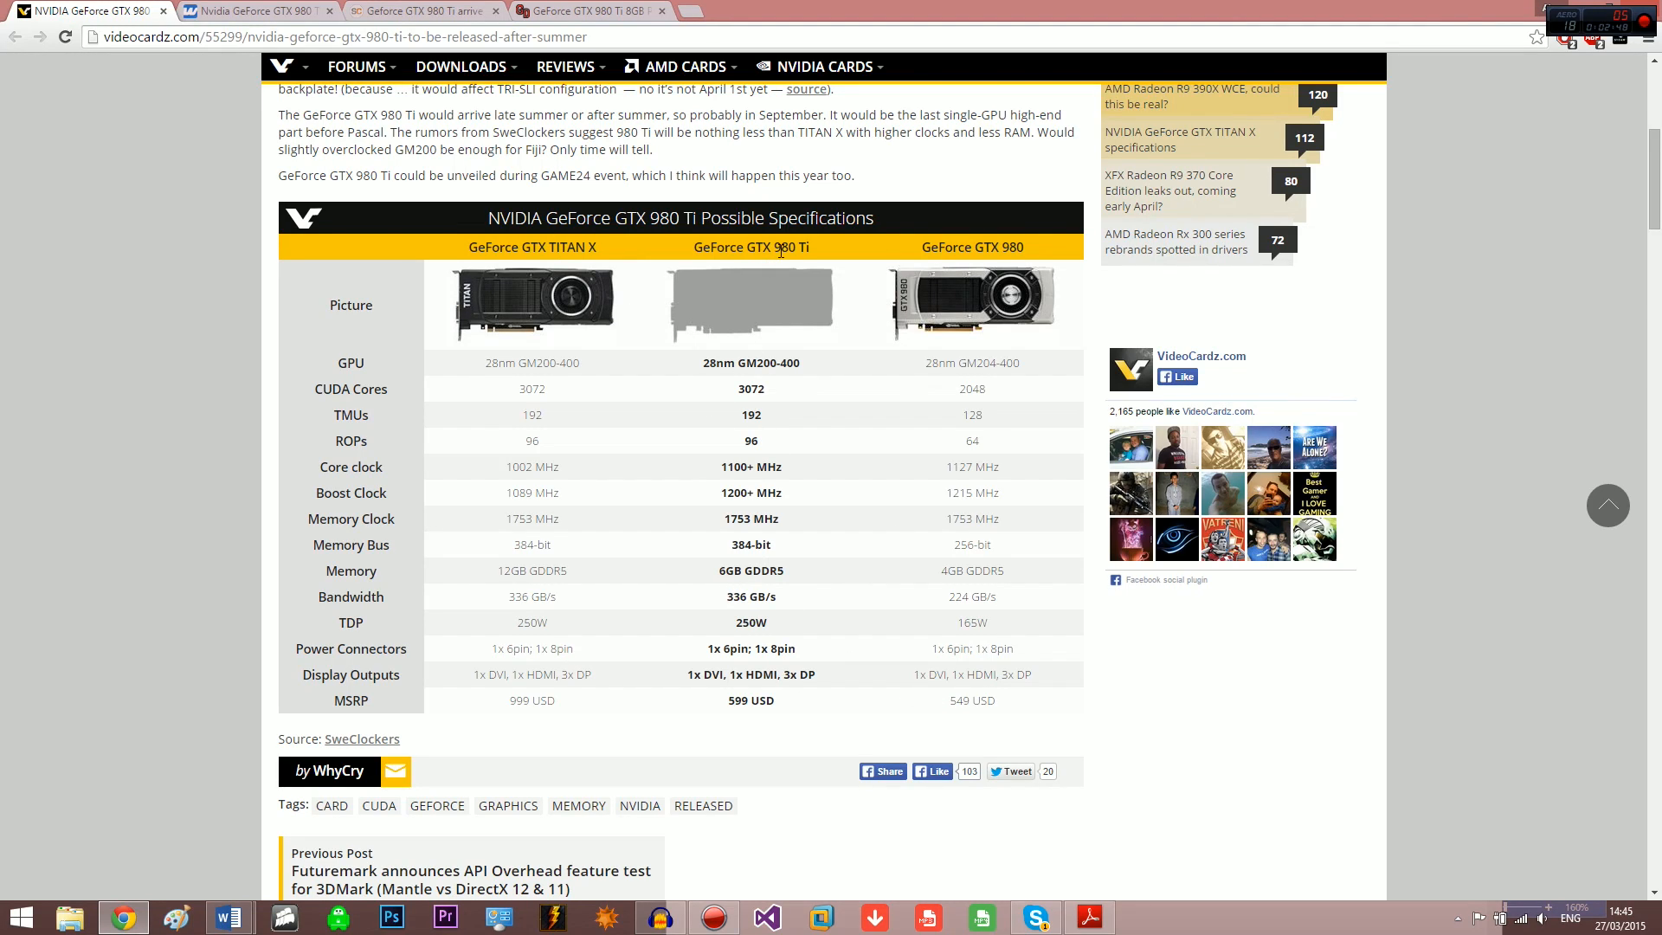
{"action": "double_click", "coordinate": [749, 701]}
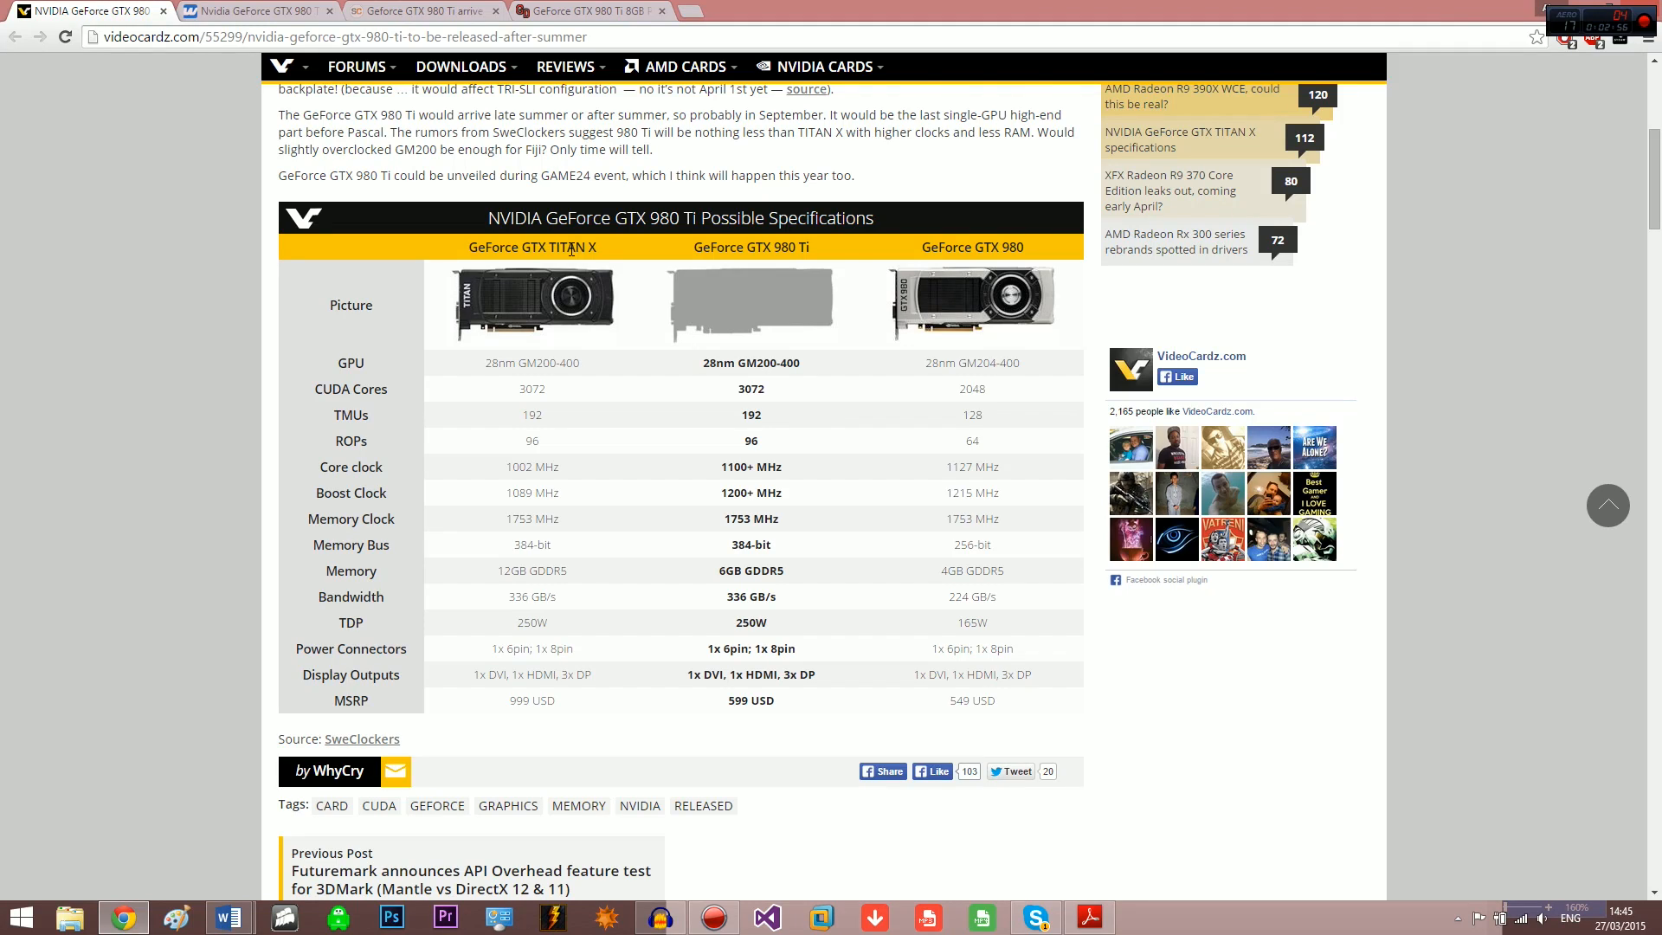
{"action": "mouse_move", "coordinate": [784, 724]}
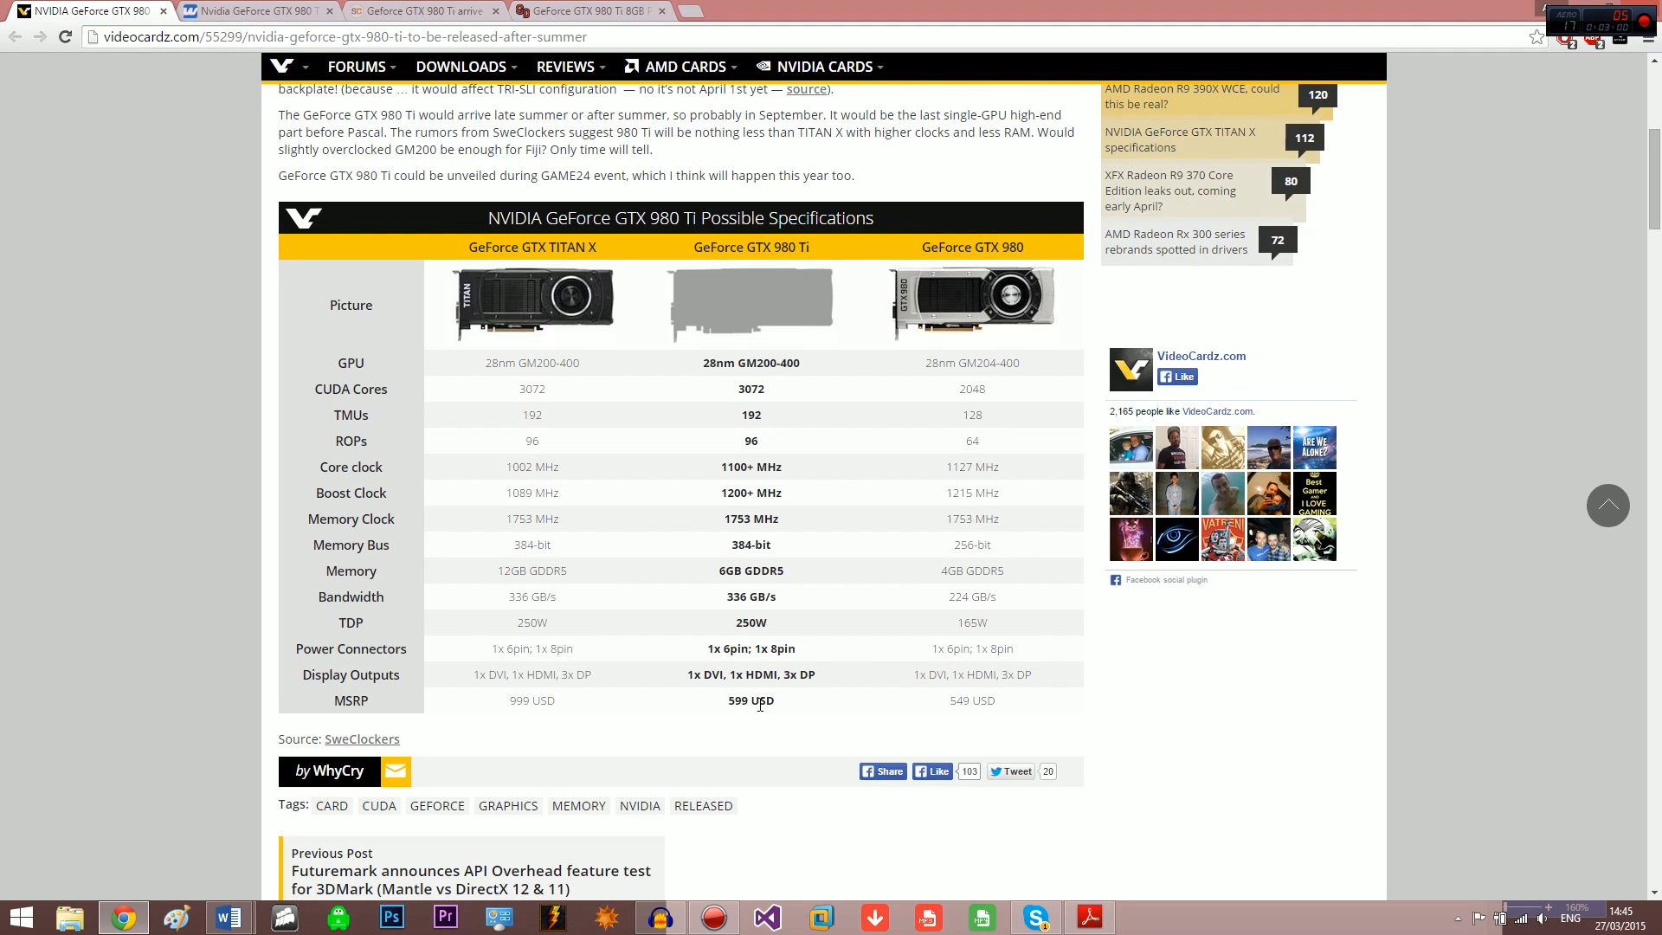
{"action": "mouse_move", "coordinate": [739, 751]}
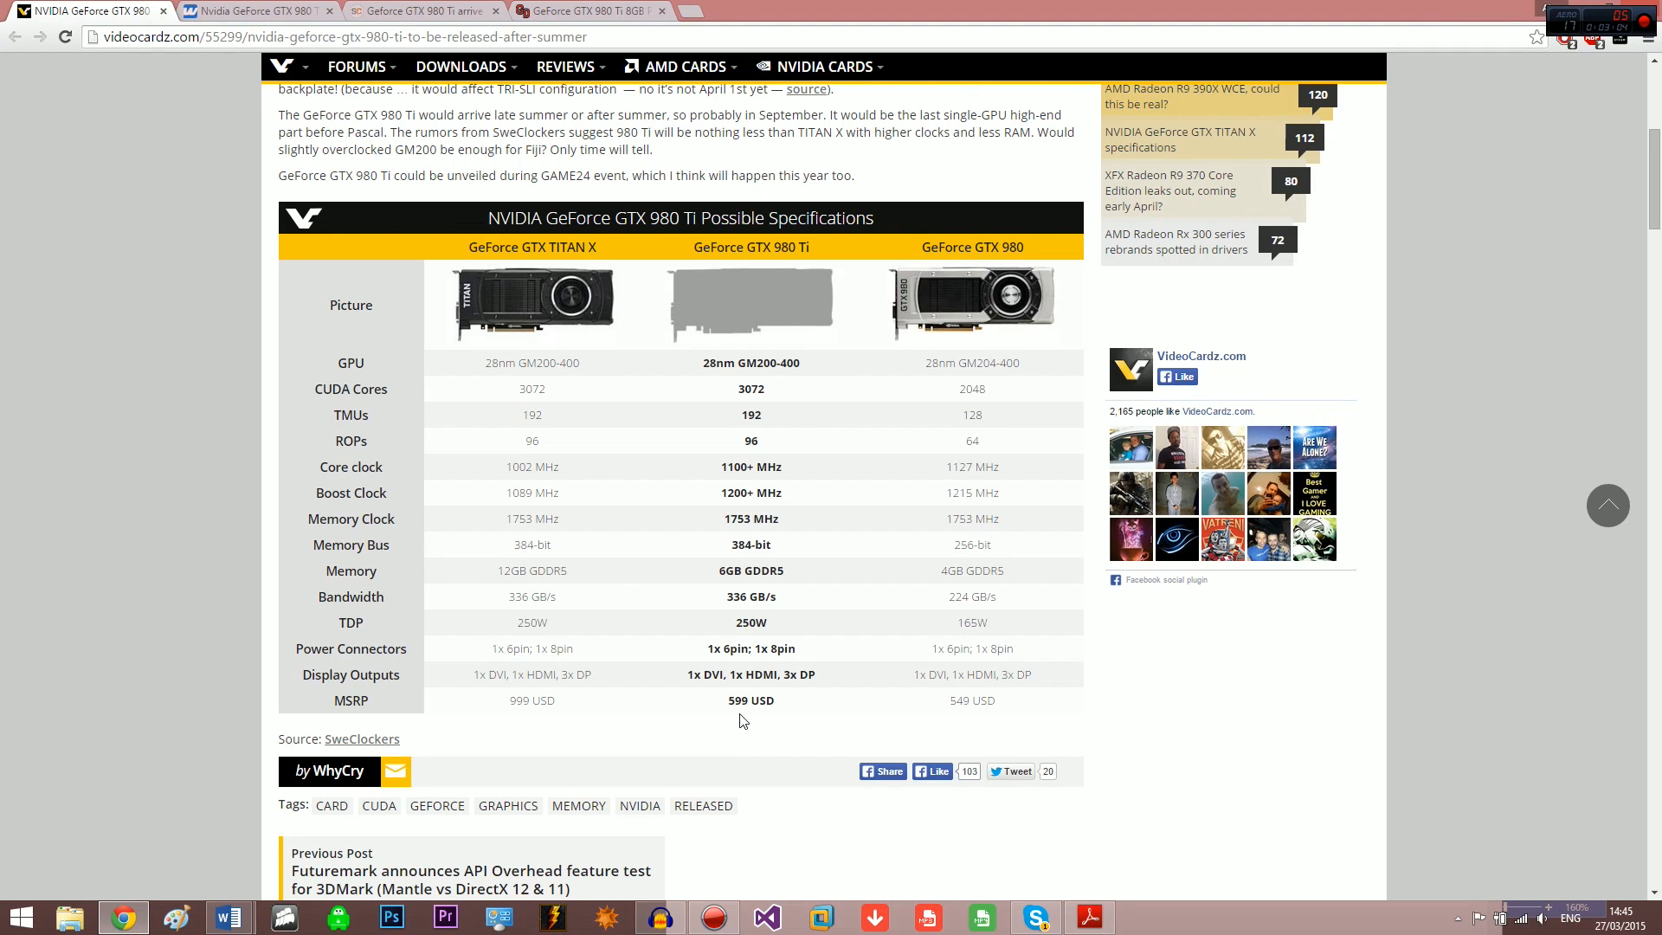
{"action": "mouse_move", "coordinate": [743, 698]}
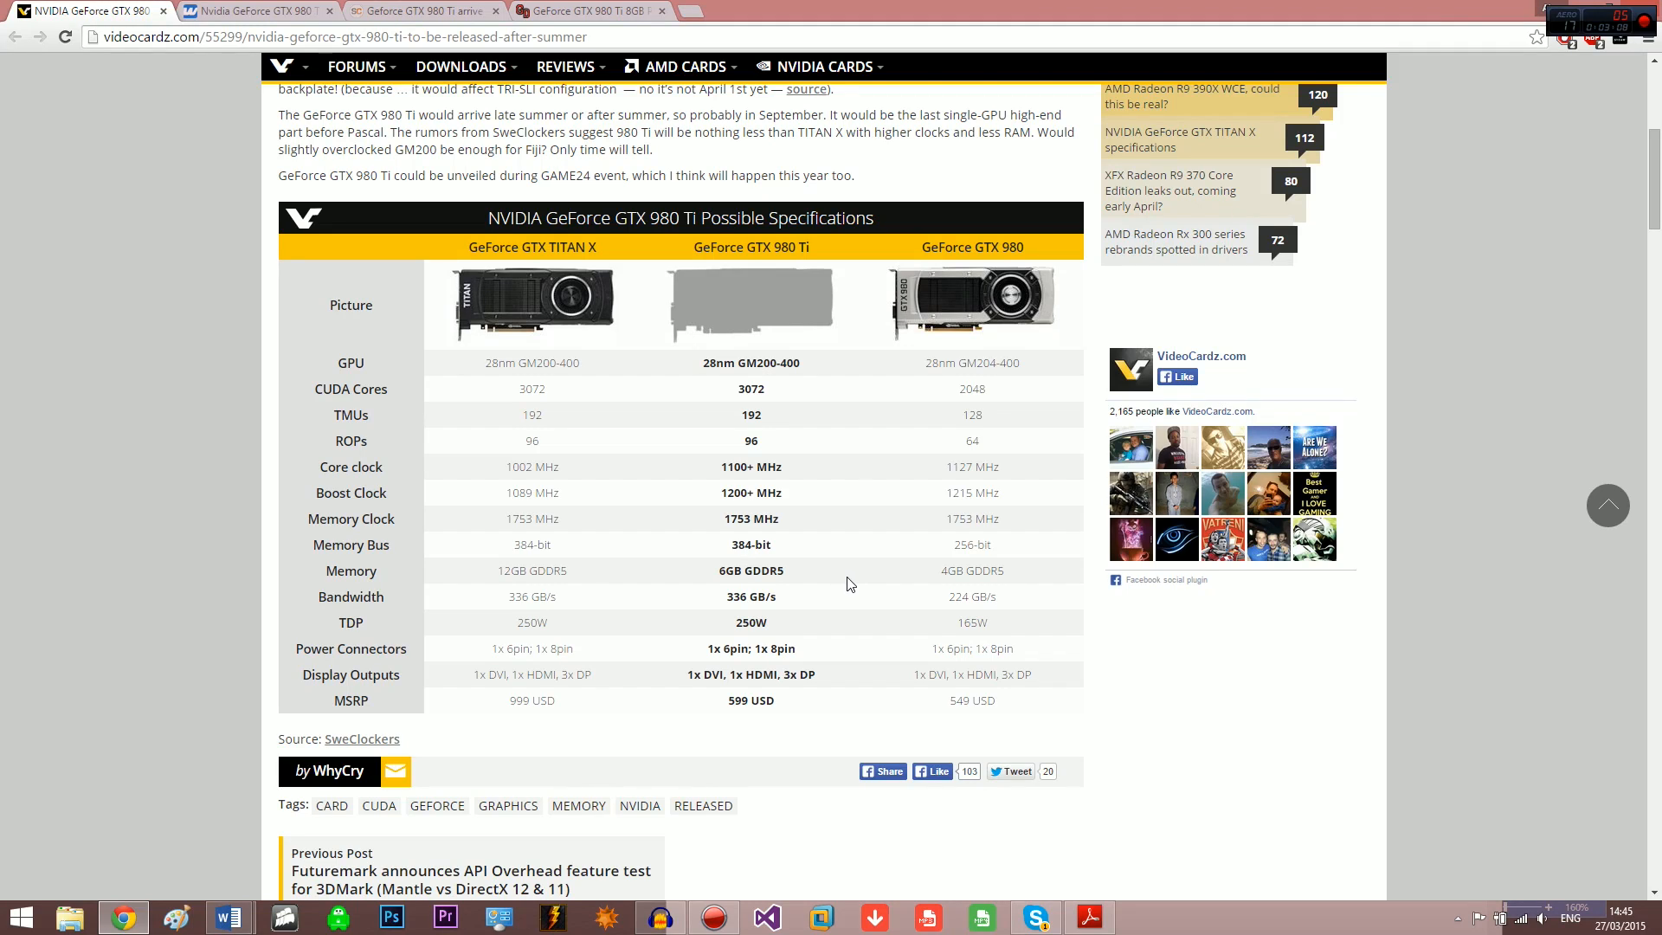
{"action": "mouse_move", "coordinate": [782, 264]}
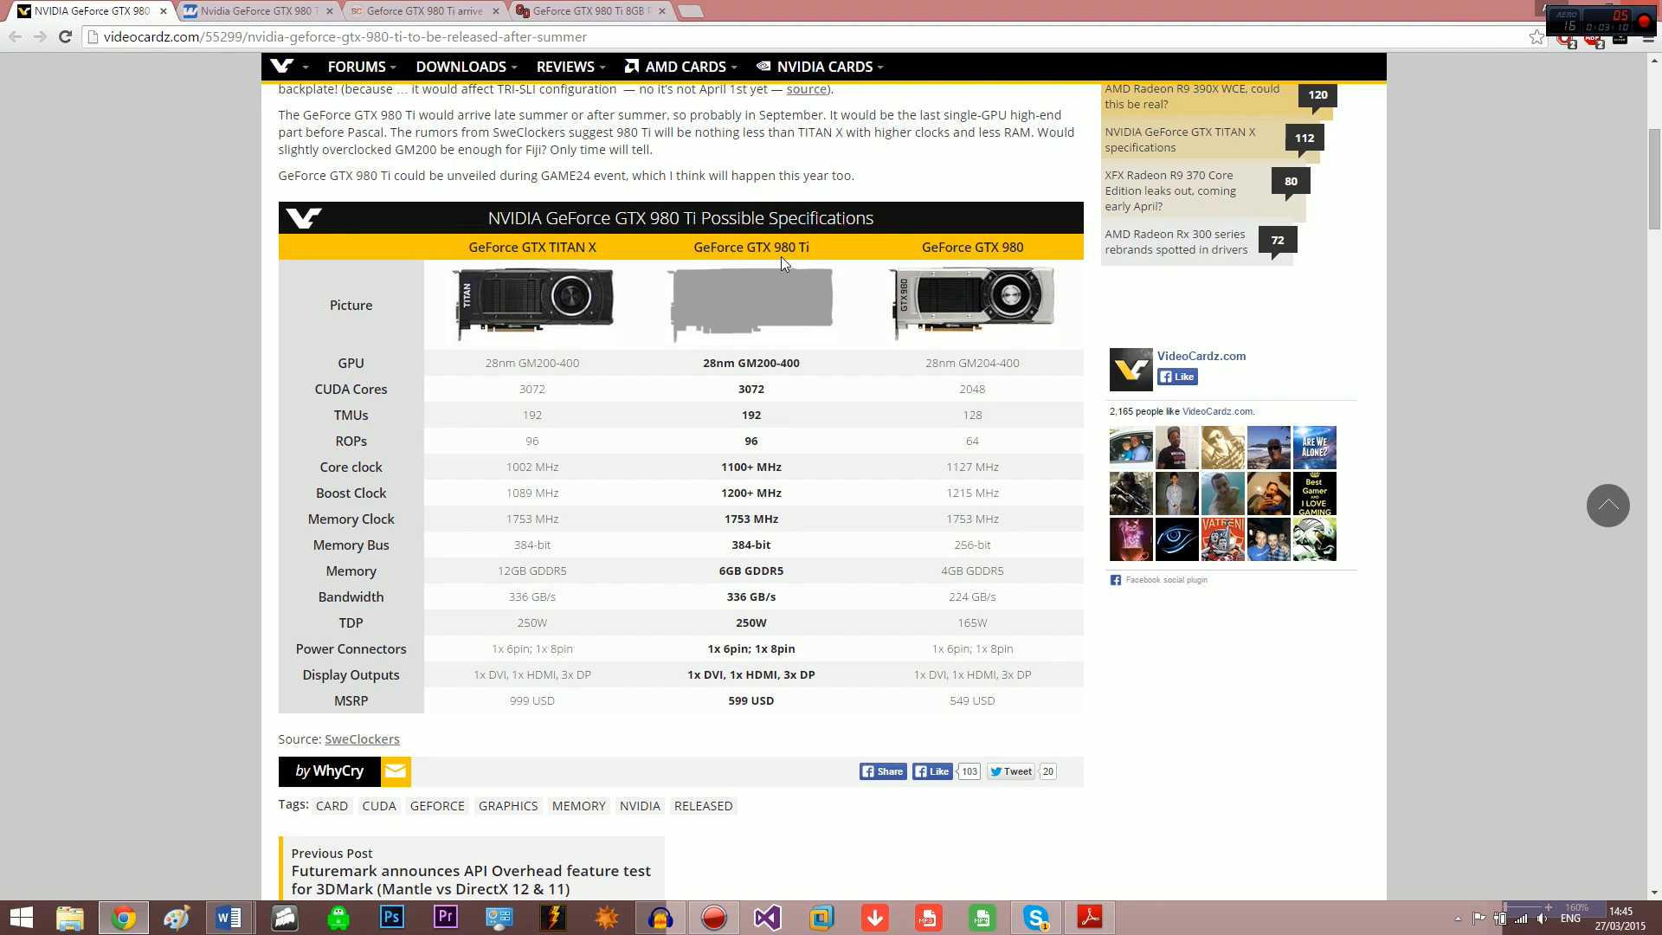
{"action": "mouse_move", "coordinate": [810, 247]}
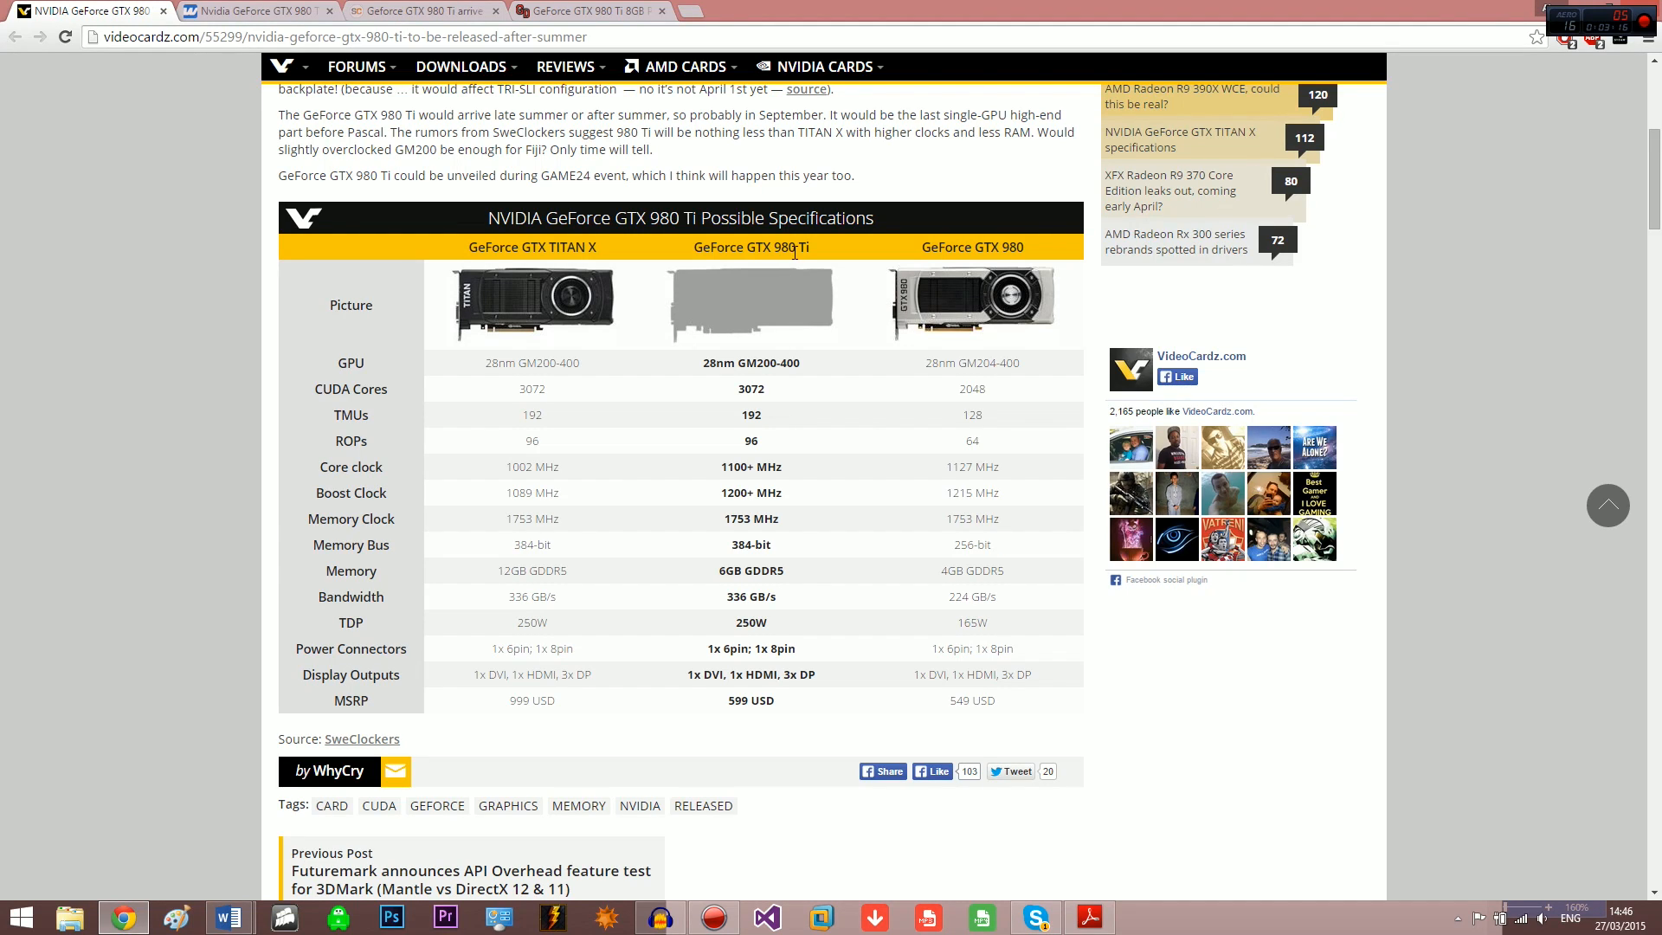
{"action": "mouse_move", "coordinate": [807, 703]}
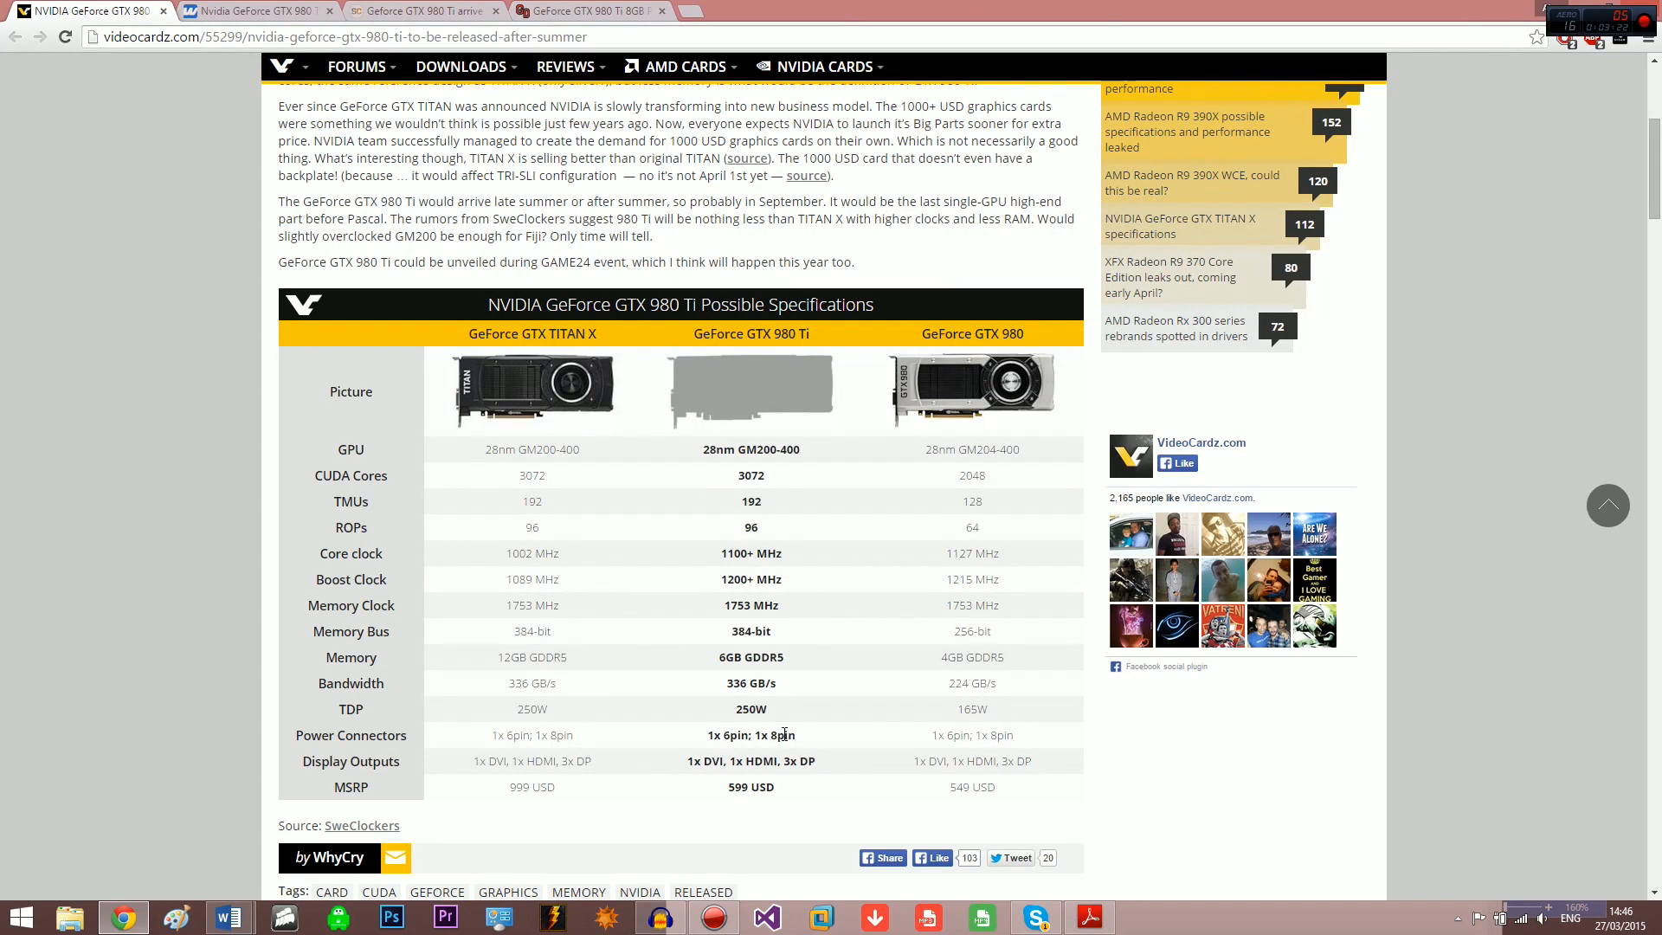
{"action": "mouse_move", "coordinate": [757, 710]}
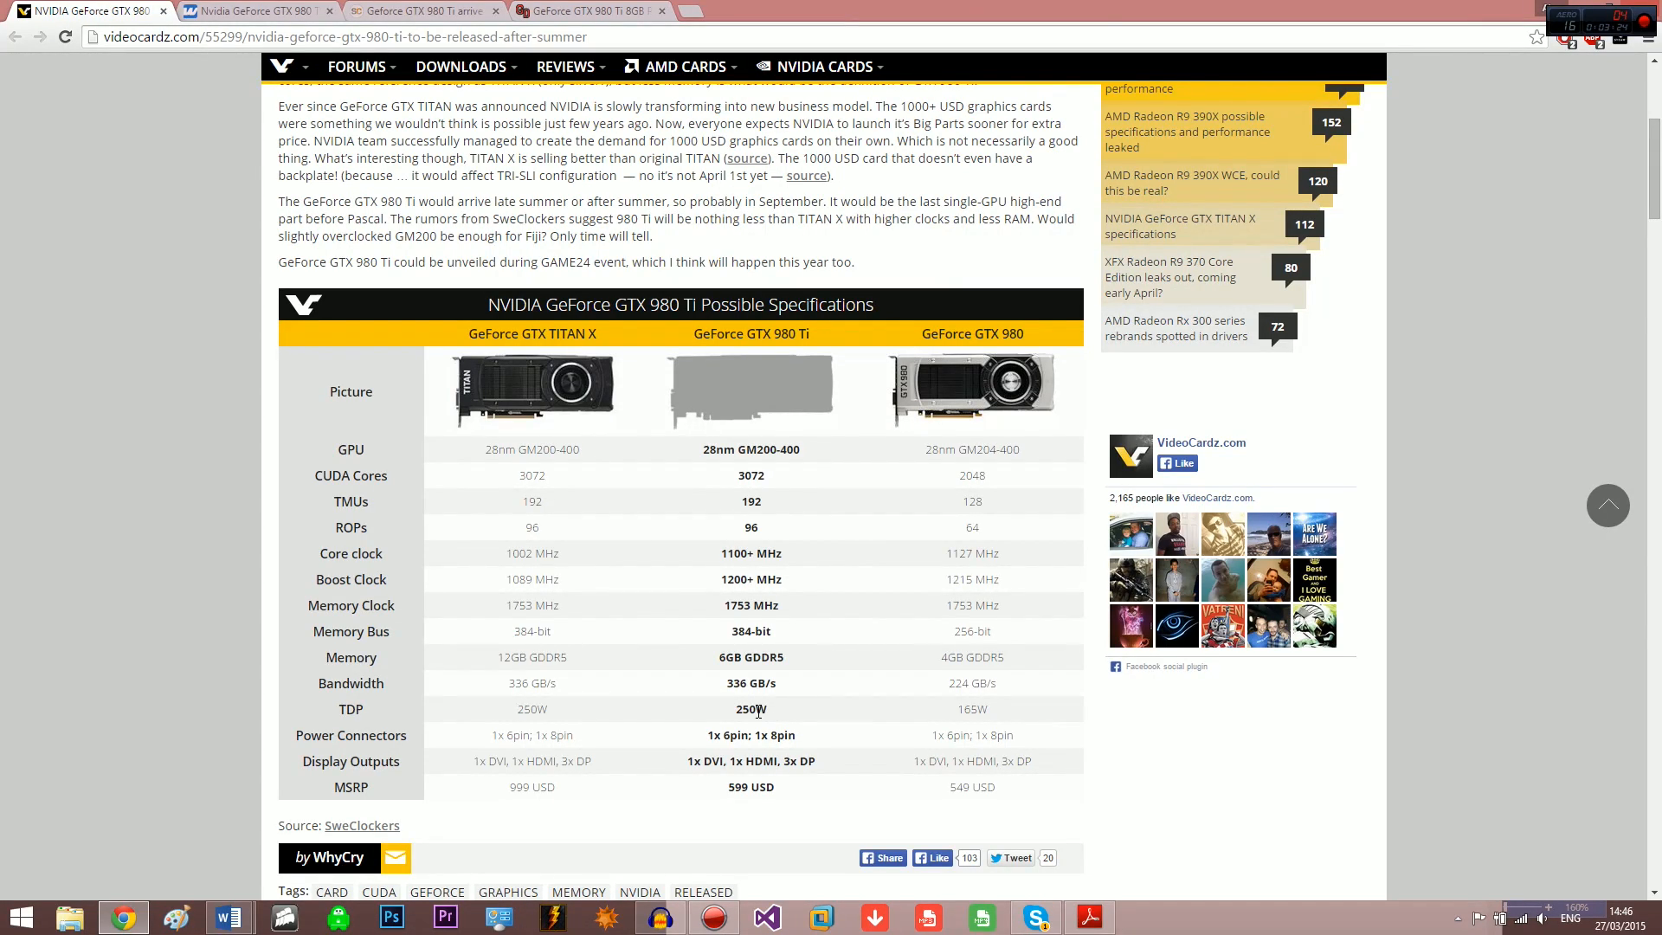
{"action": "double_click", "coordinate": [750, 708]}
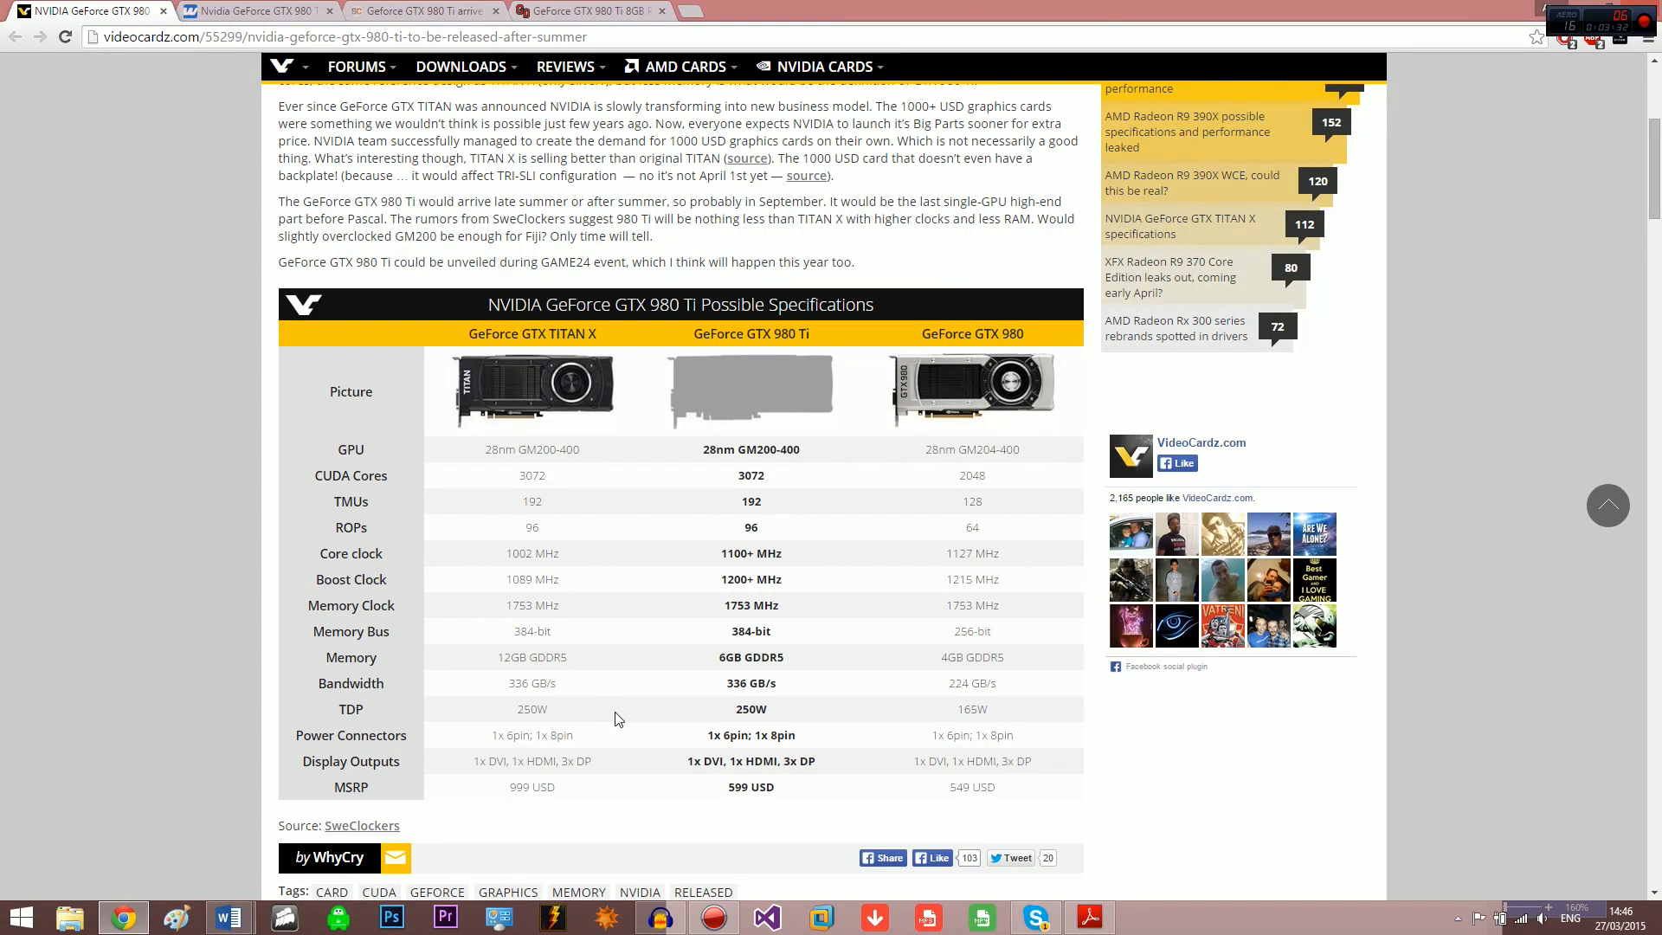
{"action": "mouse_move", "coordinate": [877, 713]}
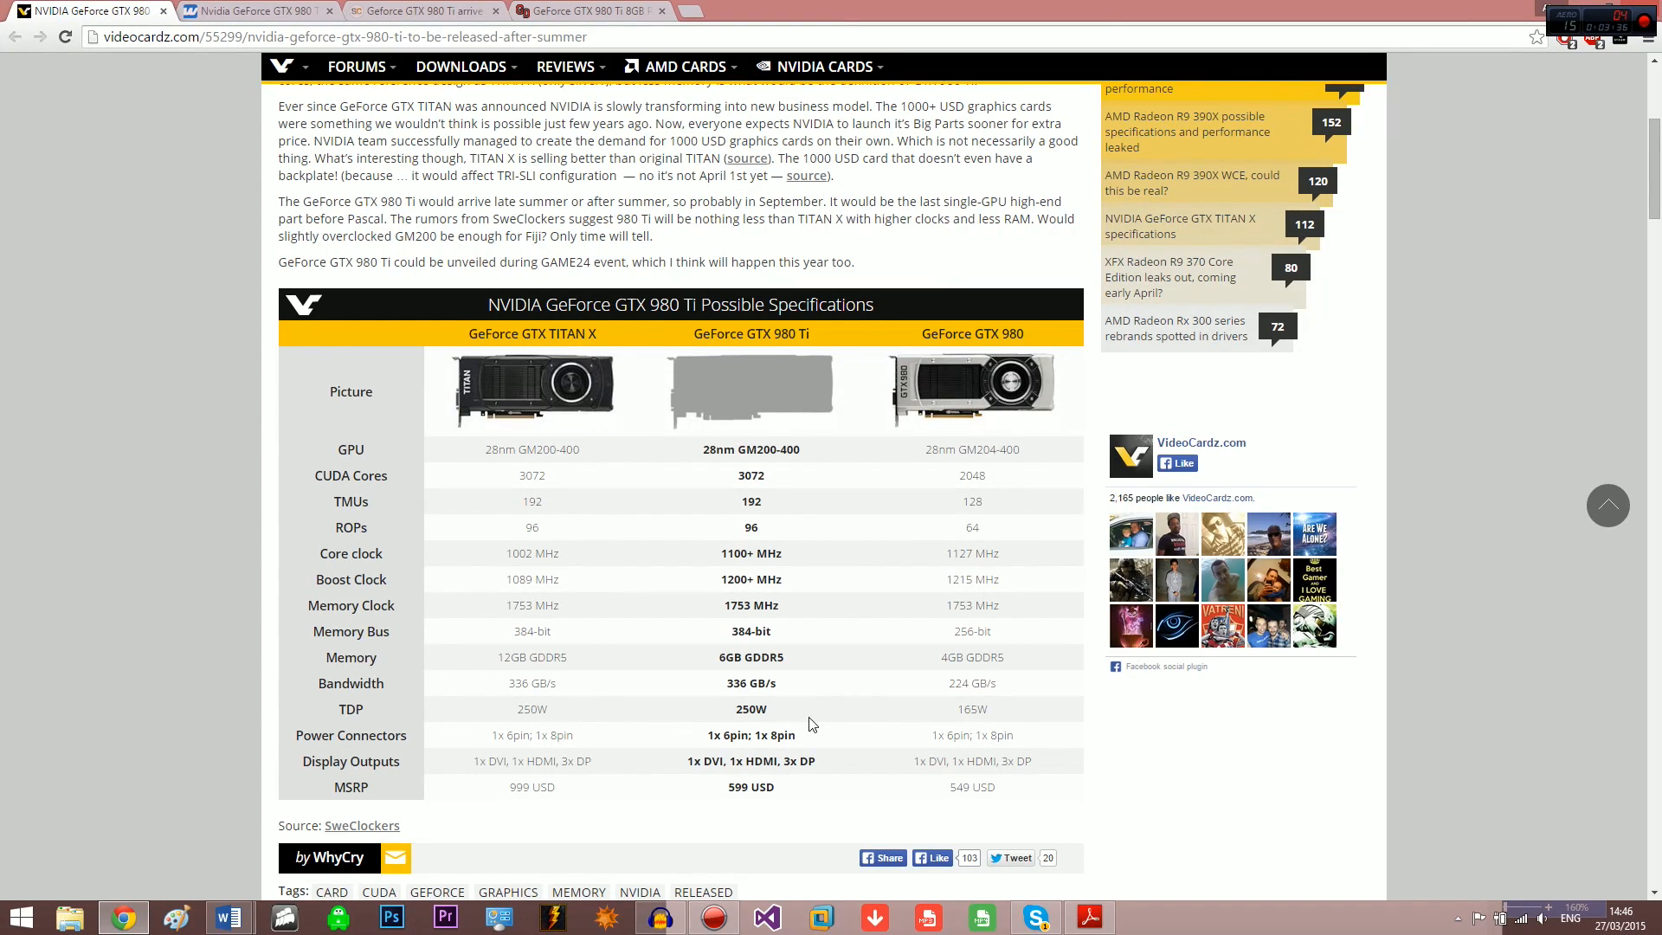
{"action": "mouse_move", "coordinate": [795, 717]}
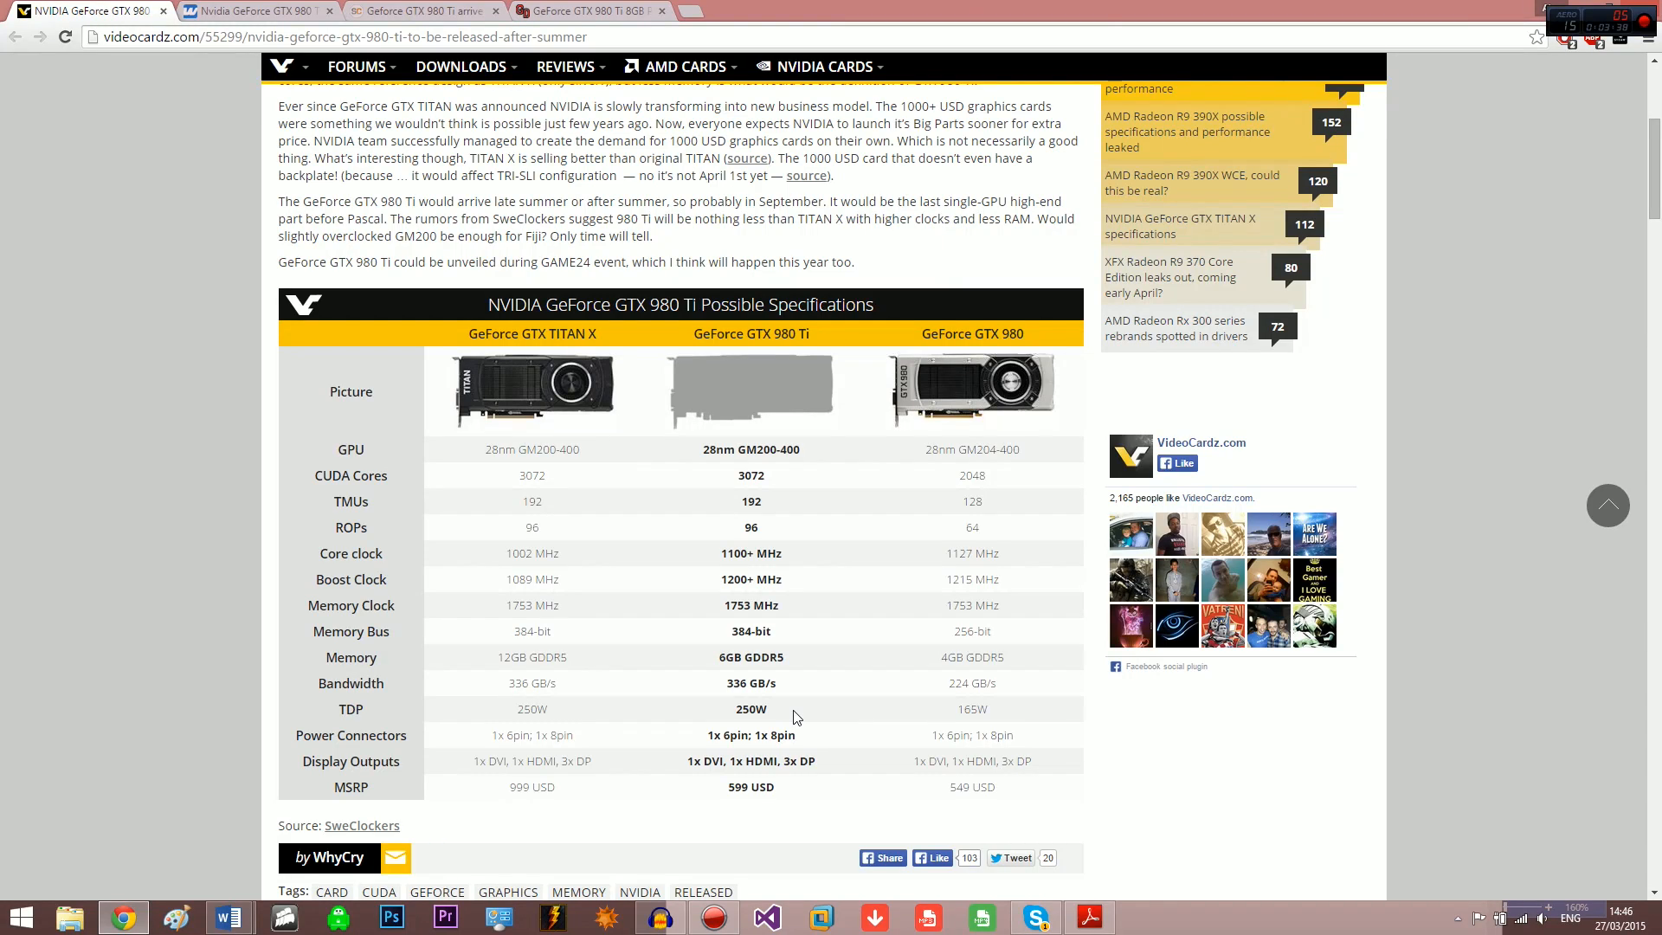
{"action": "mouse_move", "coordinate": [1015, 734]}
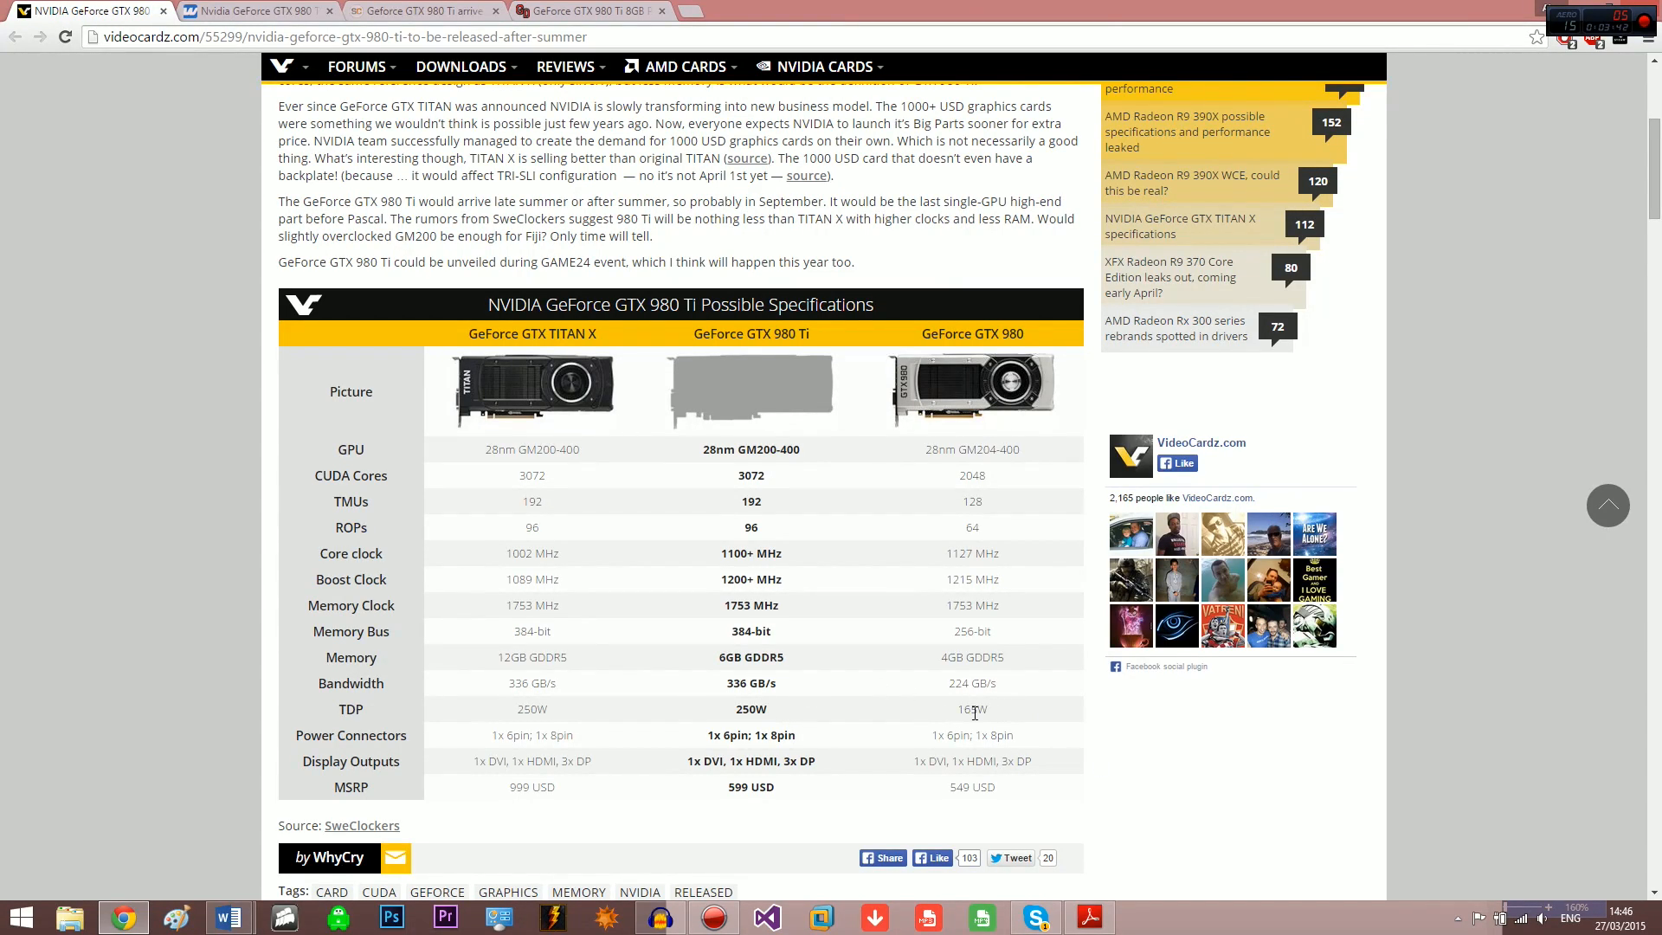
{"action": "mouse_move", "coordinate": [756, 691]}
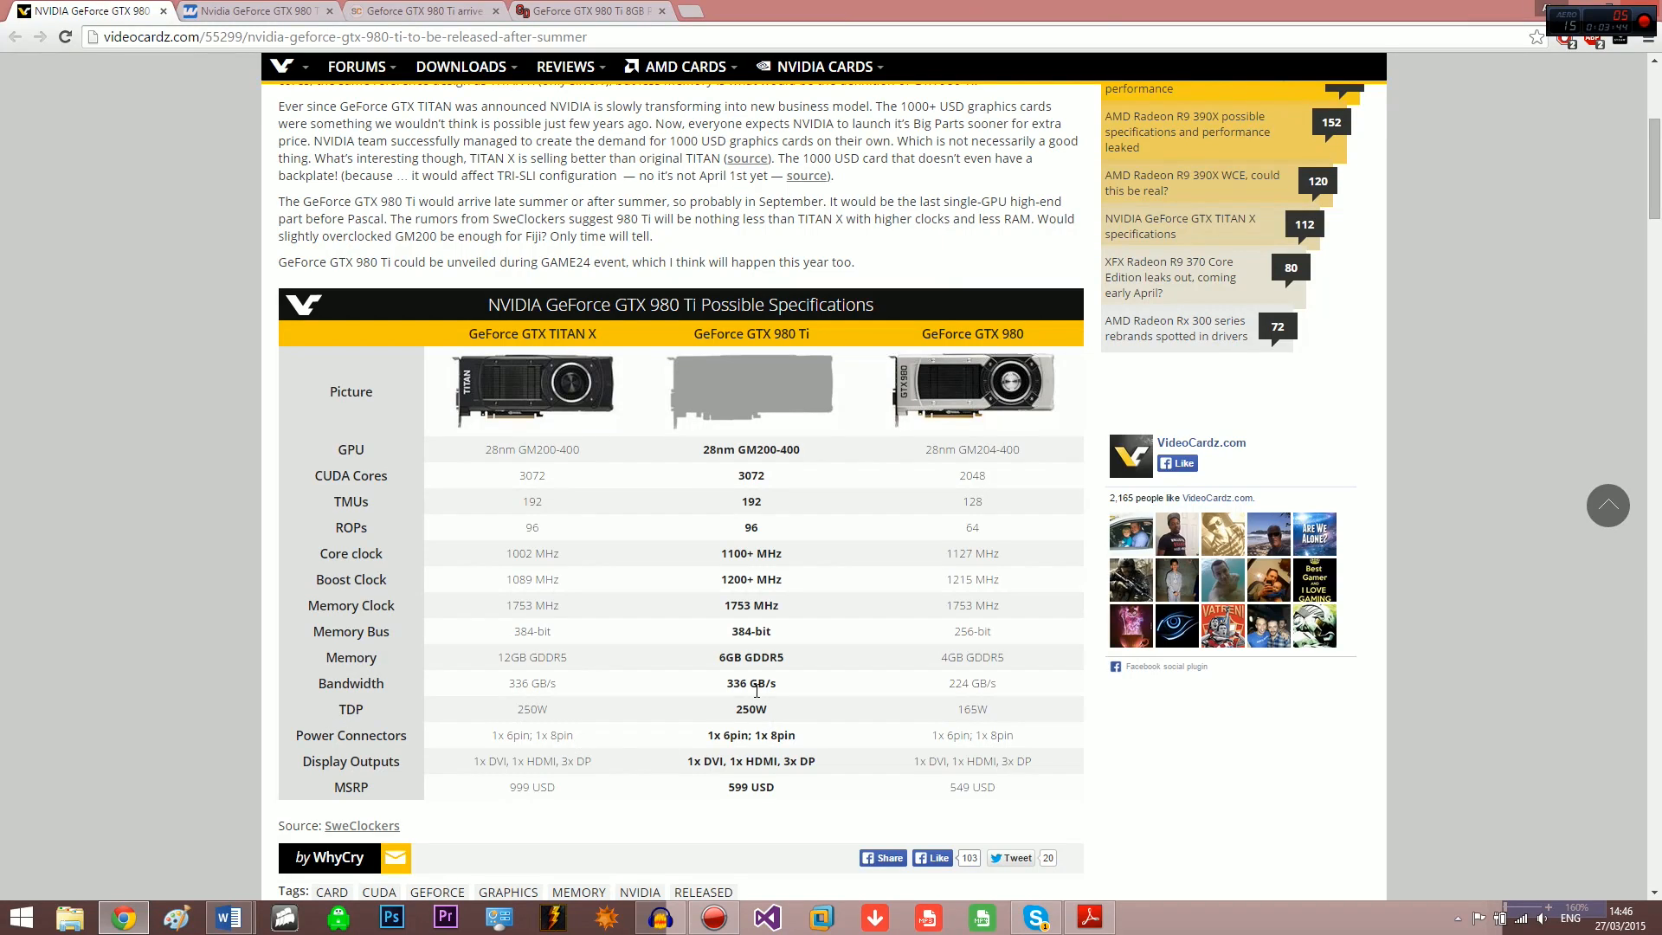
{"action": "mouse_move", "coordinate": [494, 708]}
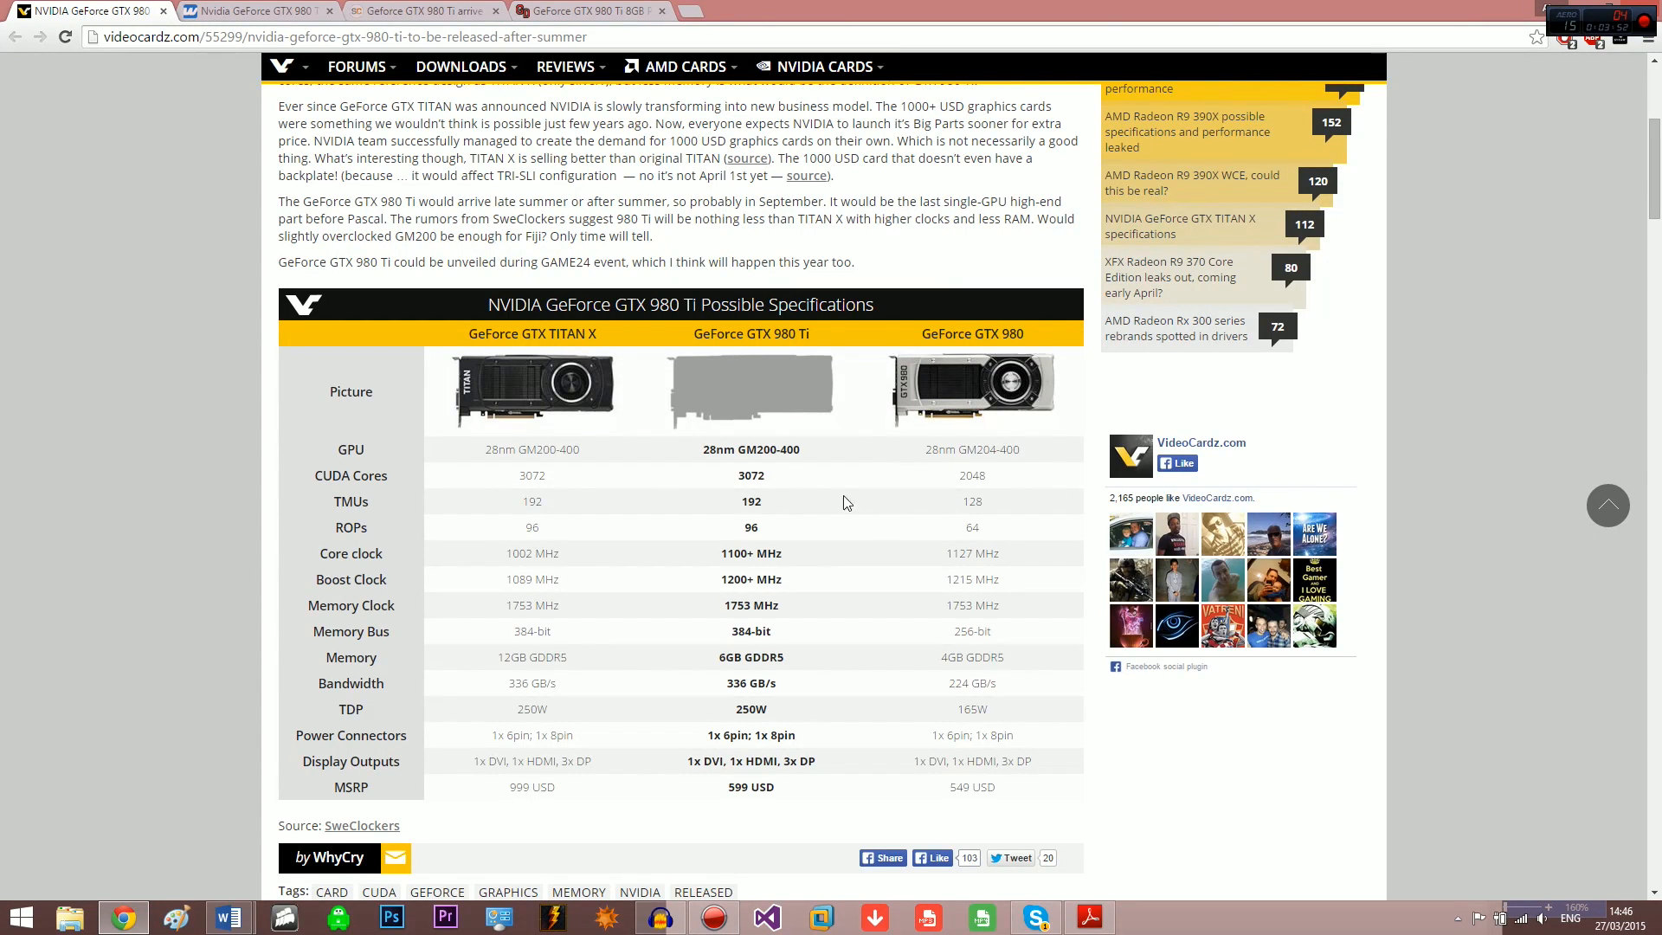
{"action": "mouse_move", "coordinate": [568, 509]}
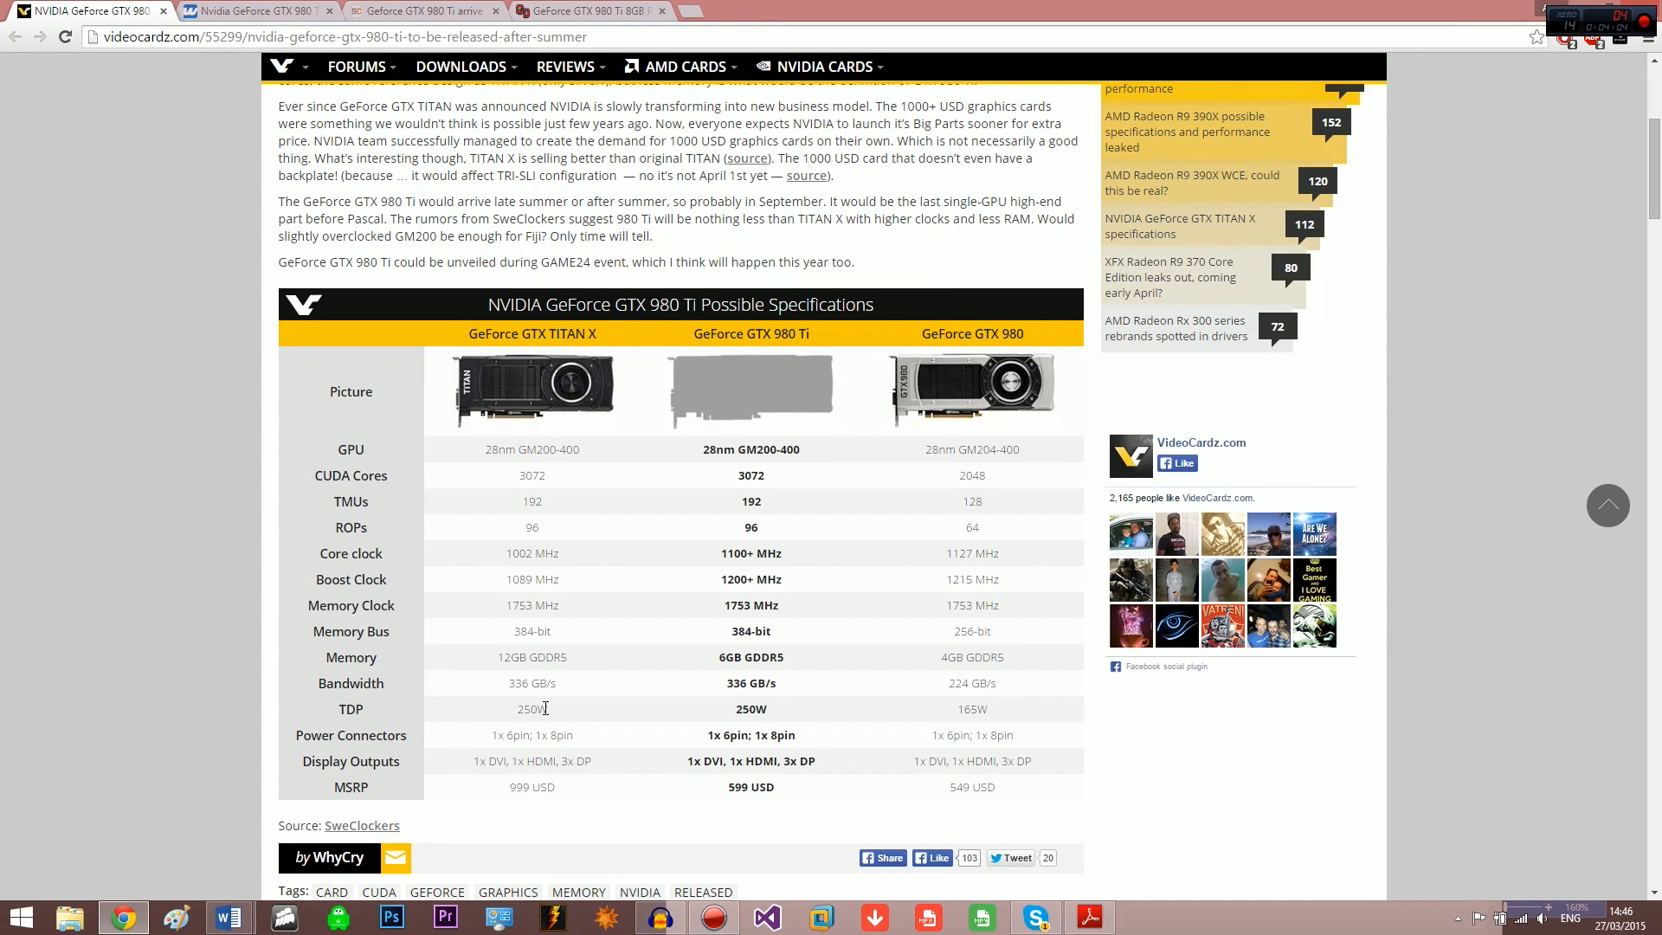
{"action": "mouse_move", "coordinate": [795, 329]}
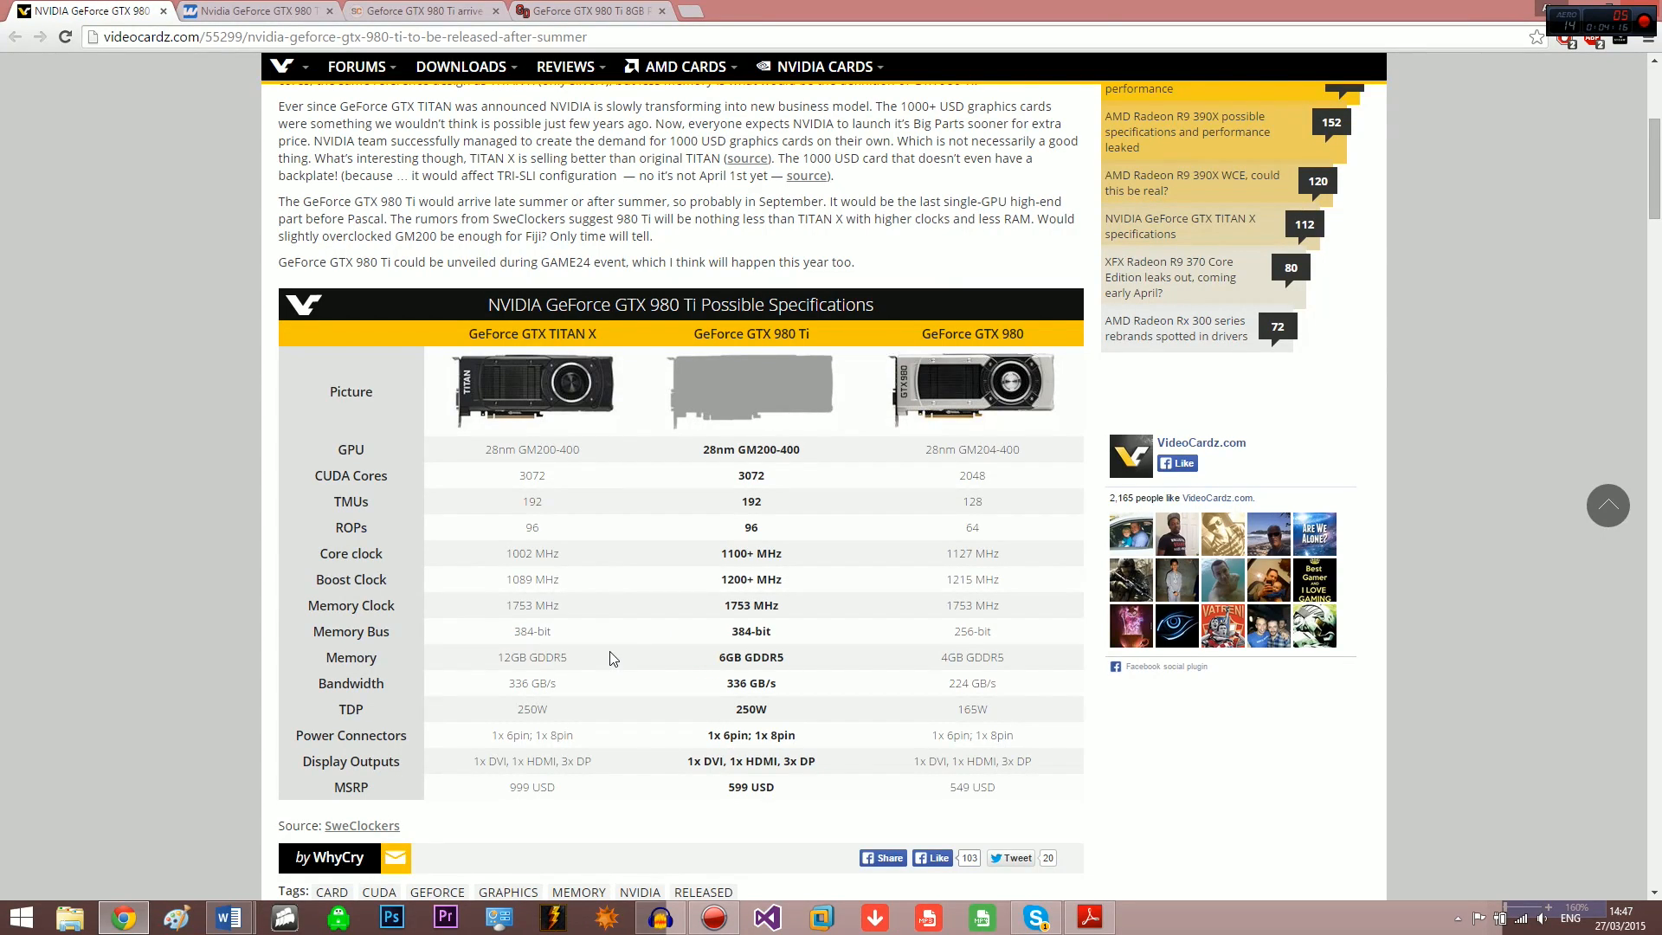
{"action": "mouse_move", "coordinate": [1033, 333]}
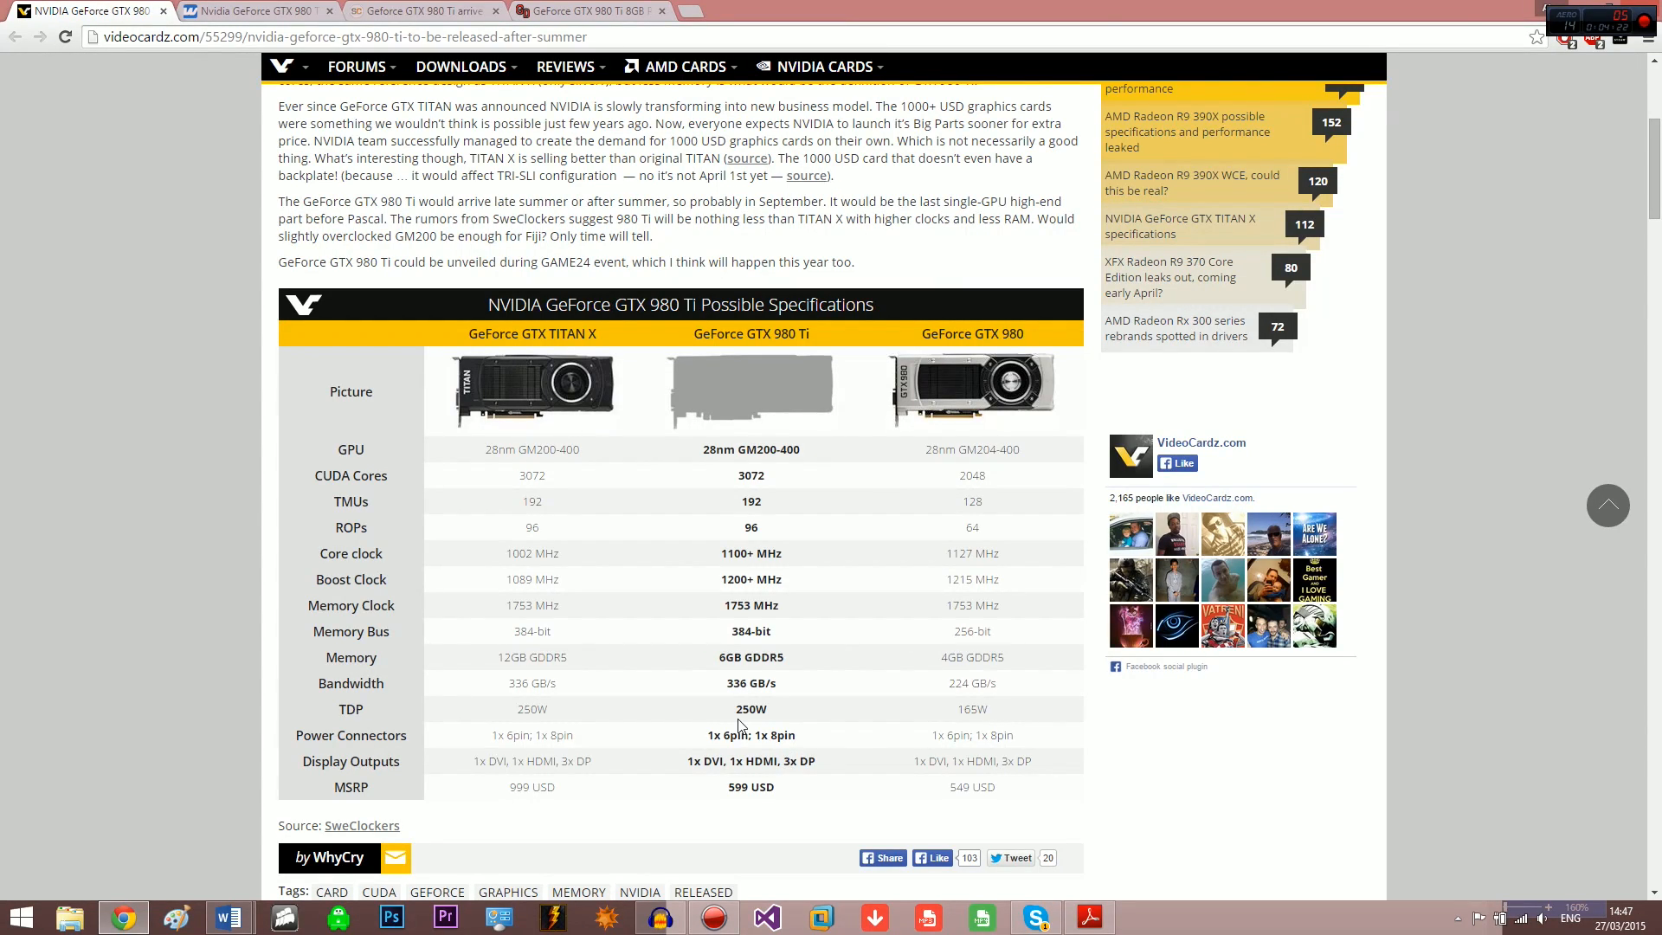
Review the VideoCardz specifications table by scrolling down and back up.
{"action": "scroll", "scroll_direction": "down", "scroll_amount": 3}
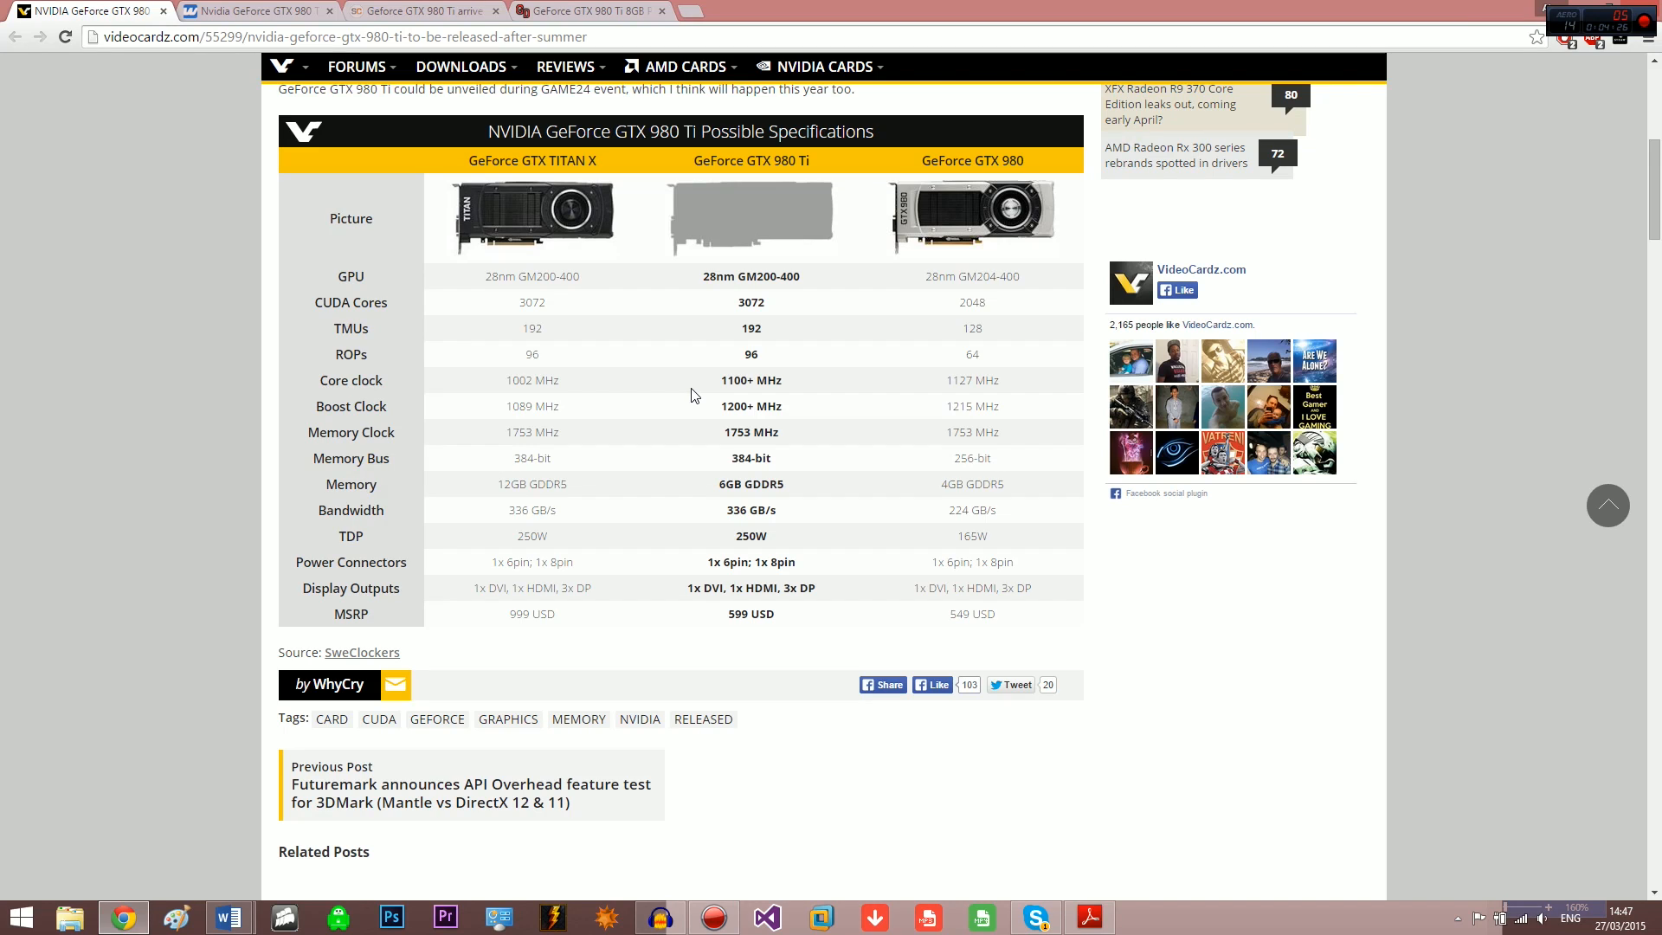
{"action": "scroll", "scroll_direction": "down", "scroll_amount": 3}
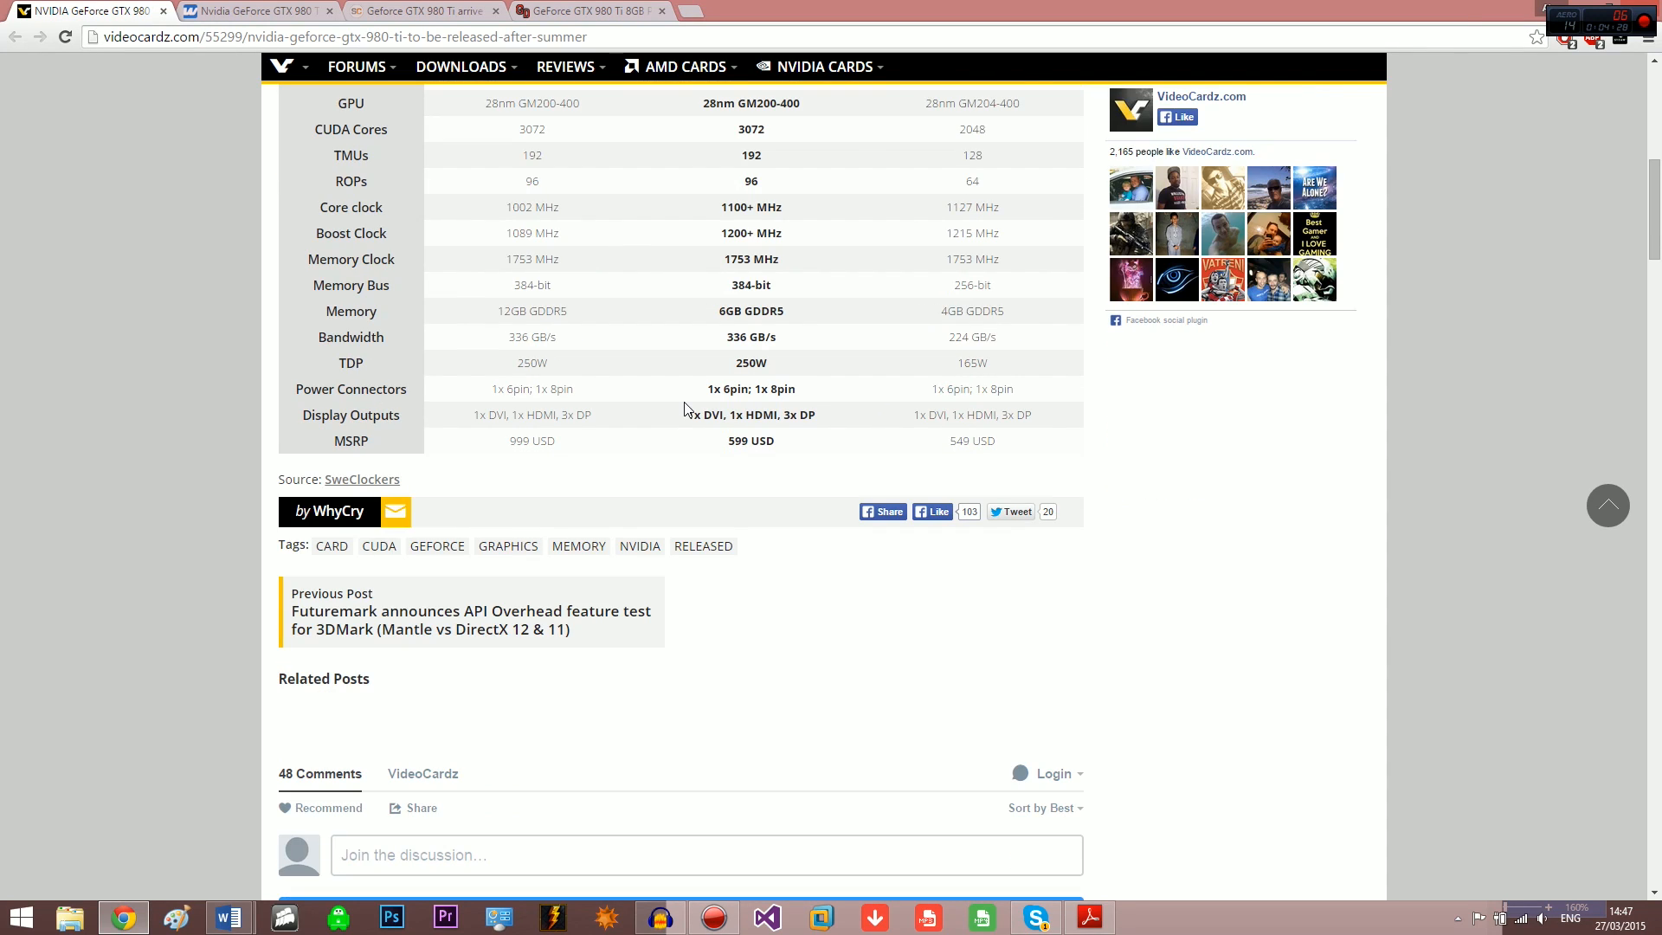
{"action": "scroll", "scroll_direction": "up", "scroll_amount": 3}
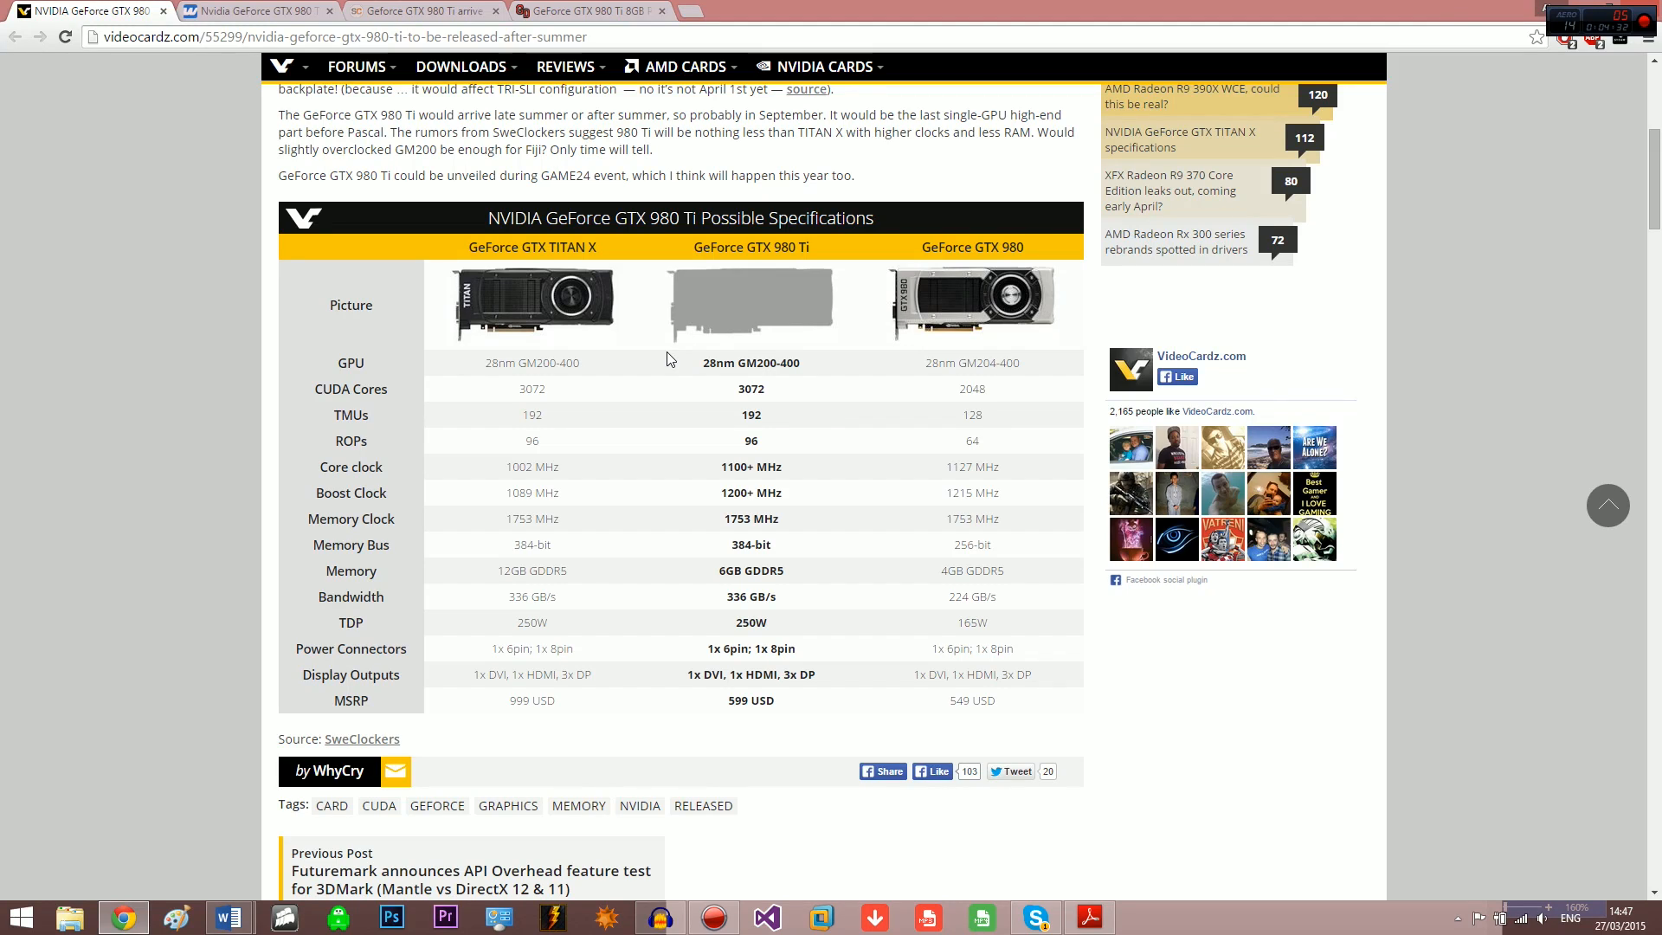
{"action": "mouse_move", "coordinate": [875, 259]}
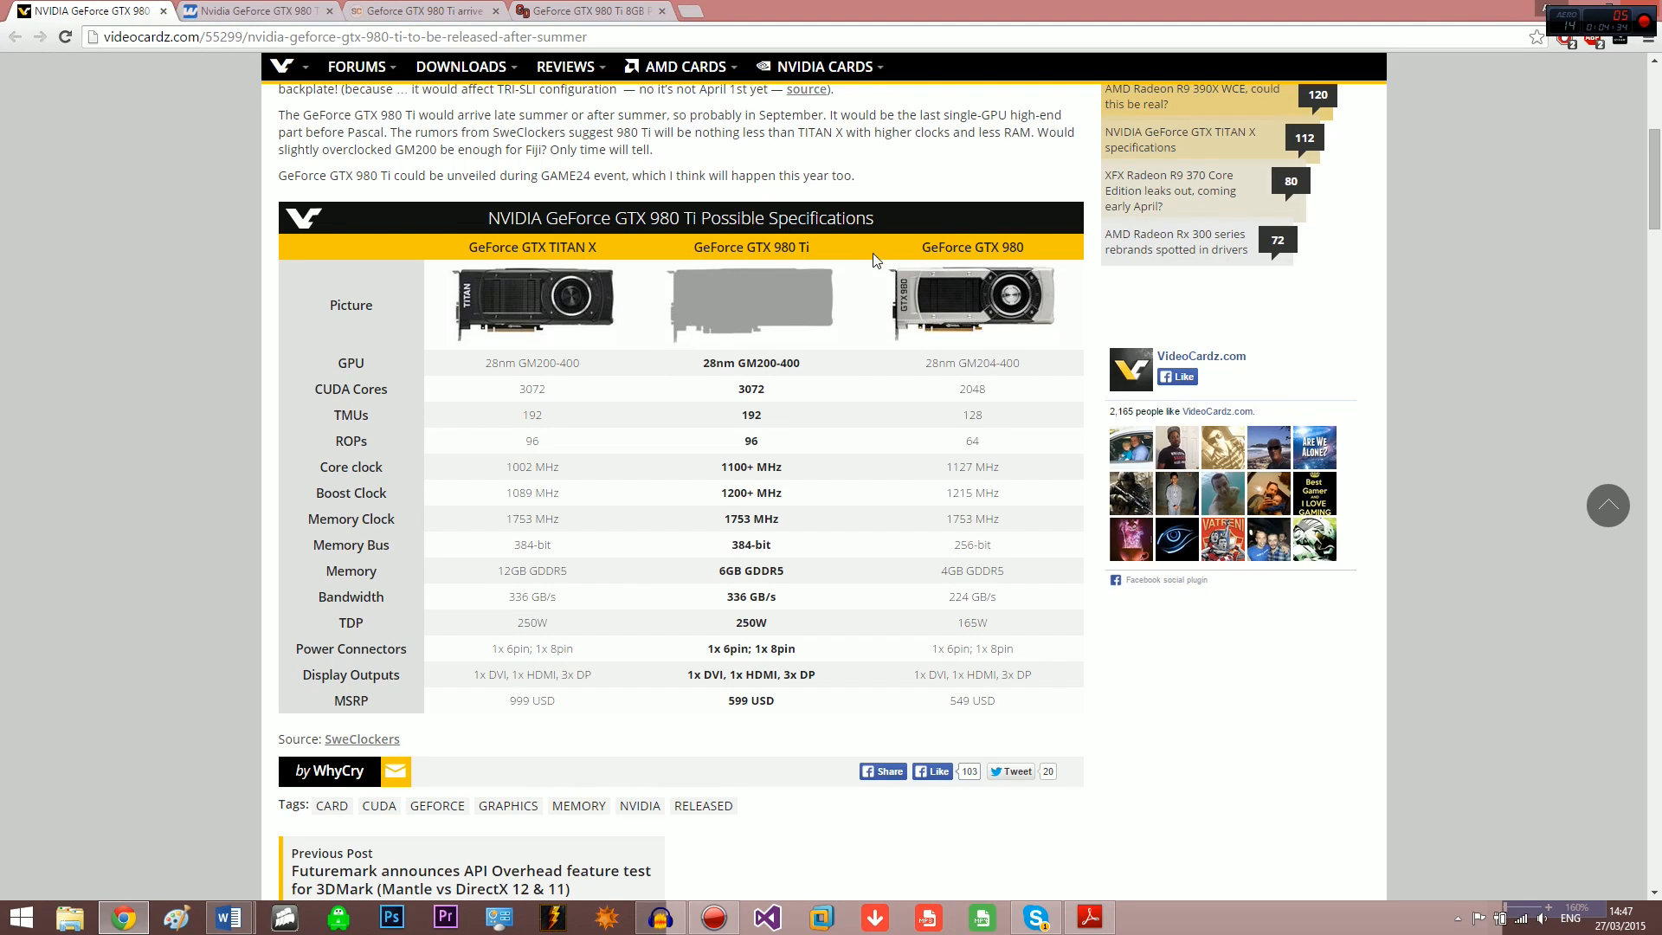
{"action": "mouse_move", "coordinate": [812, 242]}
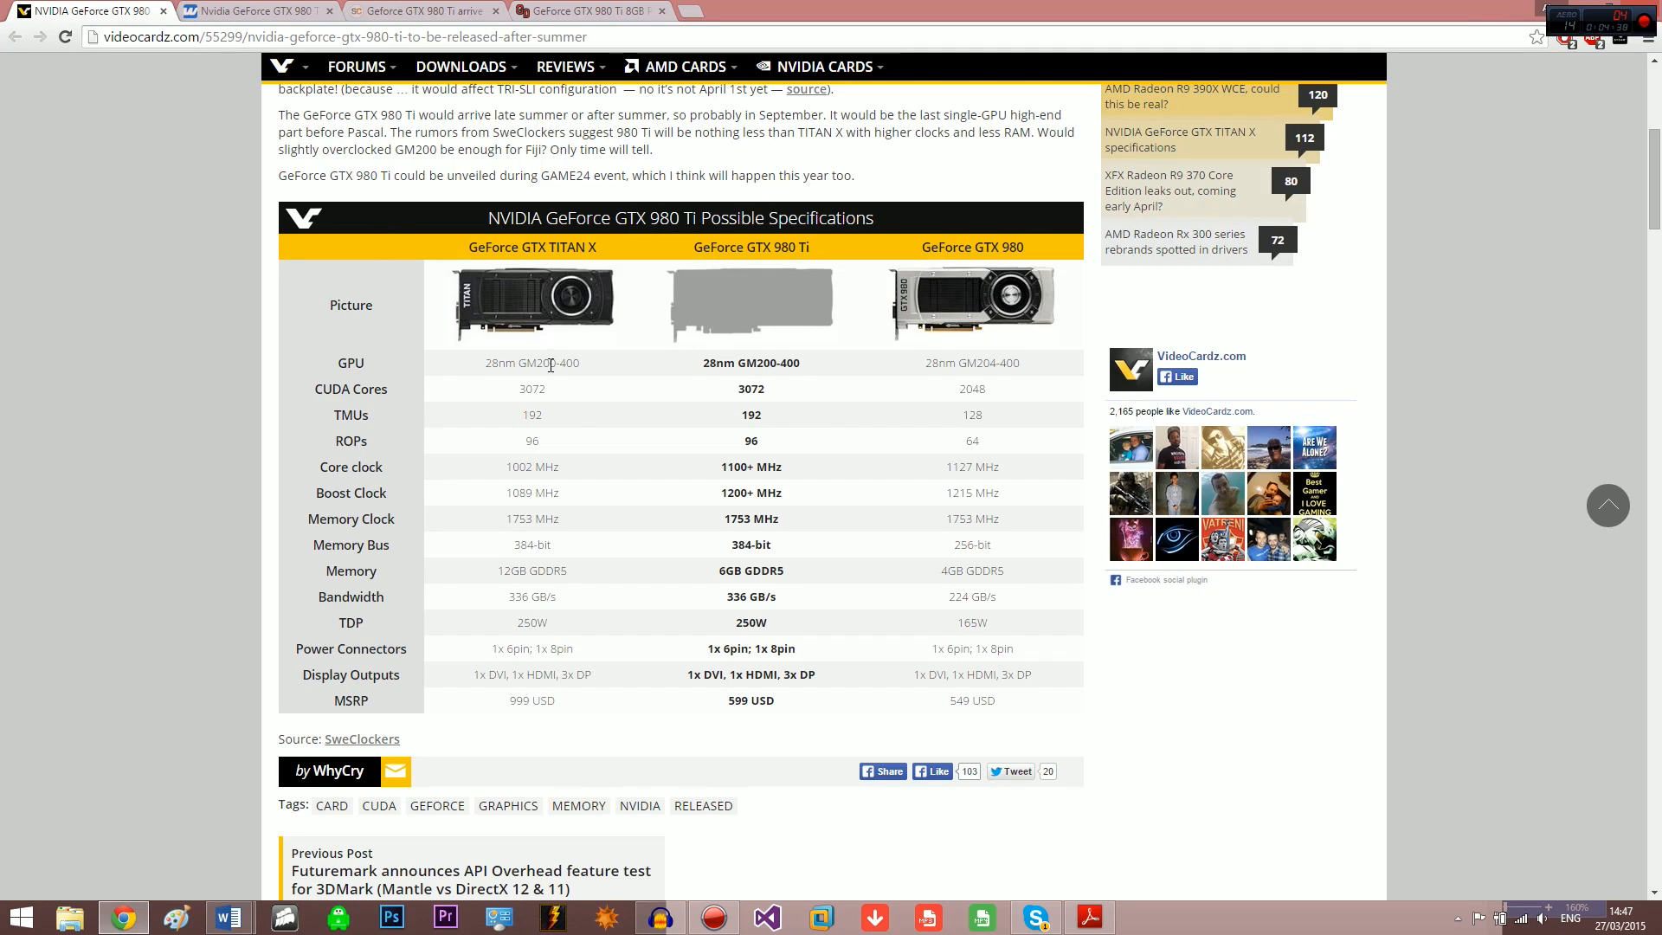
{"action": "mouse_move", "coordinate": [789, 242]}
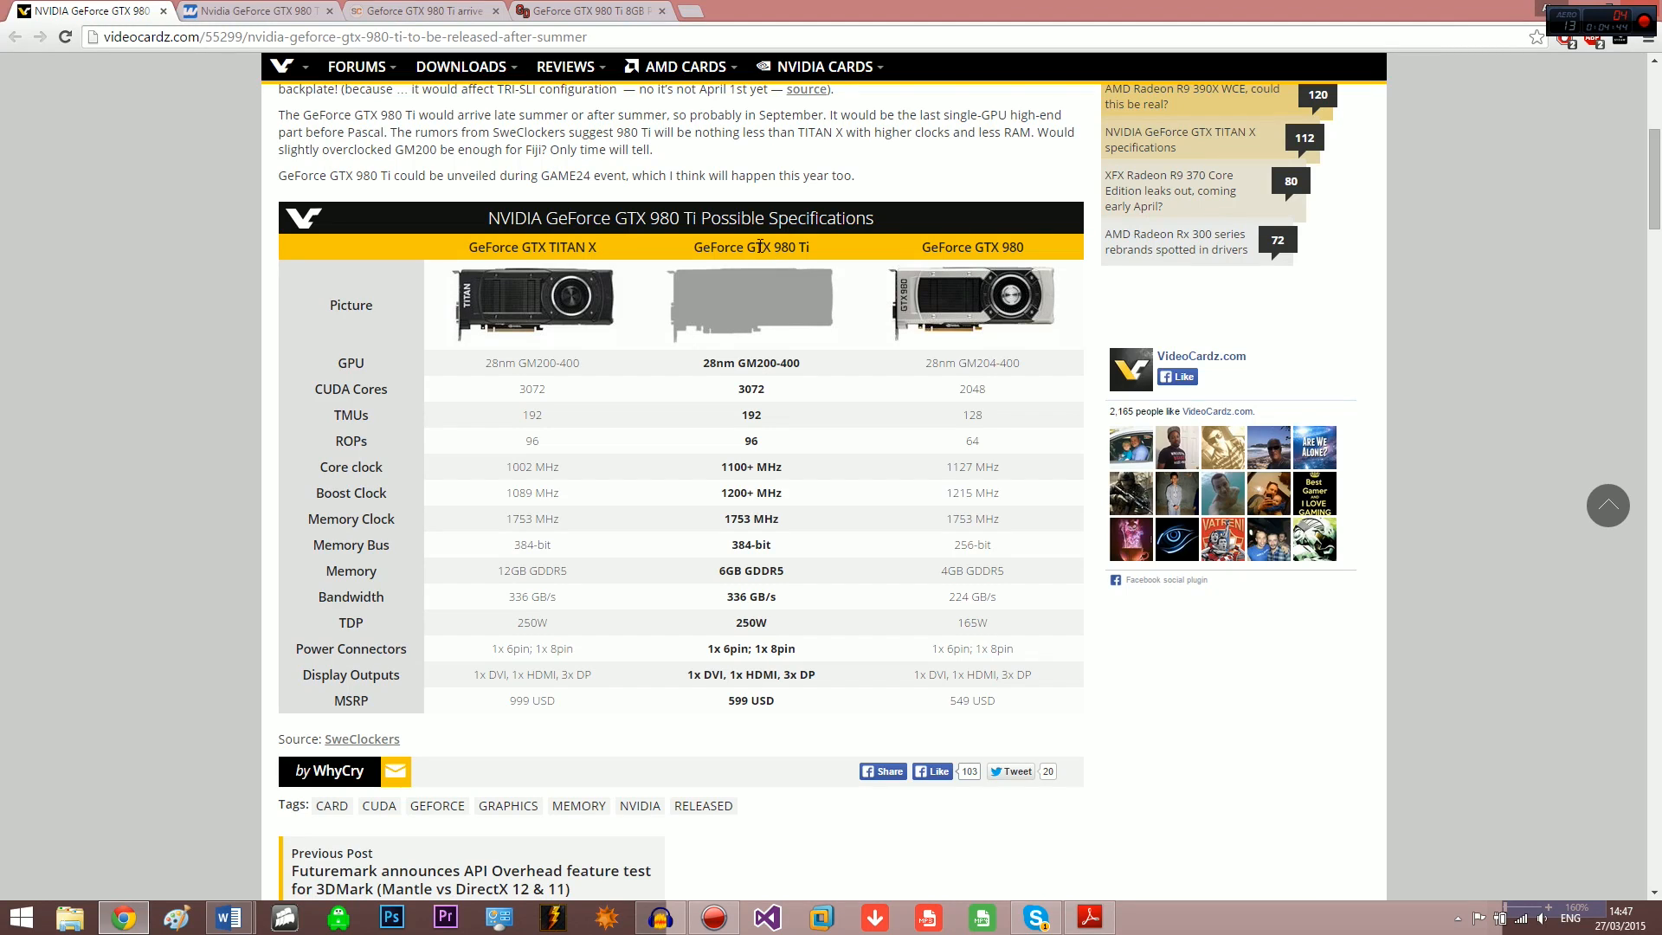
{"action": "mouse_move", "coordinate": [589, 10]}
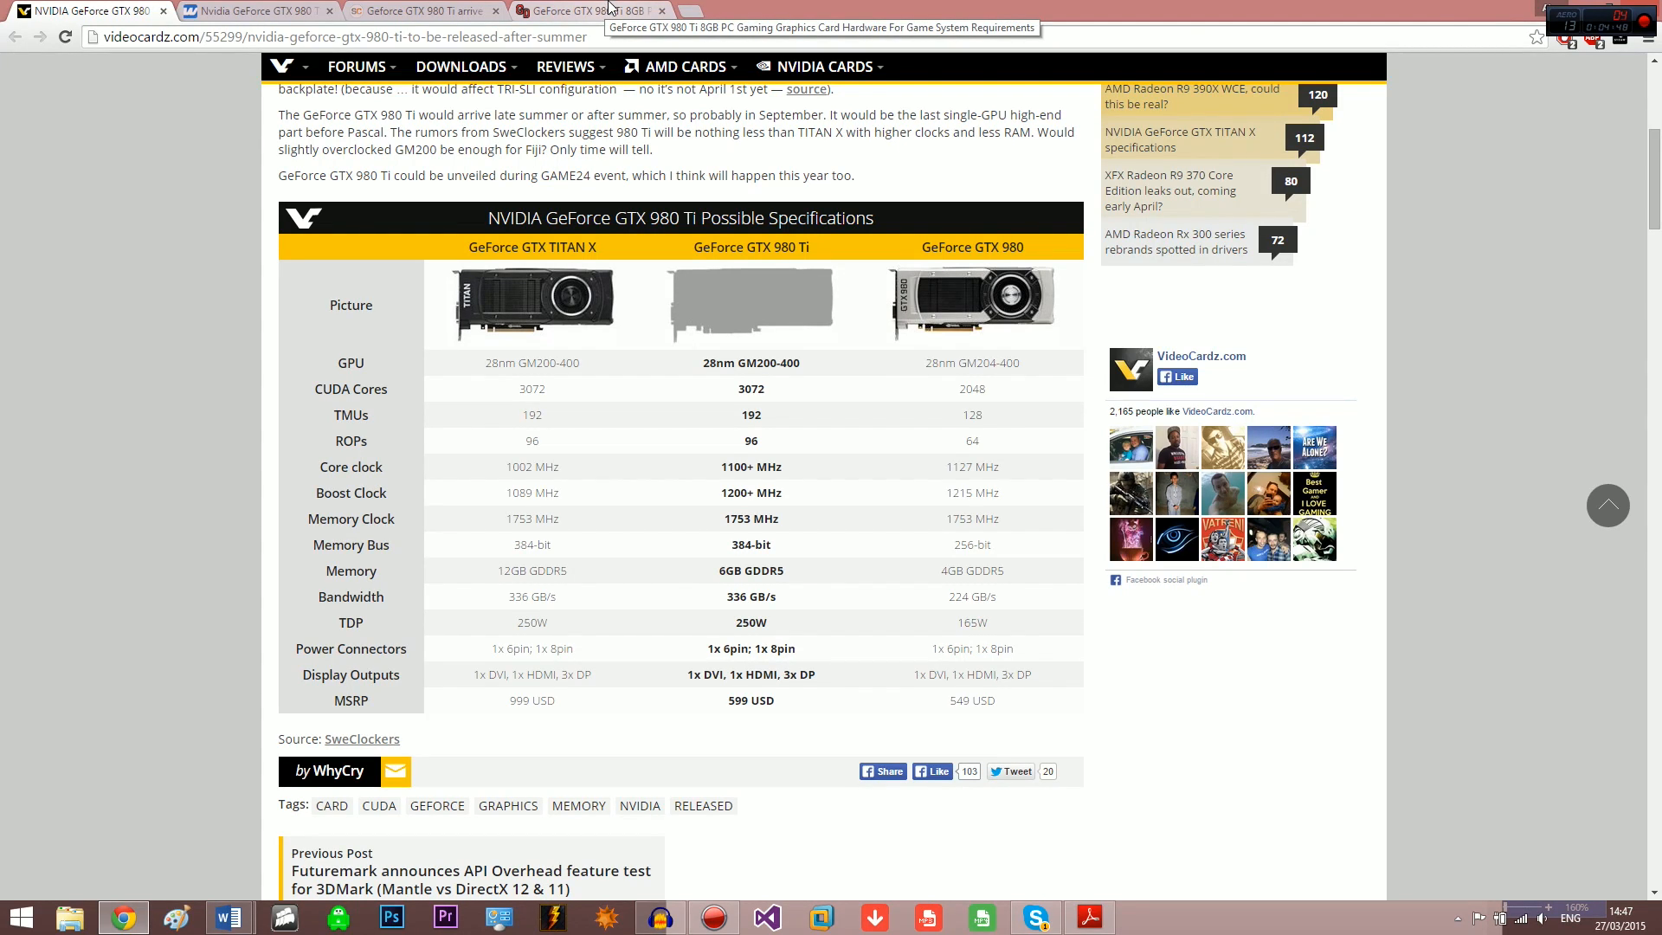
Glance at the SweClockers article, then land on the Game-Debate GTX 980 Ti 8GB page.
{"action": "left_click", "coordinate": [419, 10]}
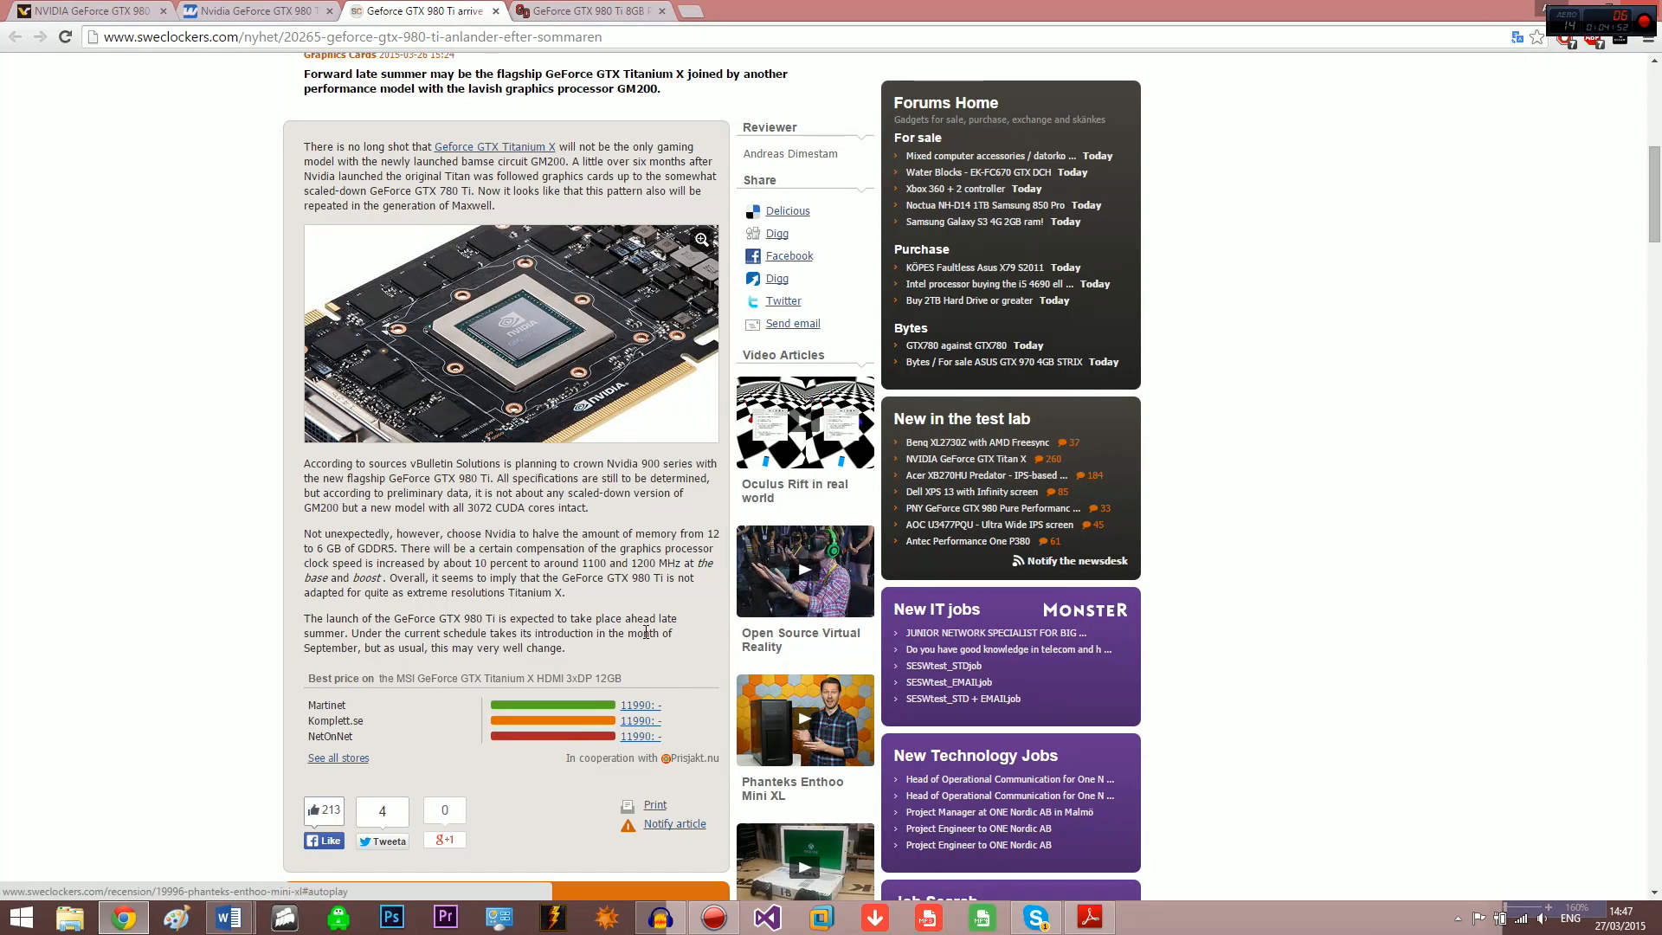
{"action": "left_click", "coordinate": [589, 11]}
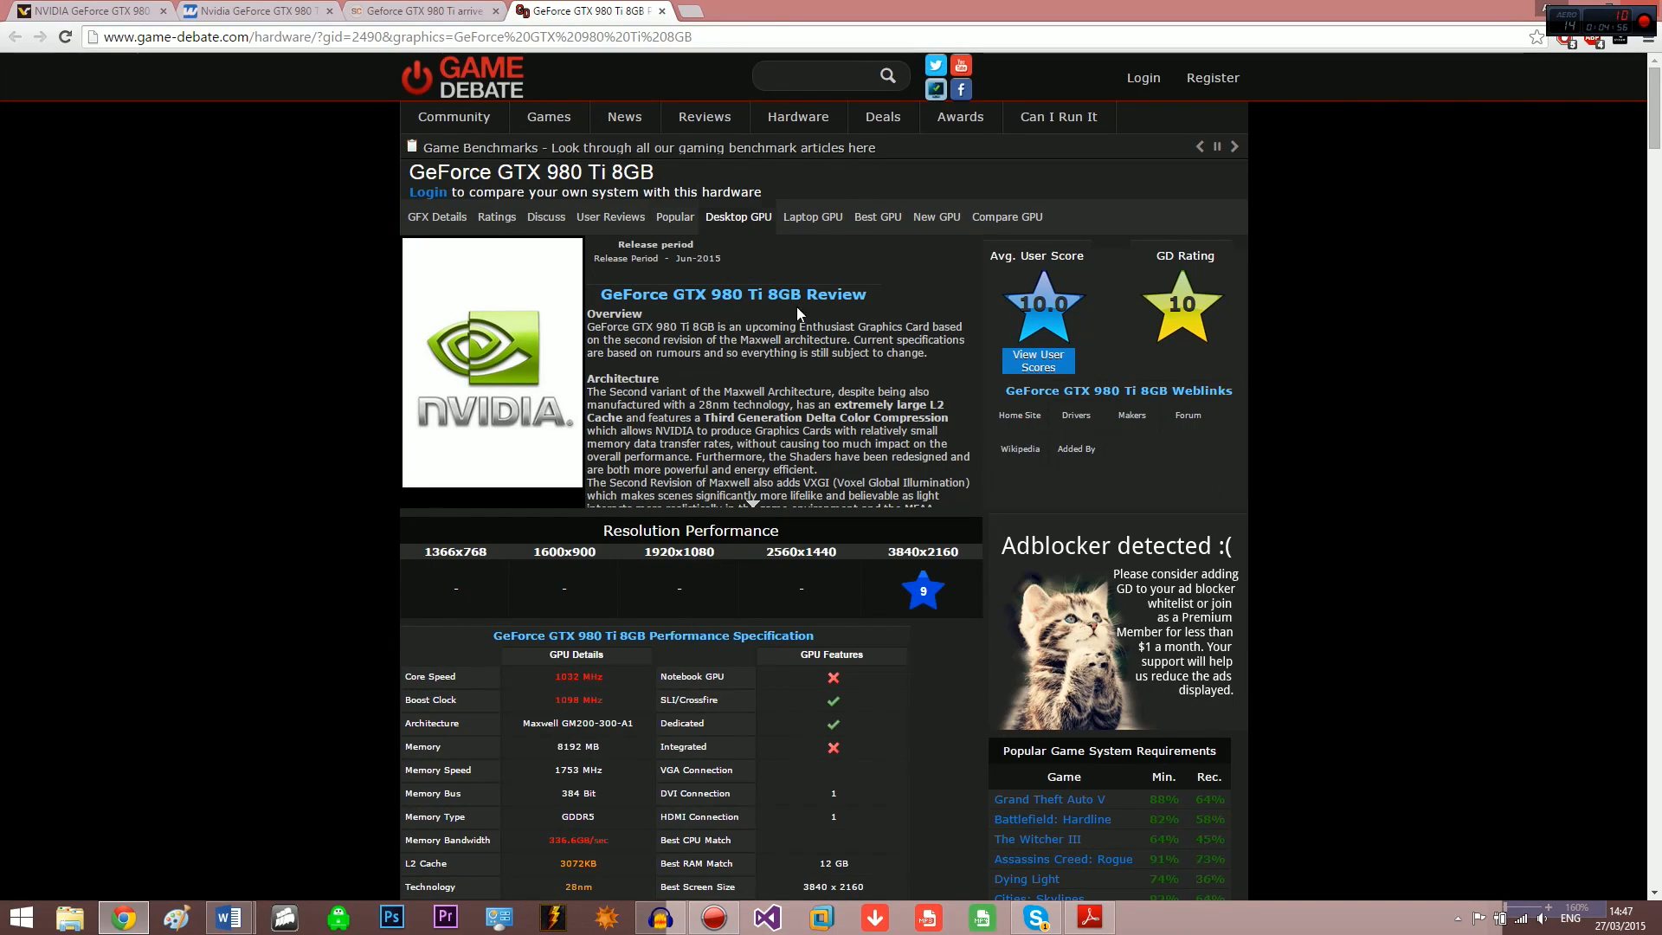
{"action": "mouse_move", "coordinate": [871, 291]}
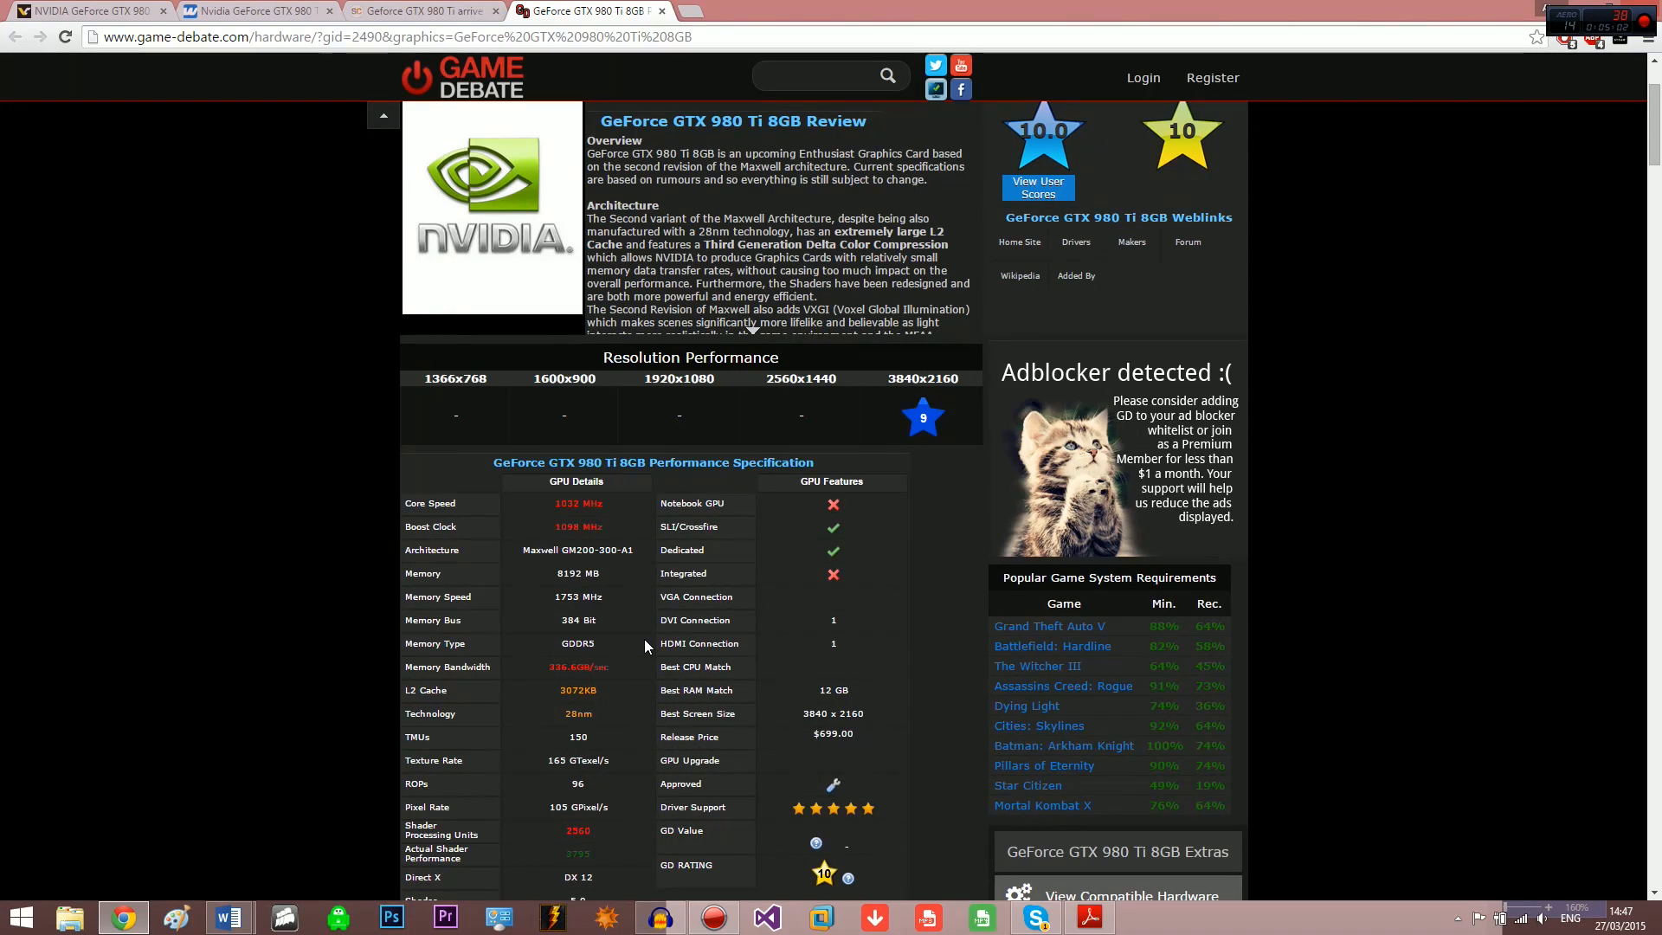
Scroll through the Game-Debate GTX 980 Ti 8GB performance specifications.
{"action": "scroll", "scroll_direction": "down", "scroll_amount": 3}
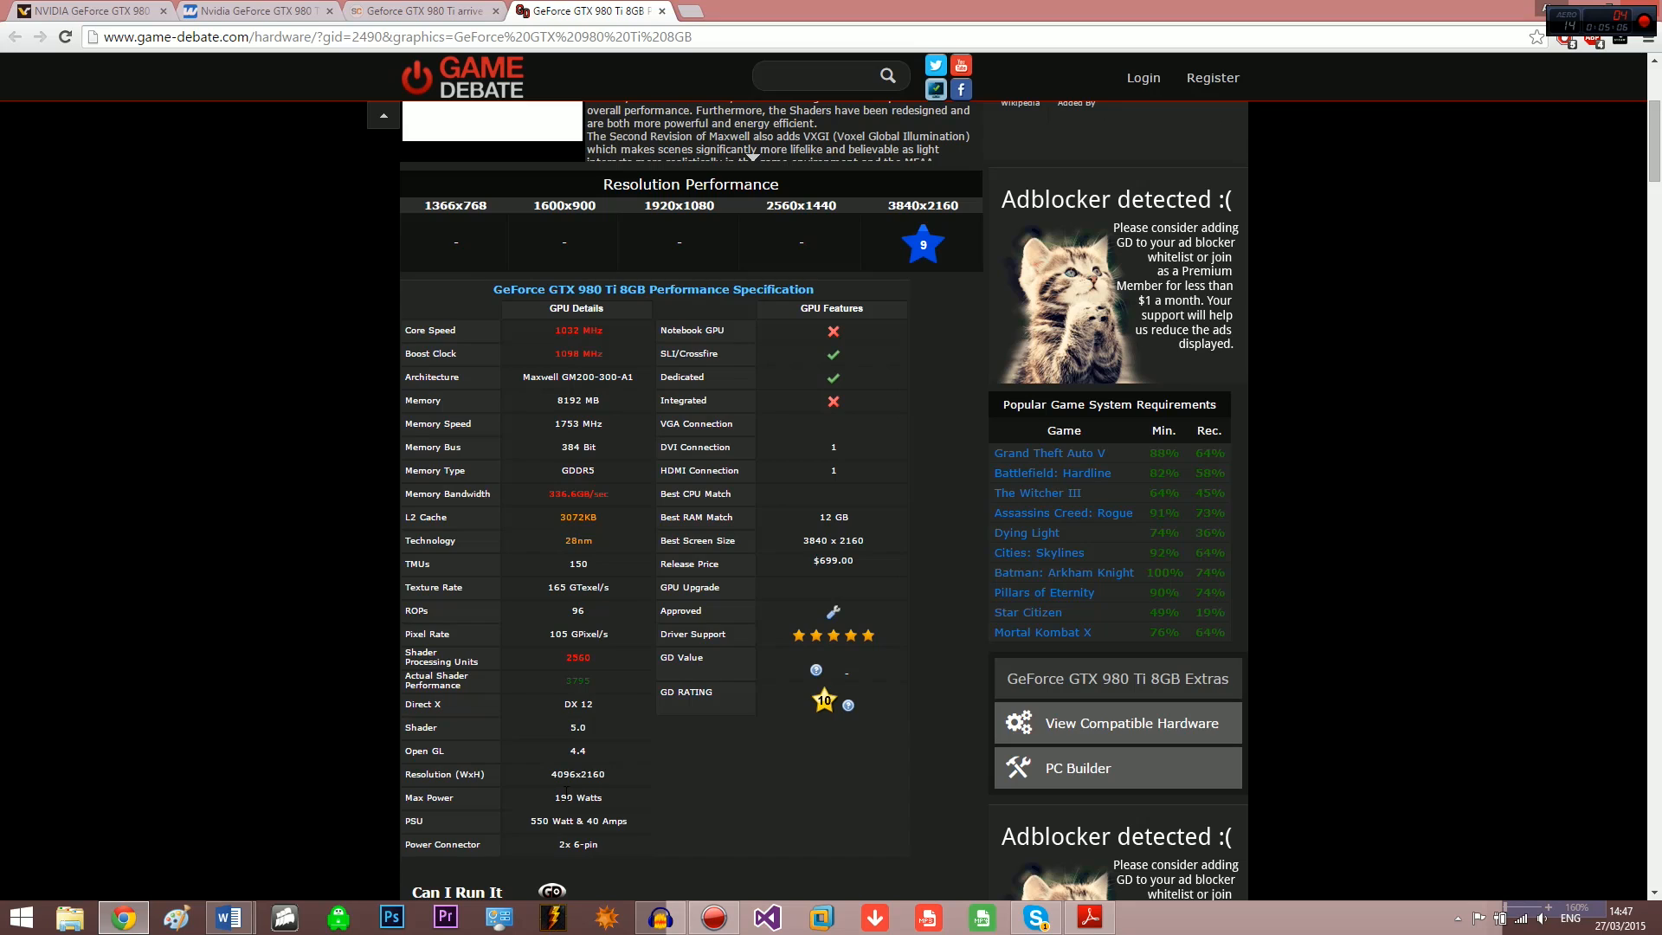
{"action": "scroll", "scroll_direction": "up", "scroll_amount": 3}
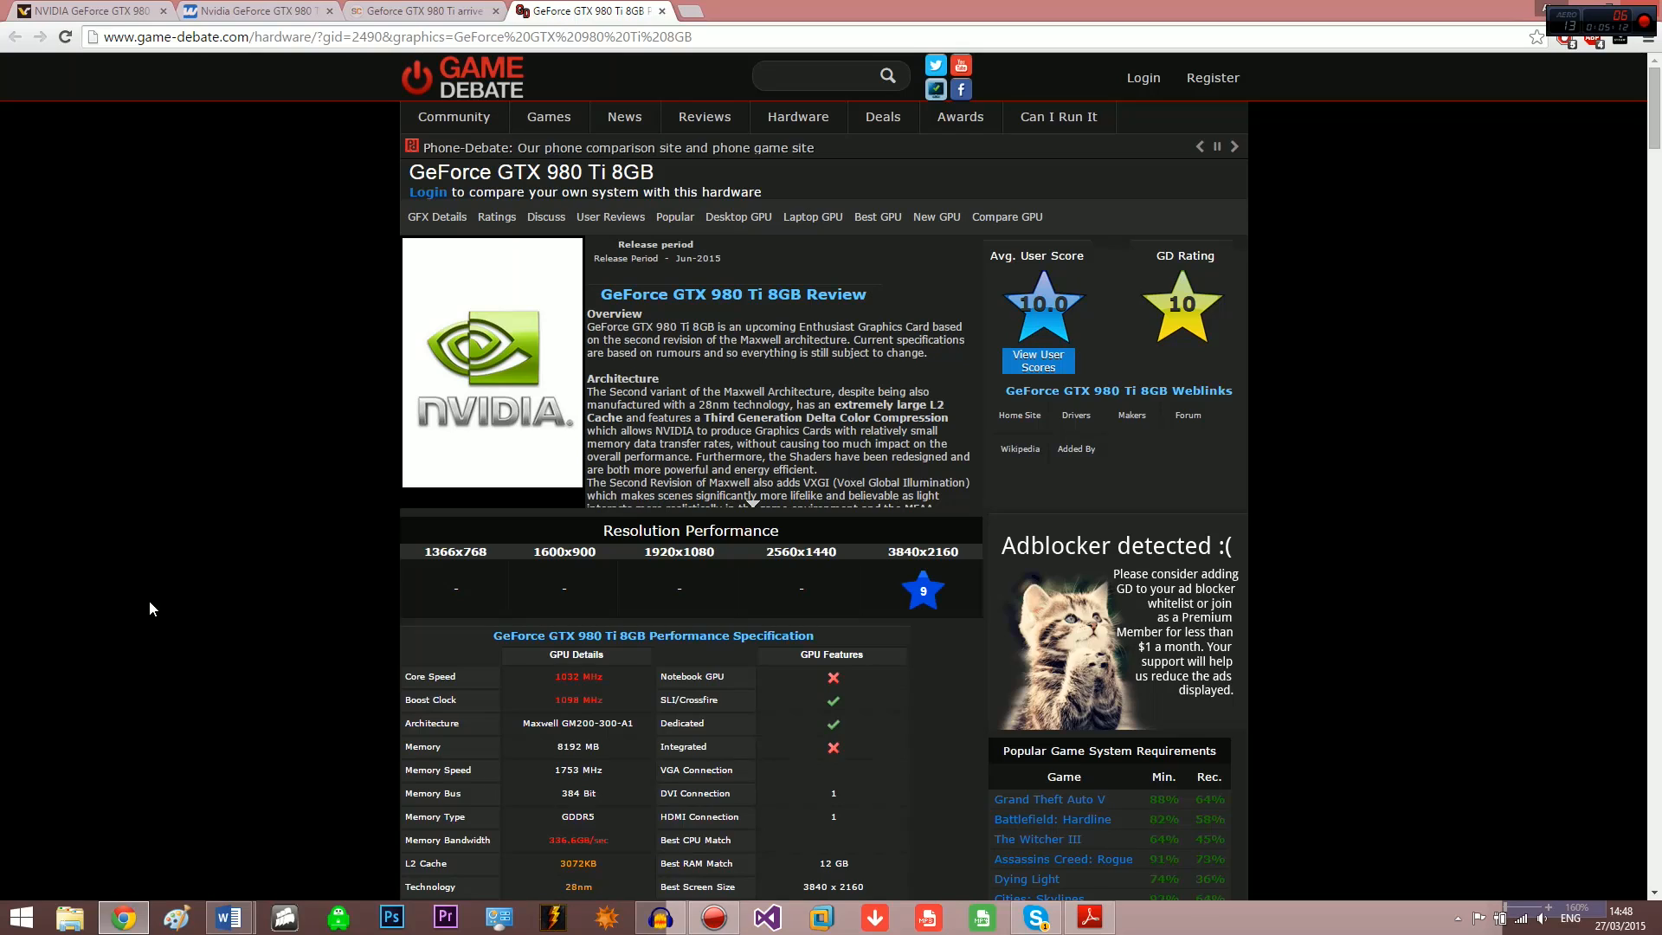
{"action": "scroll", "scroll_direction": "down", "scroll_amount": 3}
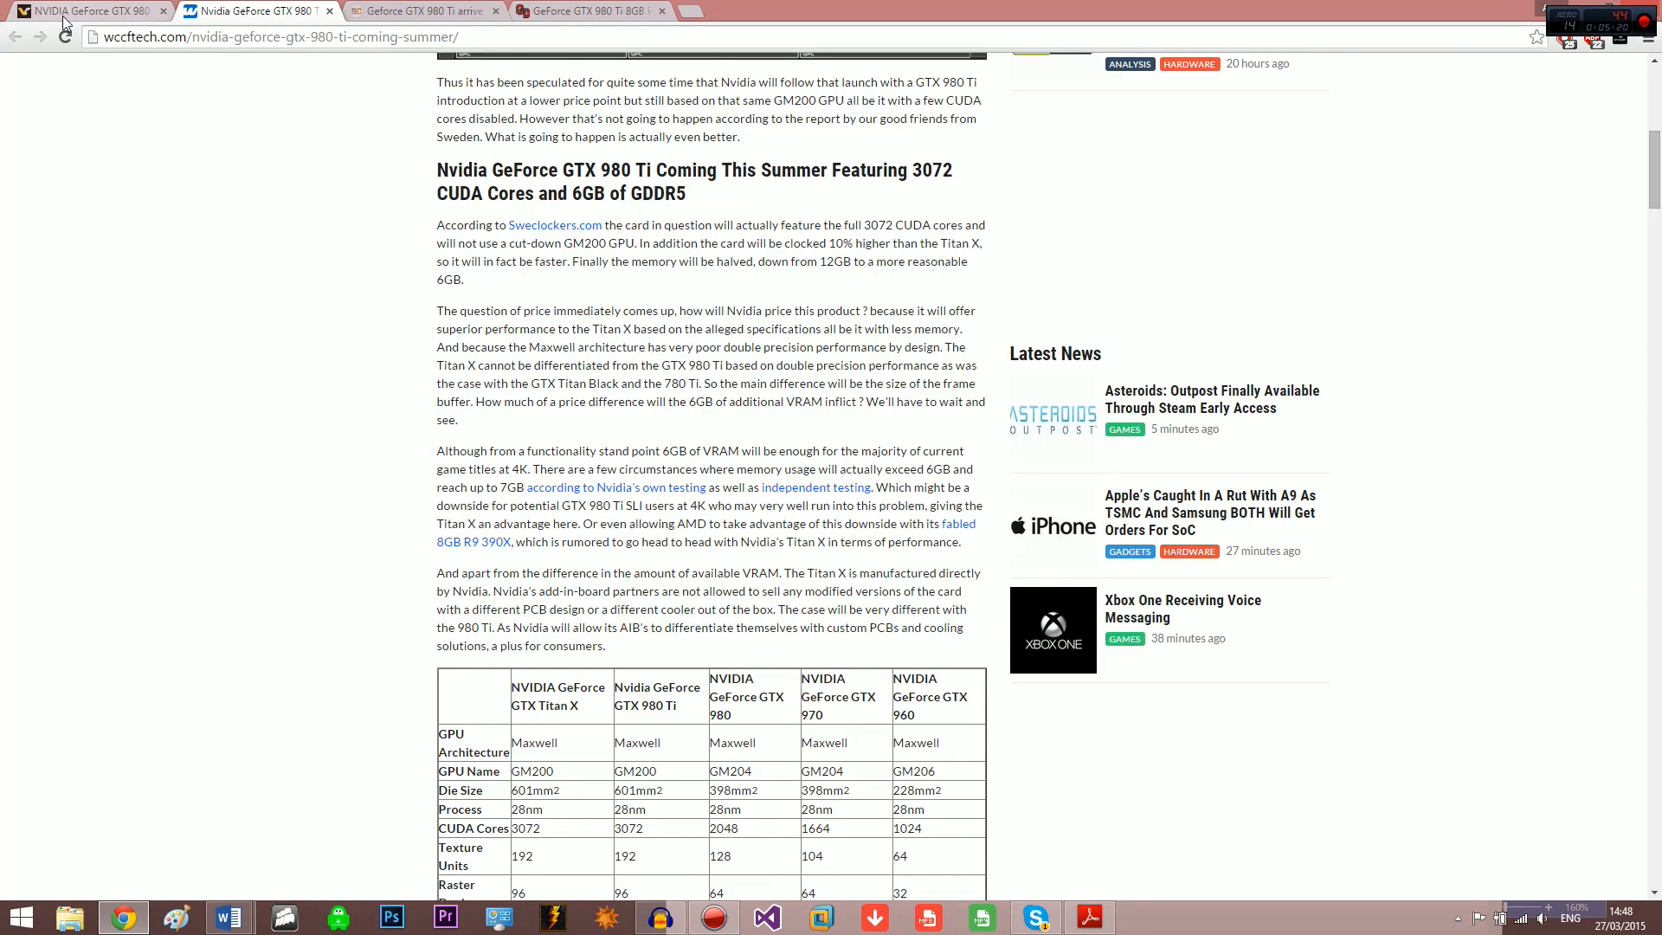
Pass through the VideoCardz table and return to the SweClockers GTX 980 Ti article.
{"action": "left_click", "coordinate": [258, 11]}
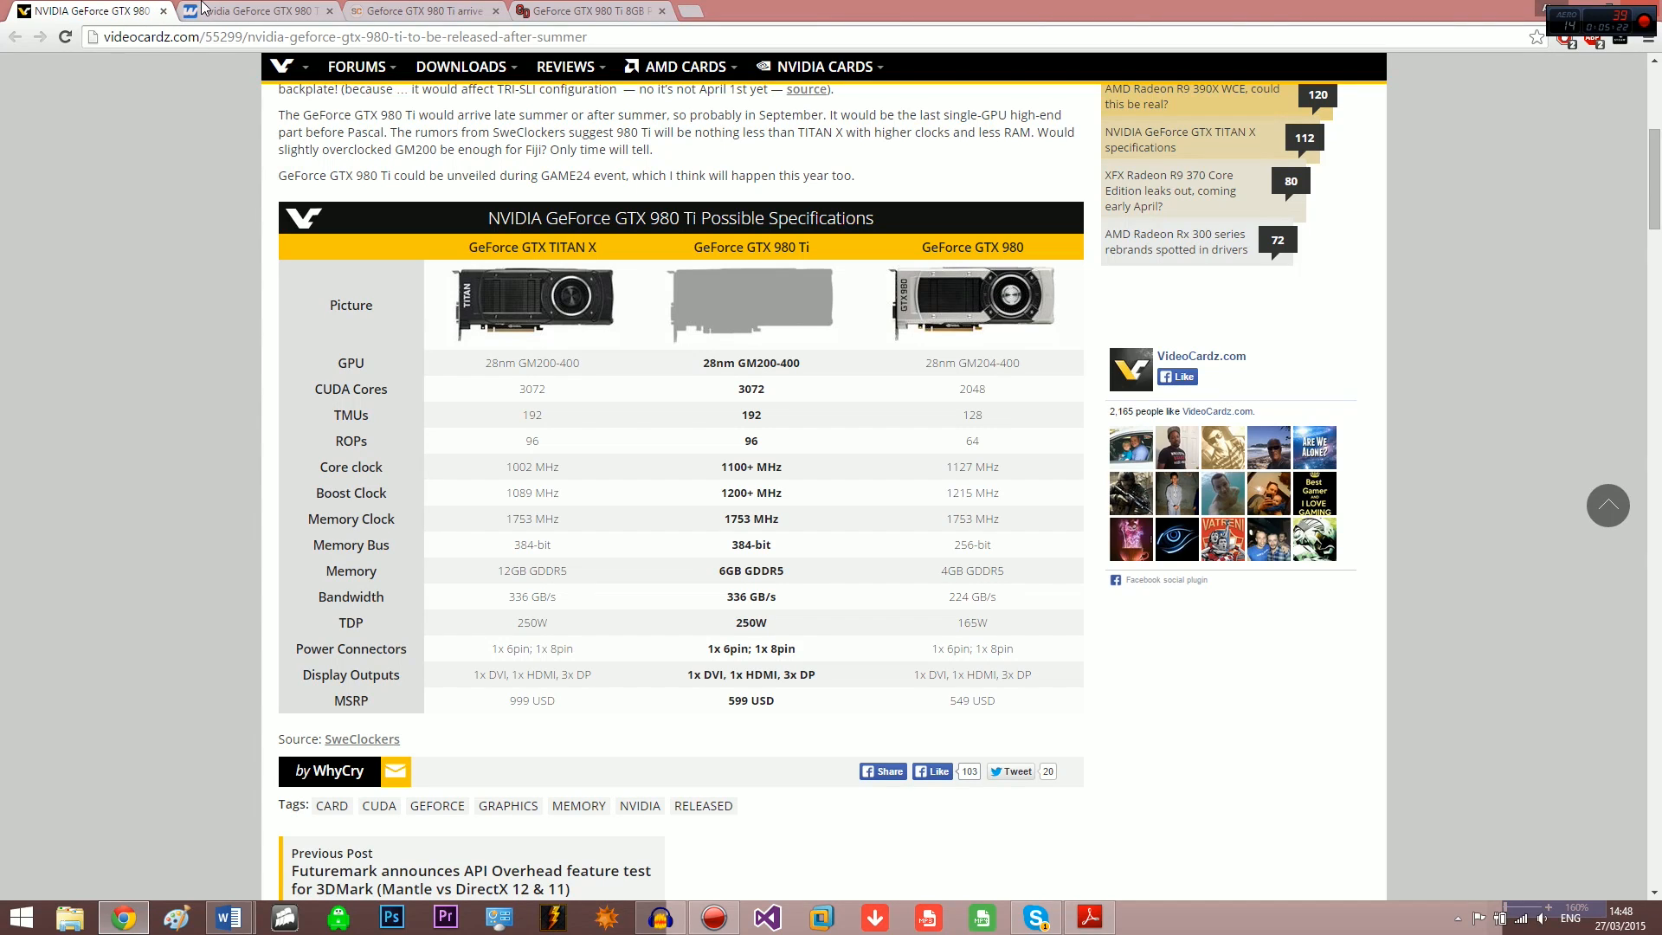
{"action": "left_click", "coordinate": [419, 10]}
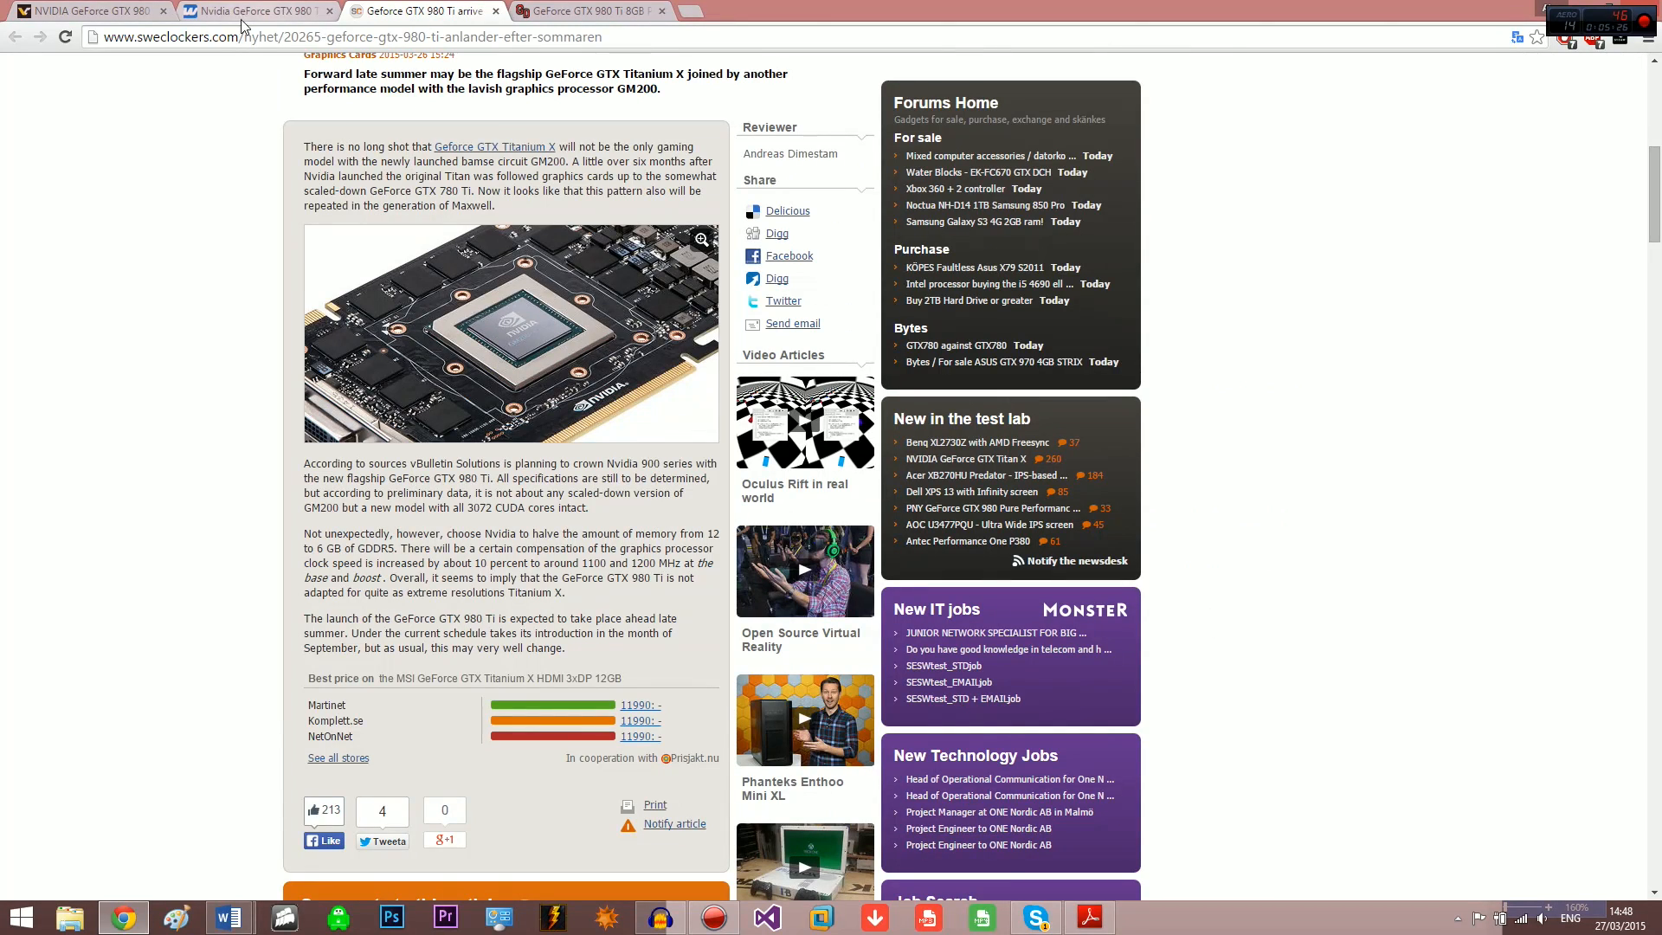
{"action": "mouse_move", "coordinate": [524, 528]}
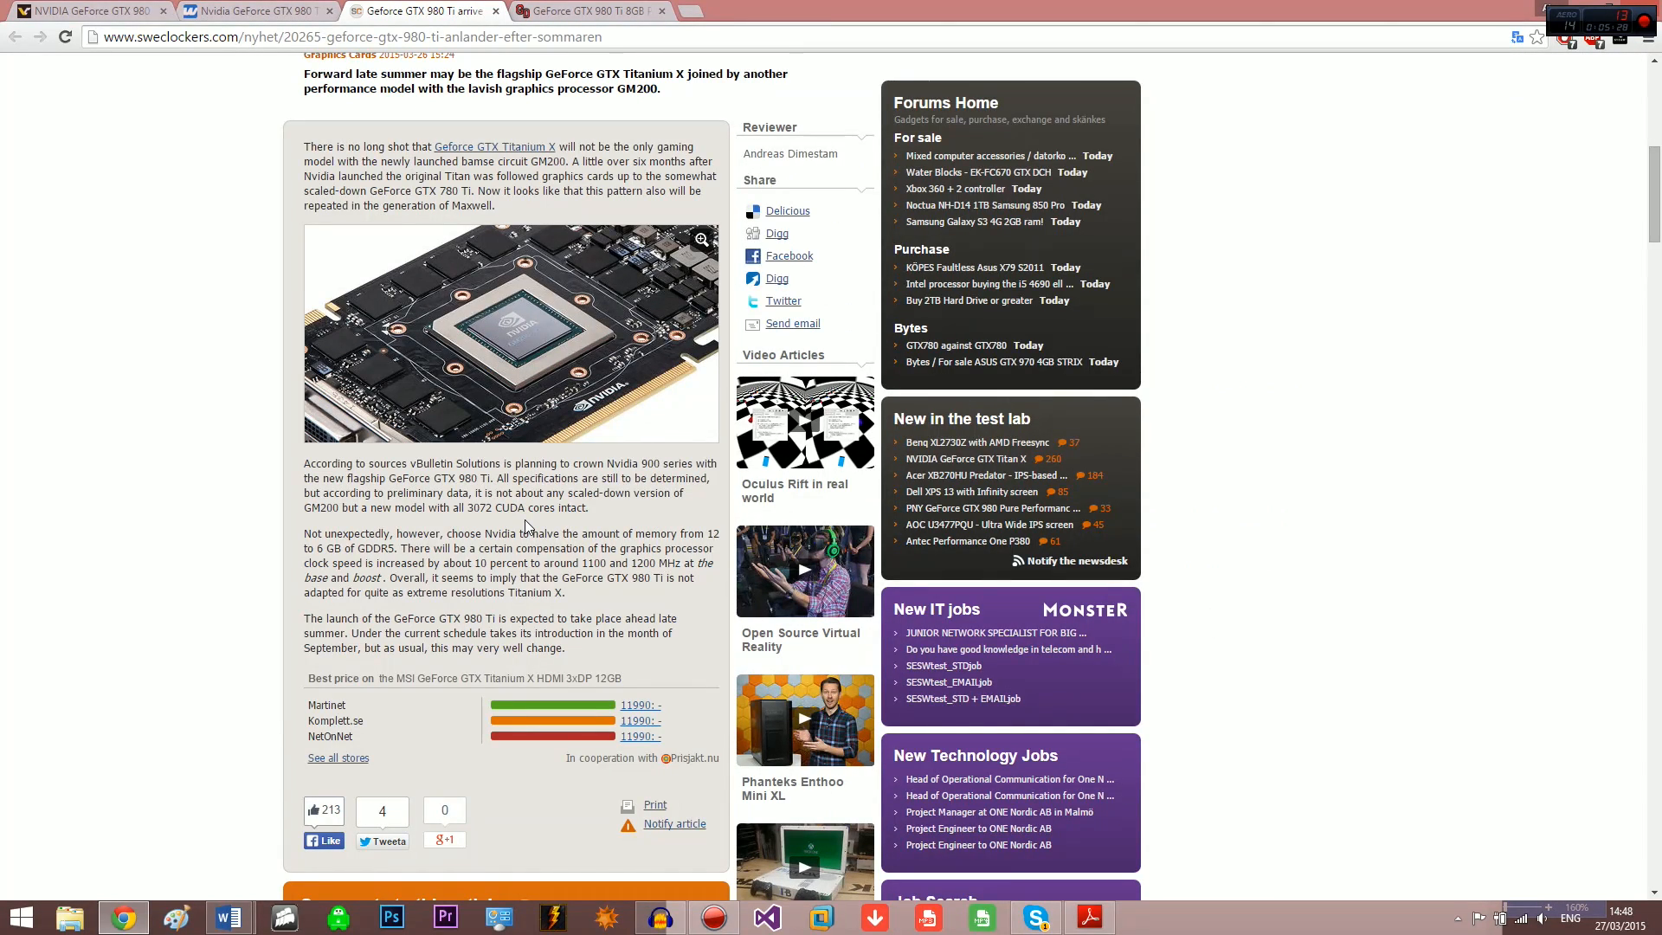